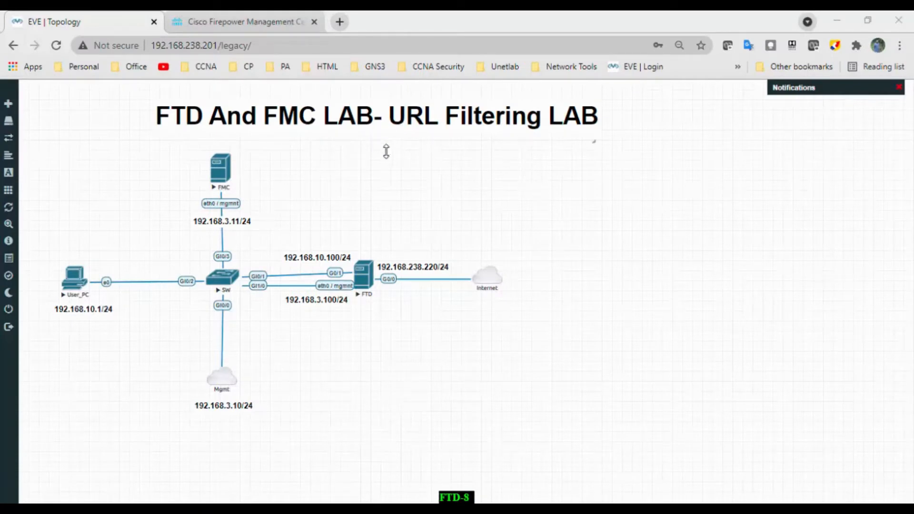
pyautogui.moveTo(487, 202)
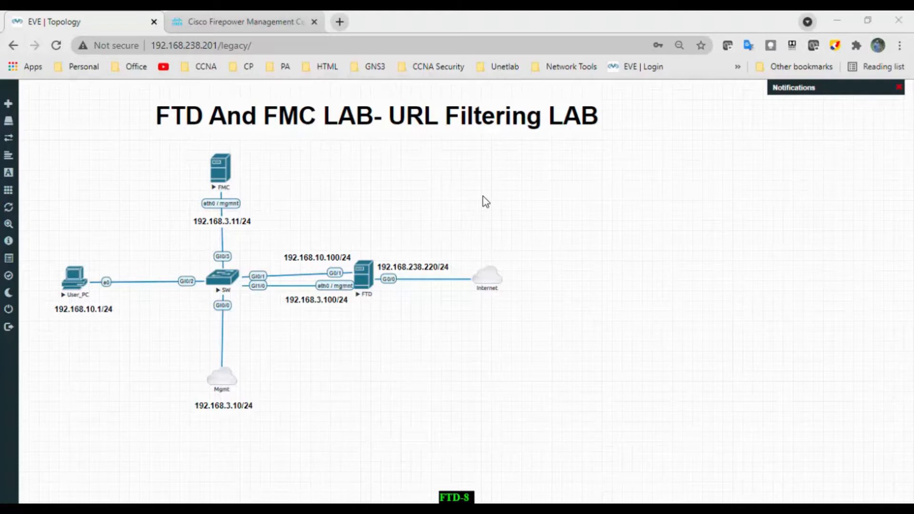
pyautogui.moveTo(83, 283)
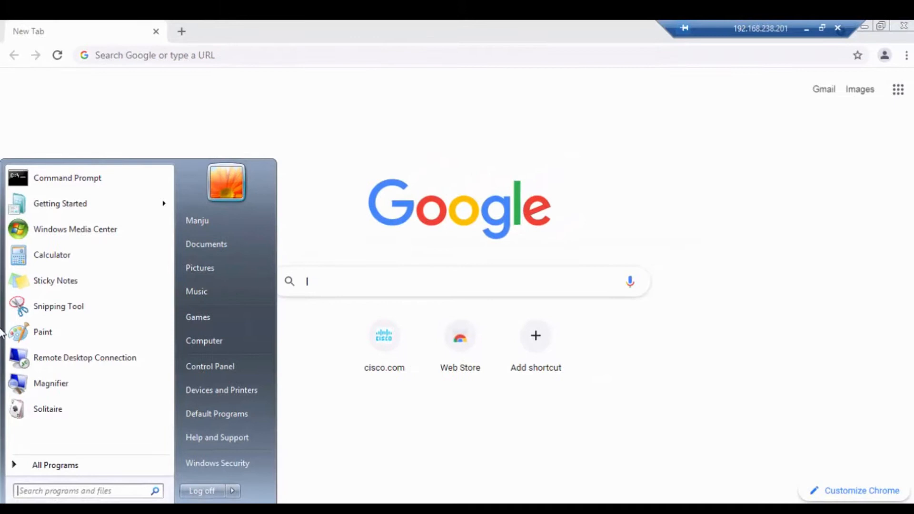
# Step: Ping 8.8.8.8 from Command Prompt to confirm internet reachability, then minimize the console
pyautogui.click(68, 178)
pyautogui.write('p')
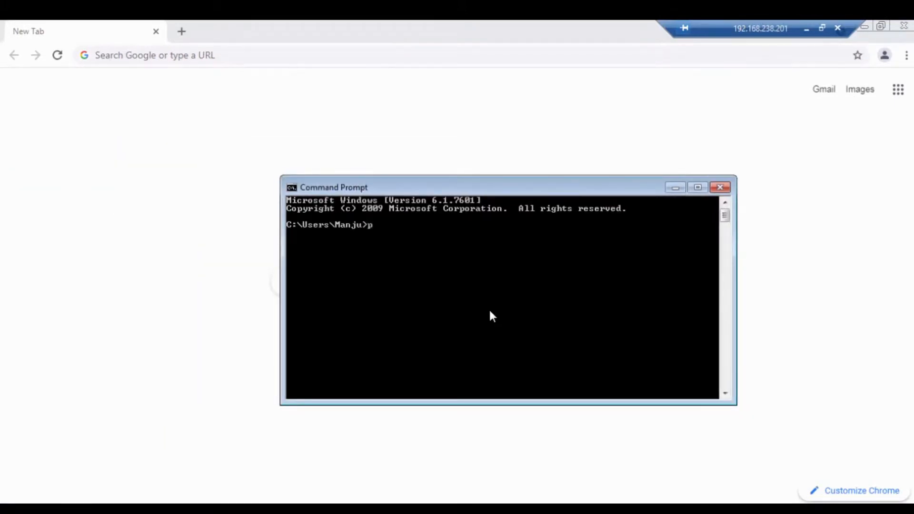
pyautogui.write('ing 8.8.8.8')
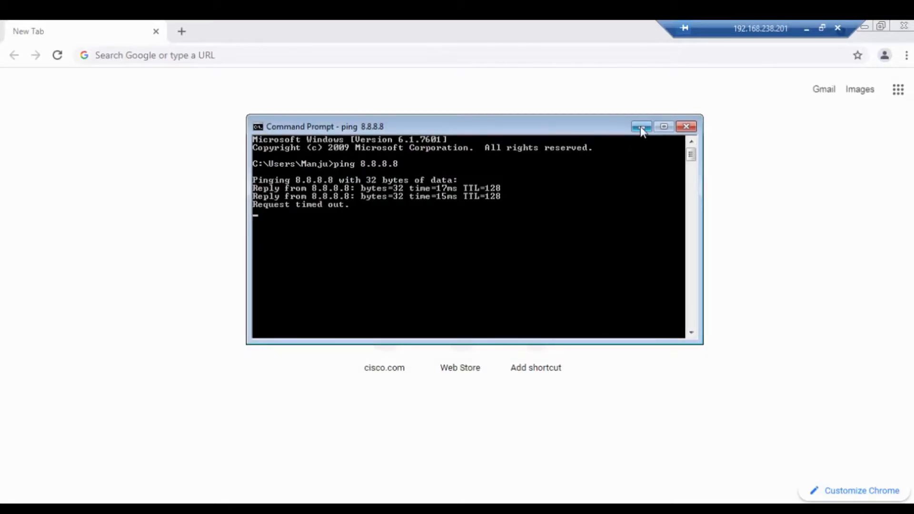
pyautogui.click(641, 126)
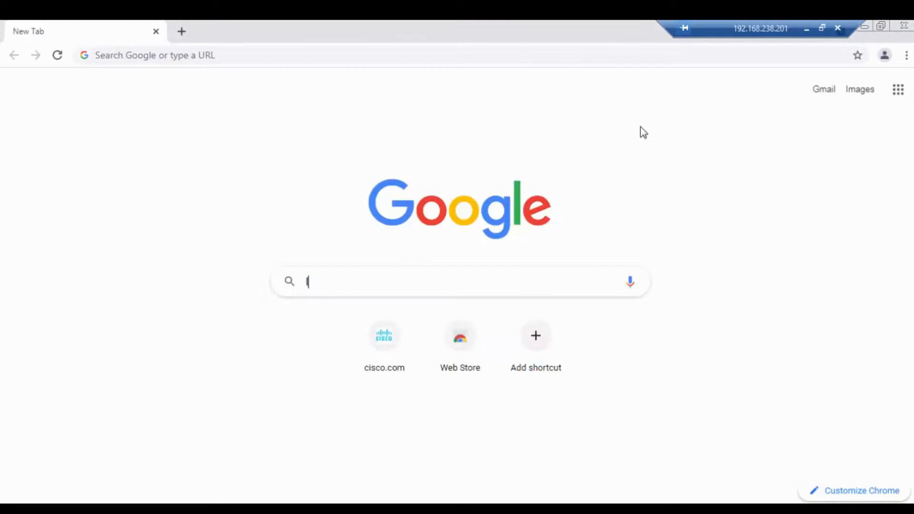
pyautogui.moveTo(334, 293)
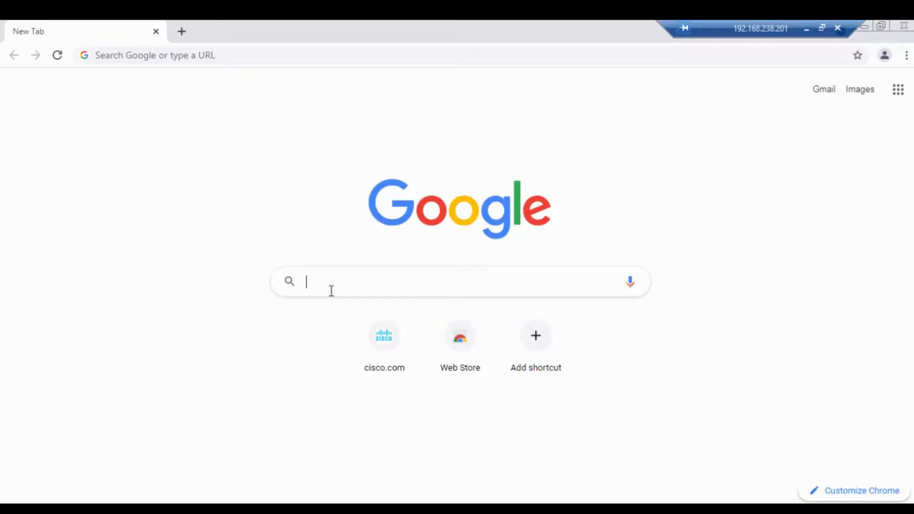
# Step: Load Facebook, Instagram and LinkedIn in separate Chrome tabs
pyautogui.write('facebook login')
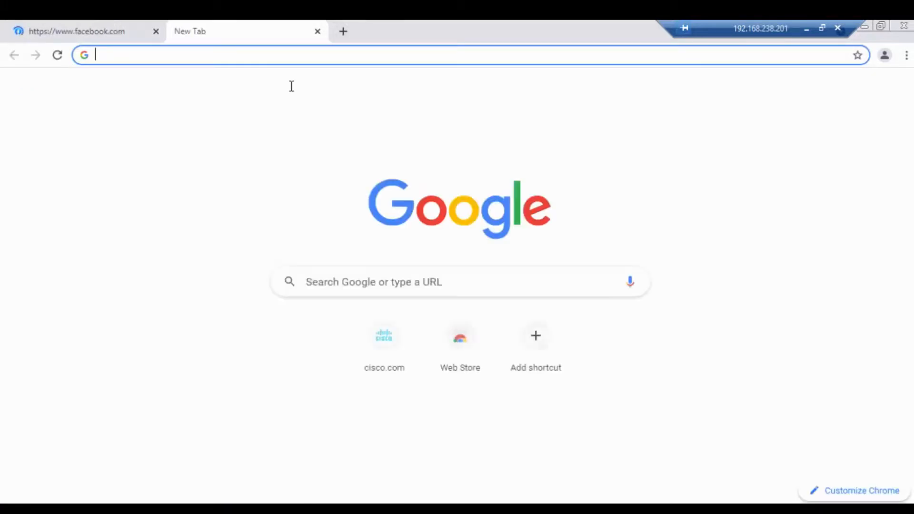
pyautogui.write('instagram')
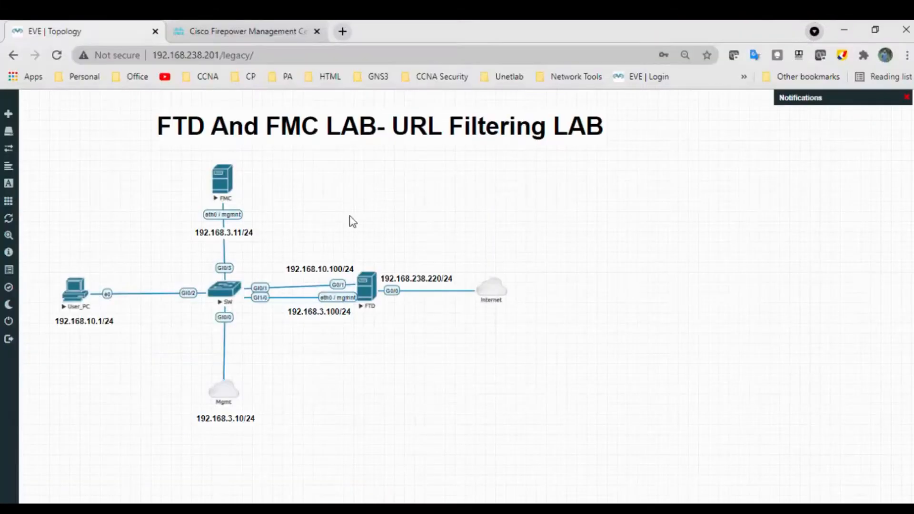
pyautogui.moveTo(250, 31)
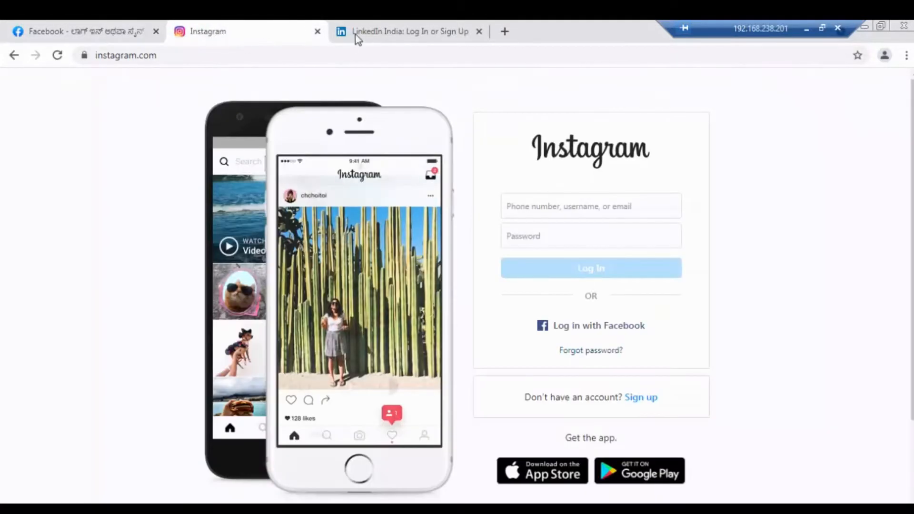
pyautogui.click(408, 31)
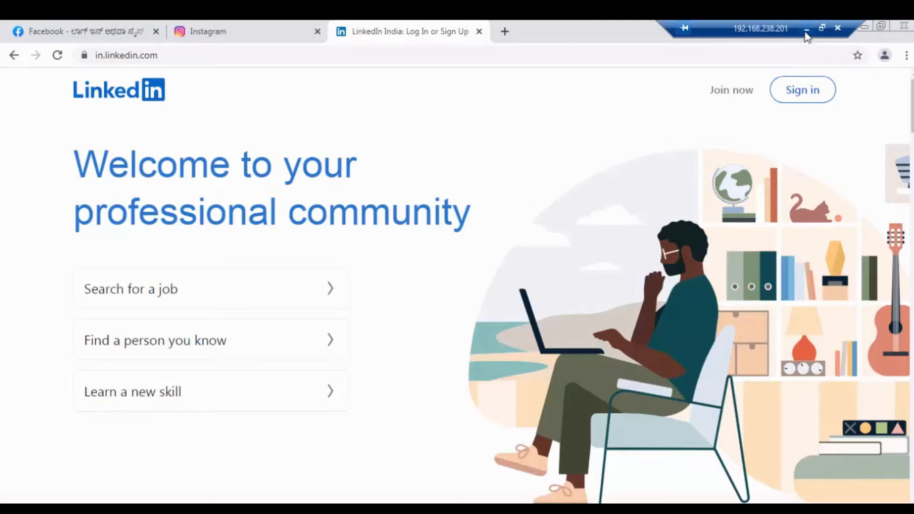
pyautogui.moveTo(58, 49)
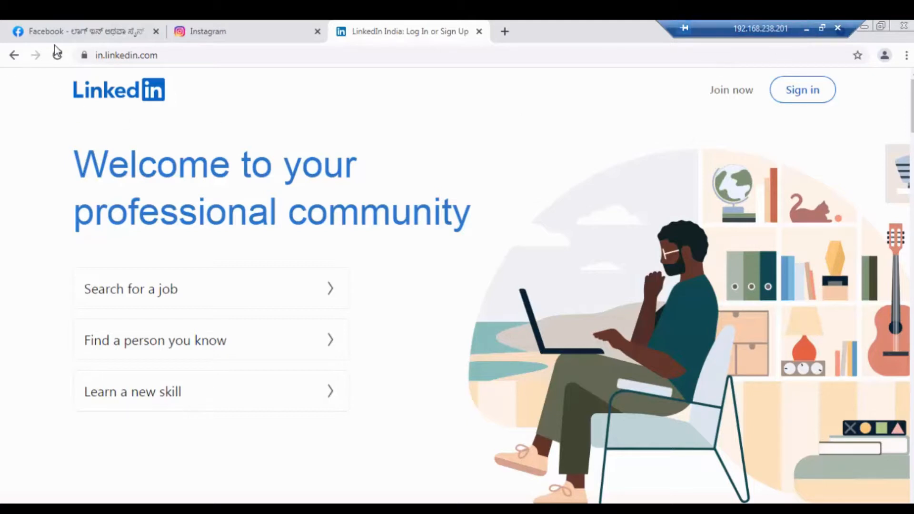
# Step: Switch among the Facebook, LinkedIn and Instagram tabs to confirm each site loaded
pyautogui.click(82, 31)
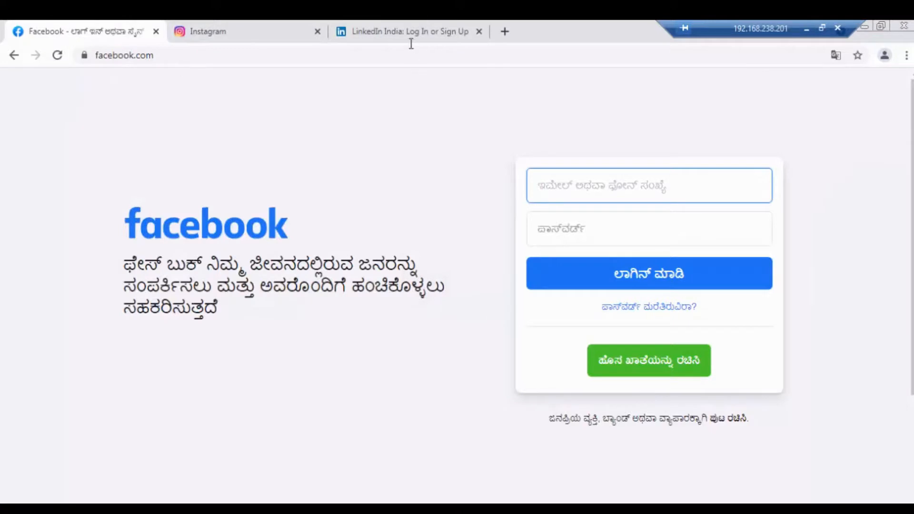
pyautogui.click(408, 32)
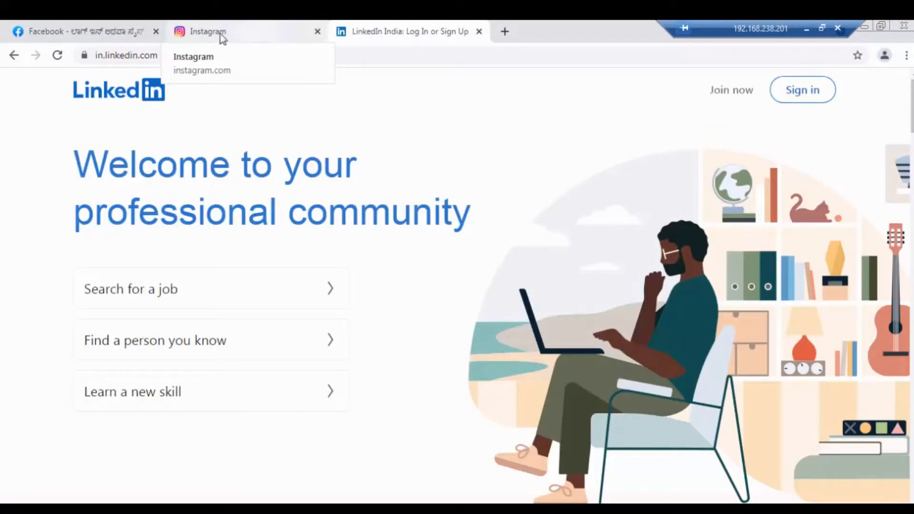
pyautogui.click(234, 31)
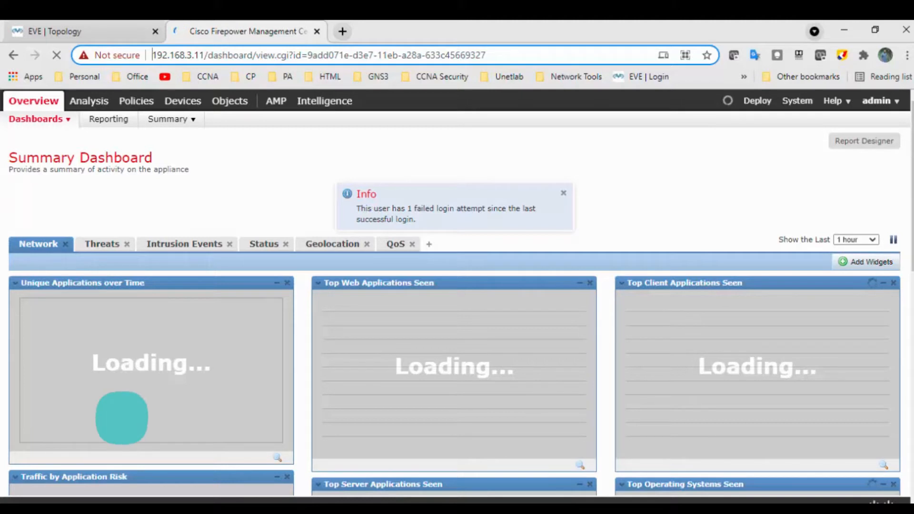
# Step: Show the FTD device's interface list with its Inside and Outside zones via Device Management
pyautogui.click(183, 101)
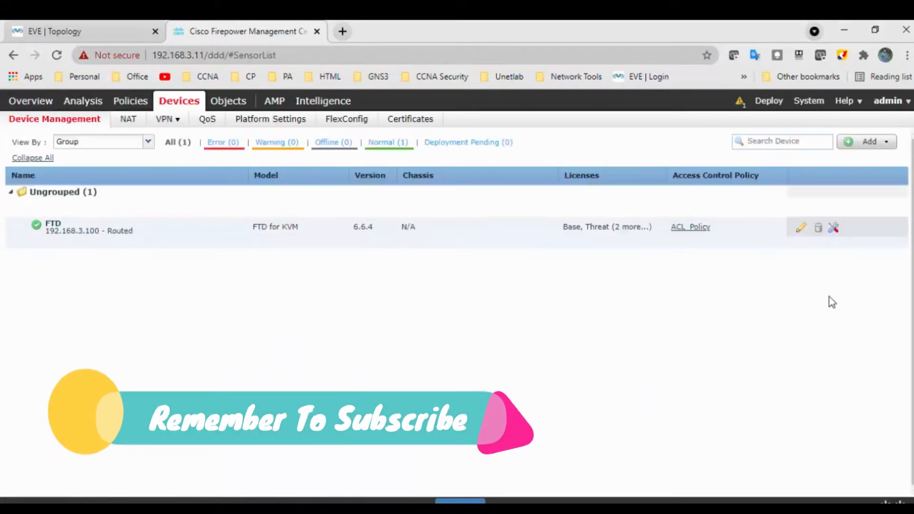
pyautogui.moveTo(801, 228)
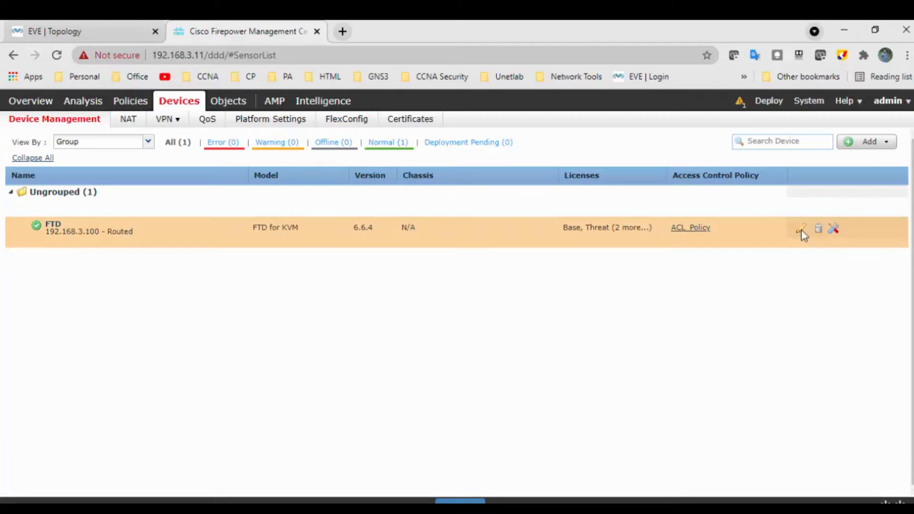
pyautogui.click(802, 228)
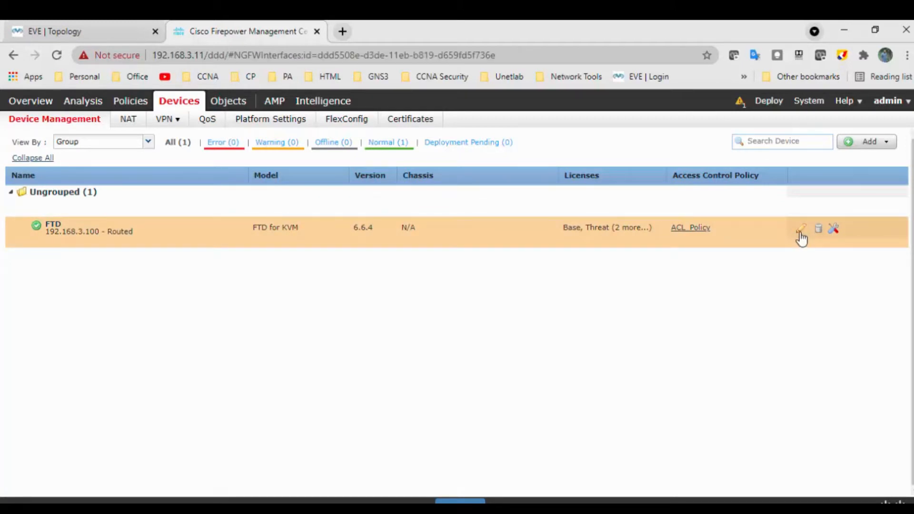
pyautogui.click(802, 228)
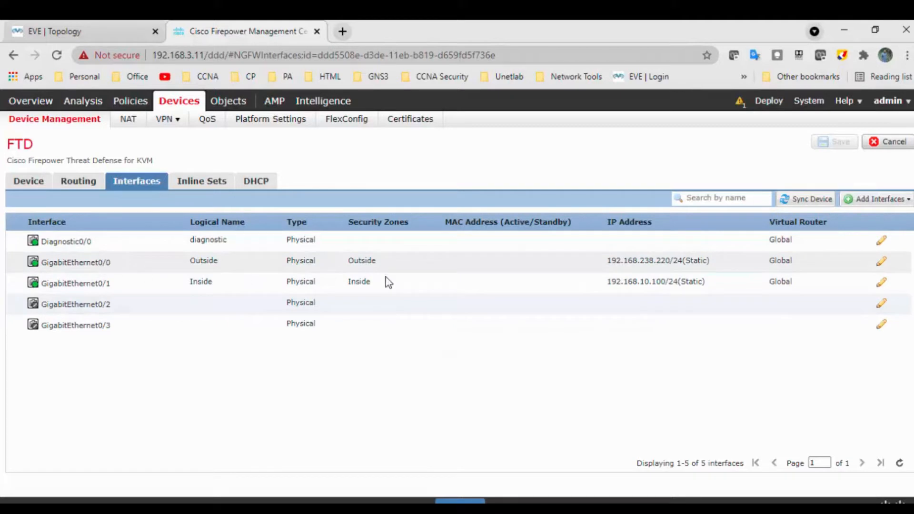
pyautogui.click(130, 101)
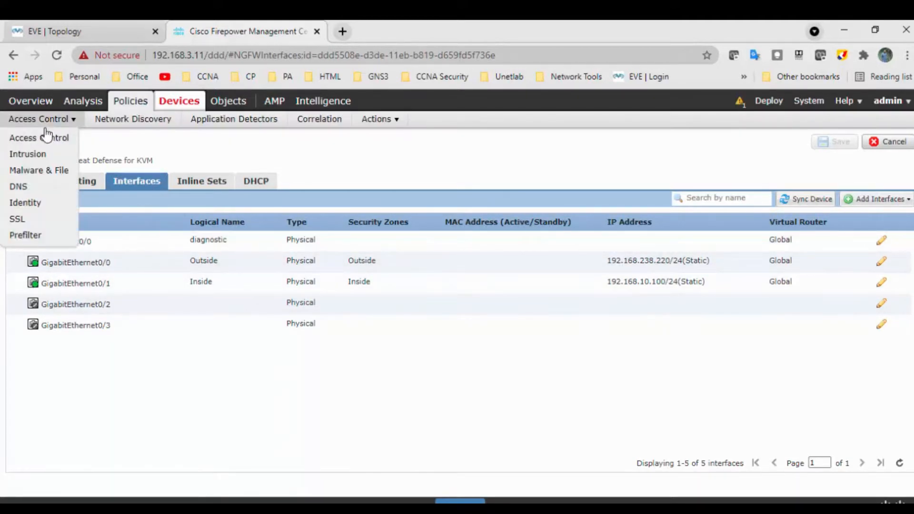
# Step: Open ACL_Policy for editing from the Access Control policies list
pyautogui.click(39, 138)
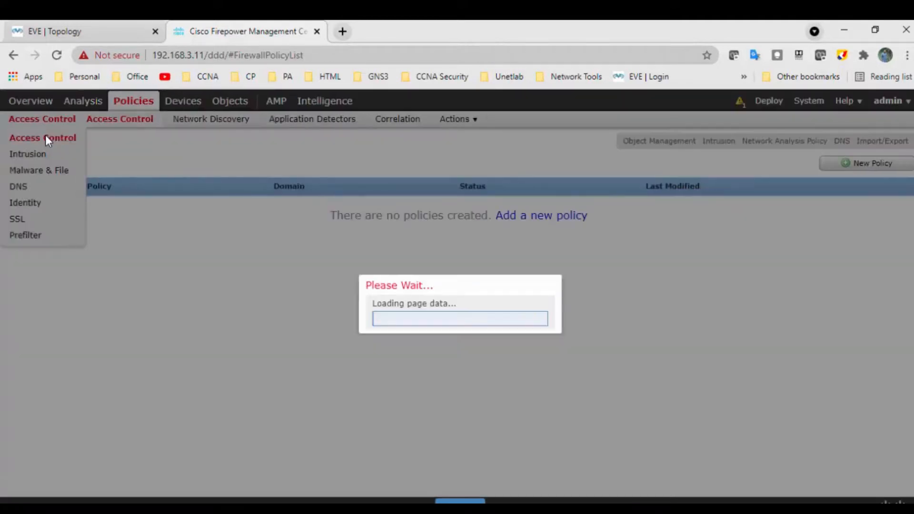
pyautogui.click(42, 137)
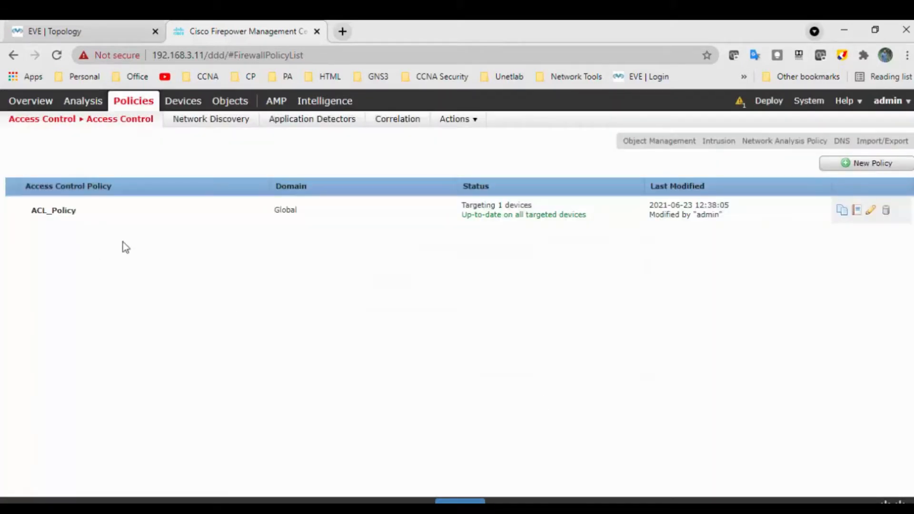
pyautogui.click(871, 210)
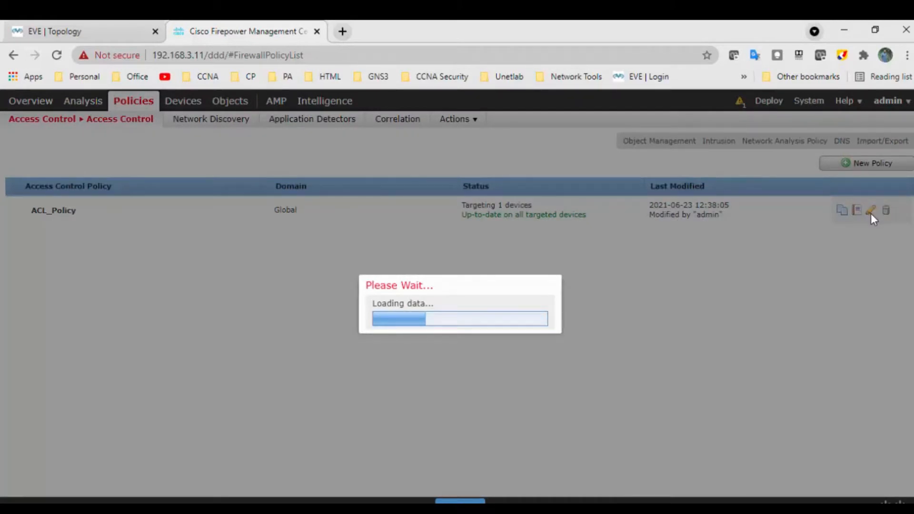
pyautogui.click(870, 211)
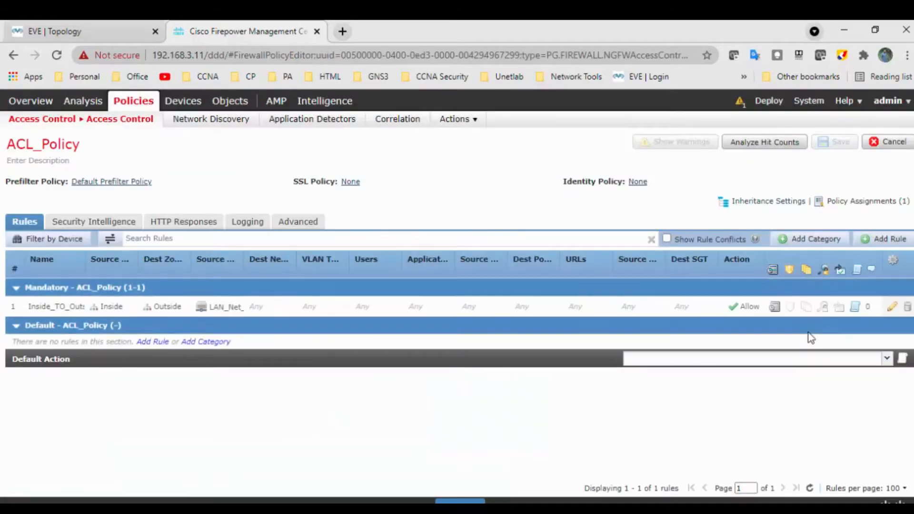
pyautogui.moveTo(511, 343)
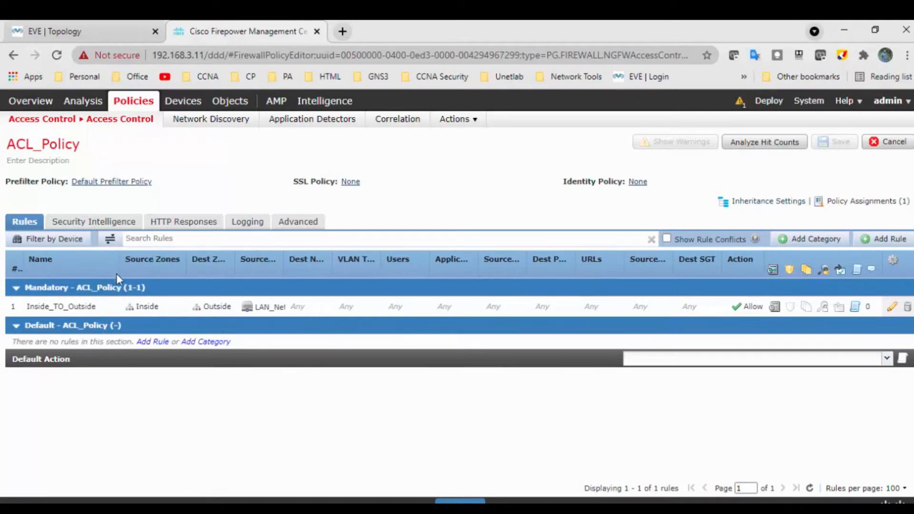
pyautogui.moveTo(233, 262)
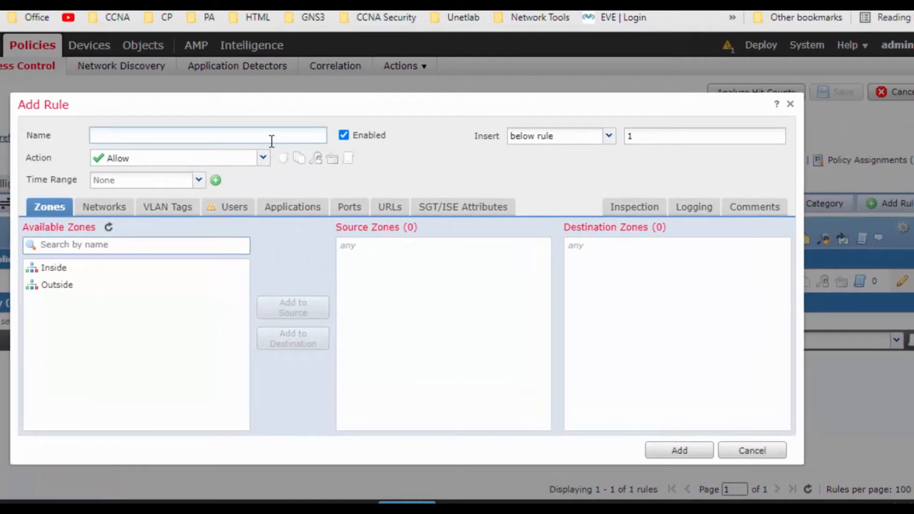
# Step: Name the new rule Block_Social_Network_SItes
pyautogui.write('Block_Social')
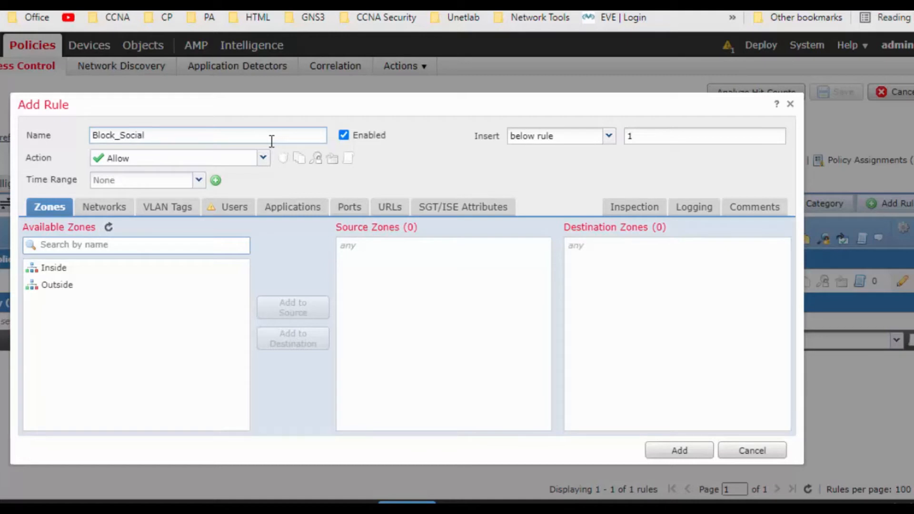
pyautogui.write('_Net')
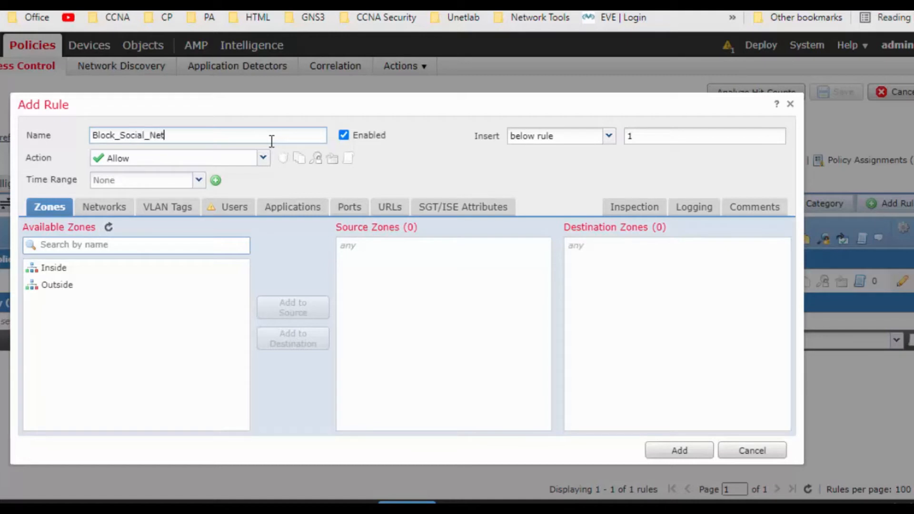
pyautogui.write('work')
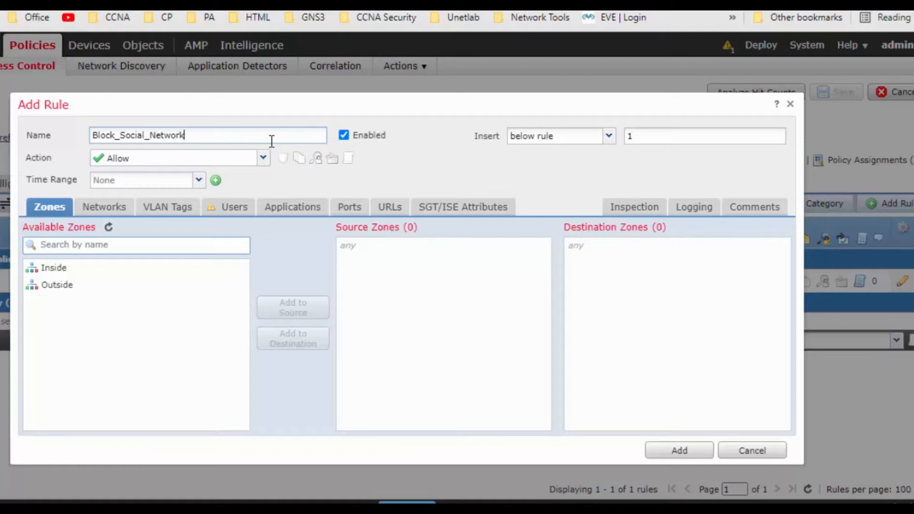
pyautogui.write('_SItes')
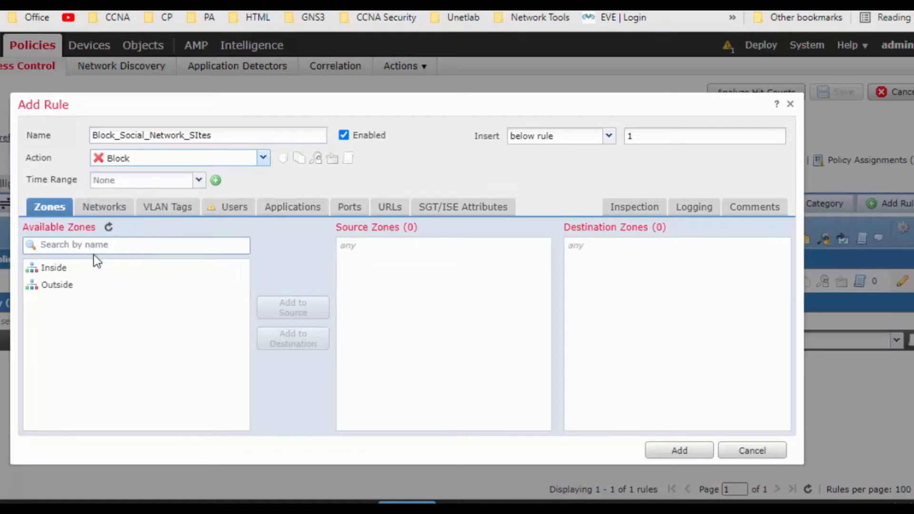
# Step: Set the rule's source zone to Inside and destination zone to Outside
pyautogui.click(293, 308)
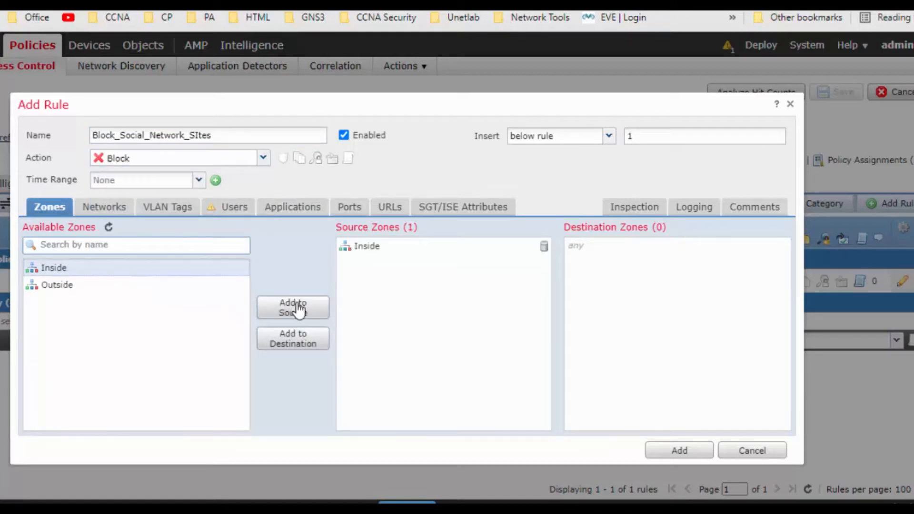
pyautogui.click(293, 338)
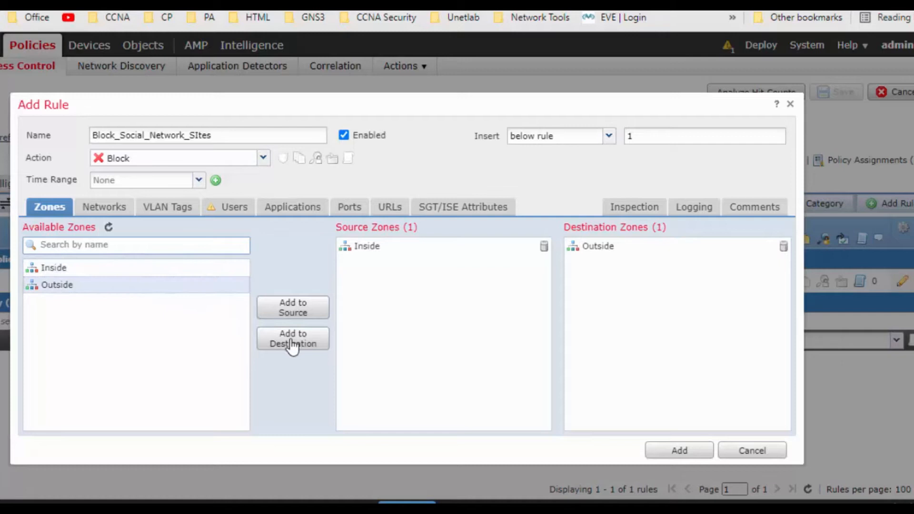
pyautogui.click(104, 207)
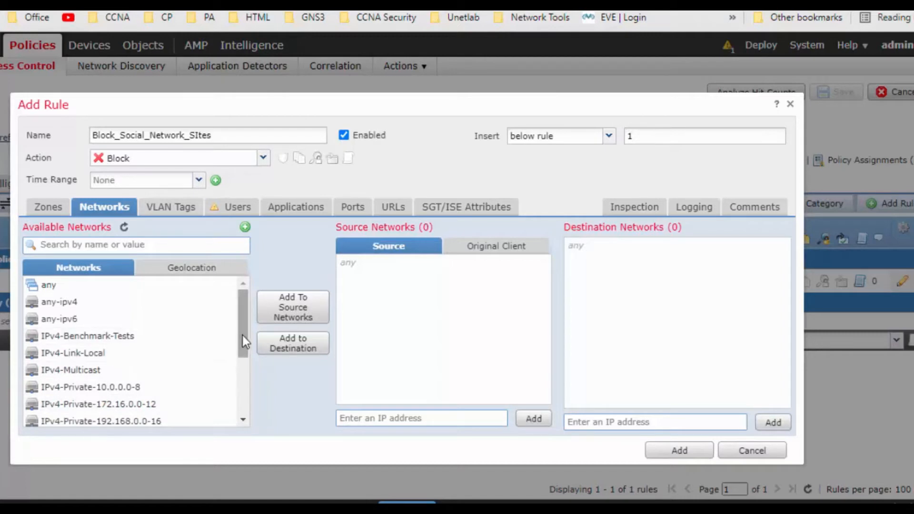
# Step: Limit the rule to source network LAN_Net_192.168.10.0 and the Social Networking URL category
pyautogui.scroll(-3)
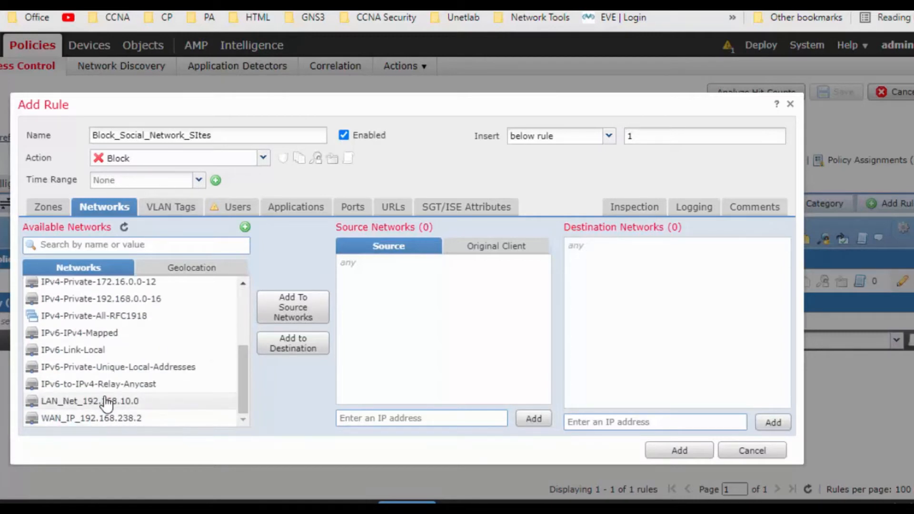
pyautogui.doubleClick(89, 401)
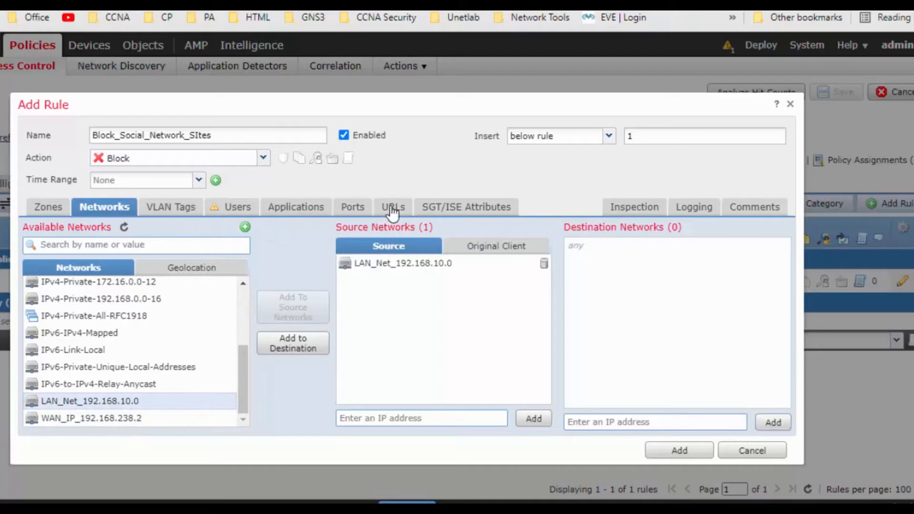
pyautogui.click(295, 207)
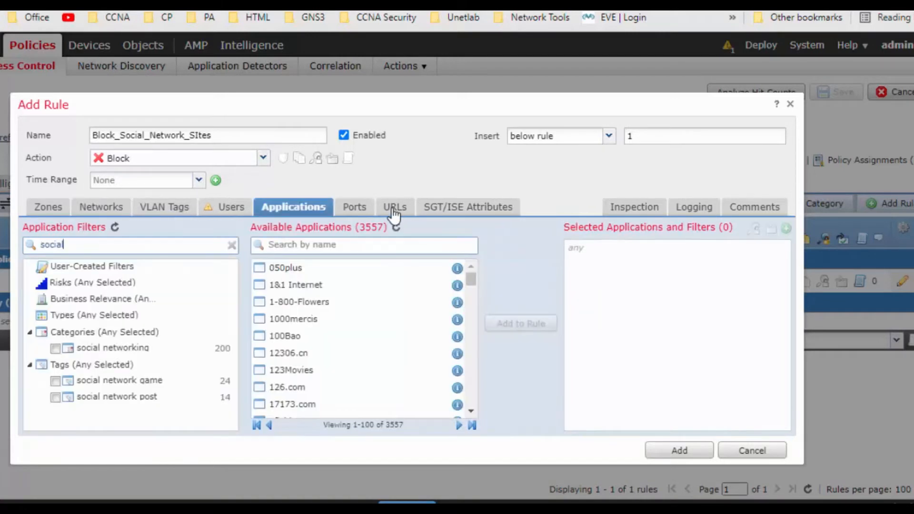
pyautogui.click(388, 207)
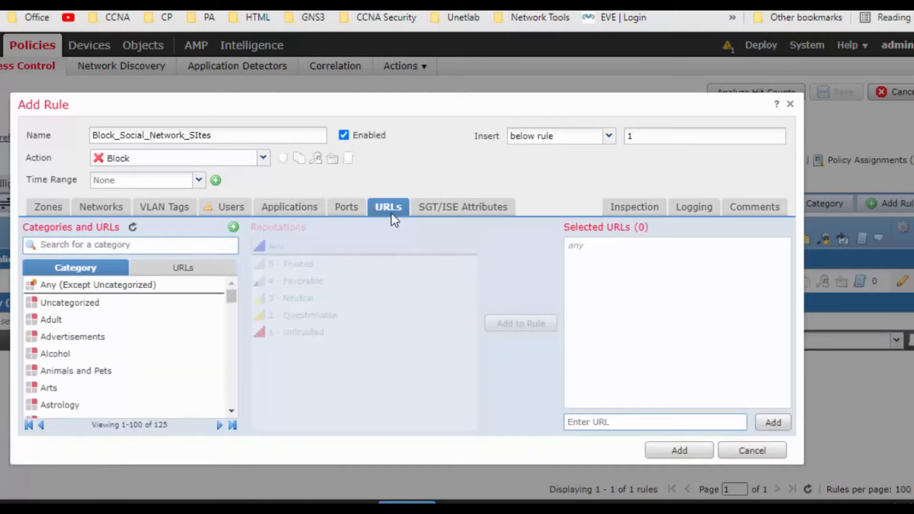
pyautogui.write('social')
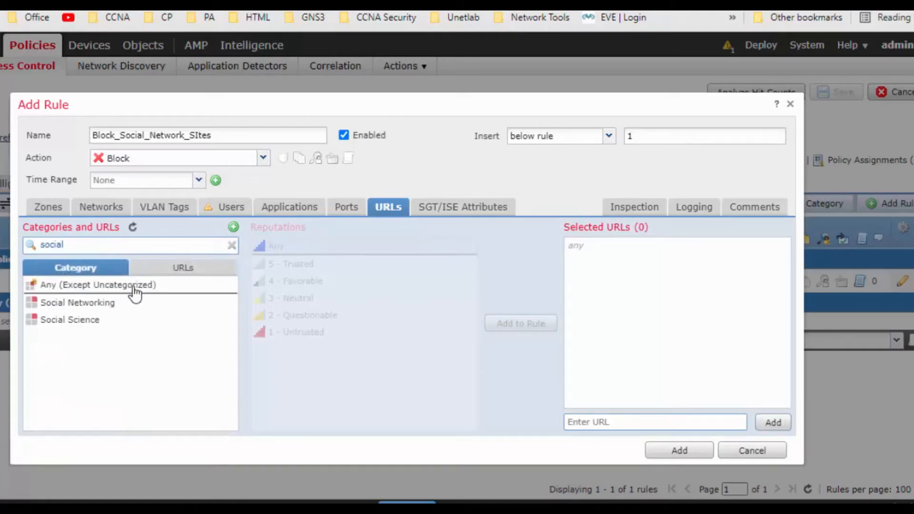
pyautogui.click(77, 302)
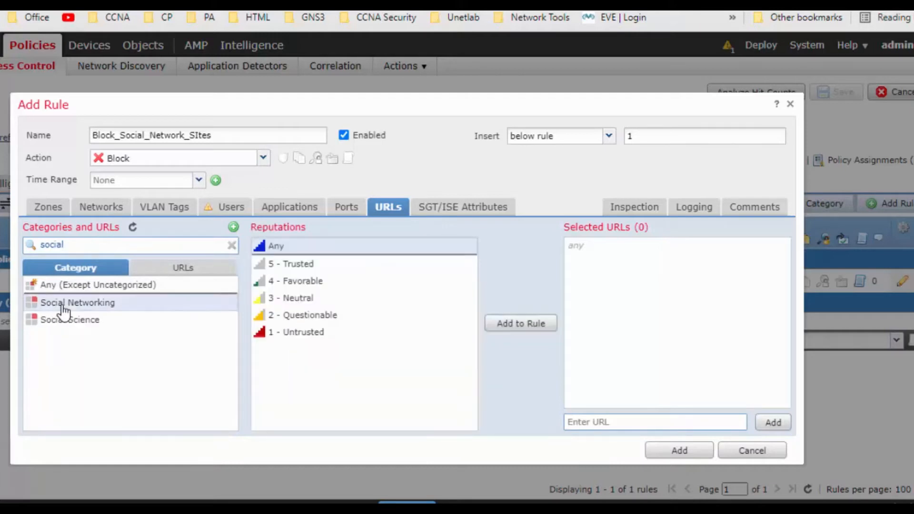
pyautogui.click(519, 323)
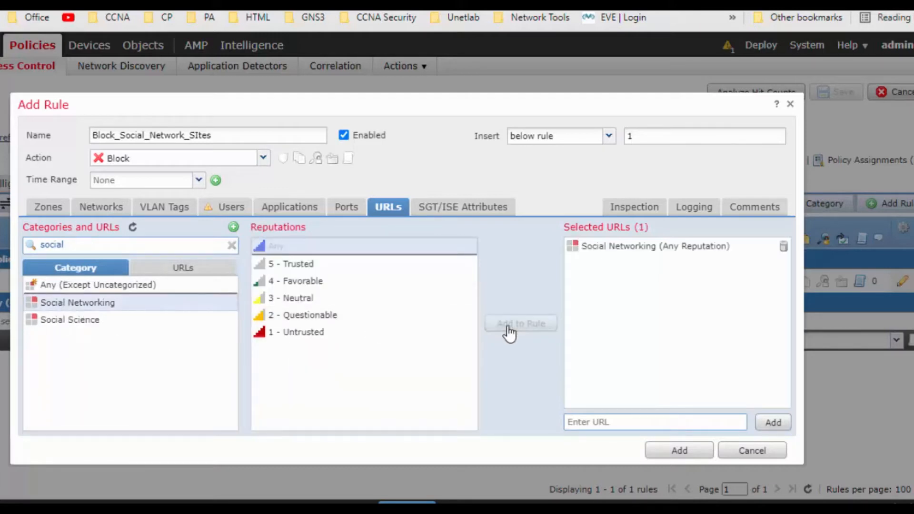
pyautogui.moveTo(706, 216)
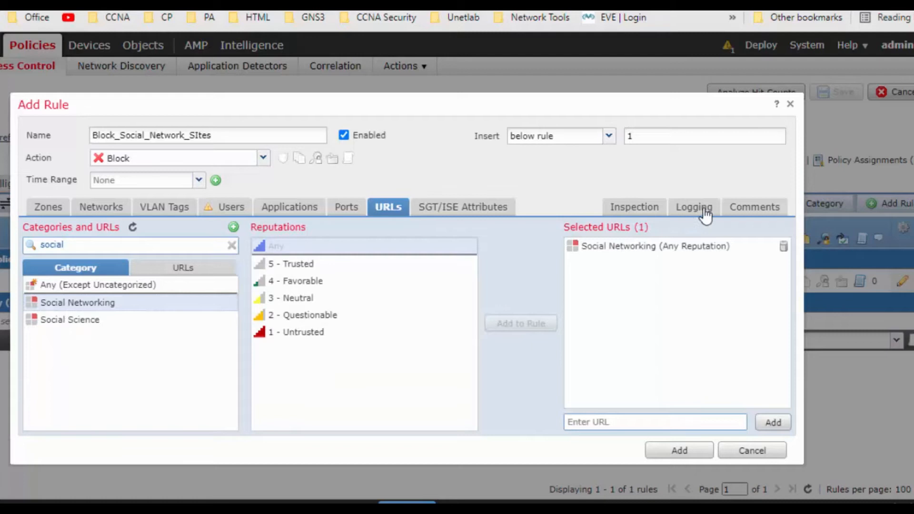
# Step: Enable Log at Beginning of Connection and add the block rule to the policy
pyautogui.click(692, 207)
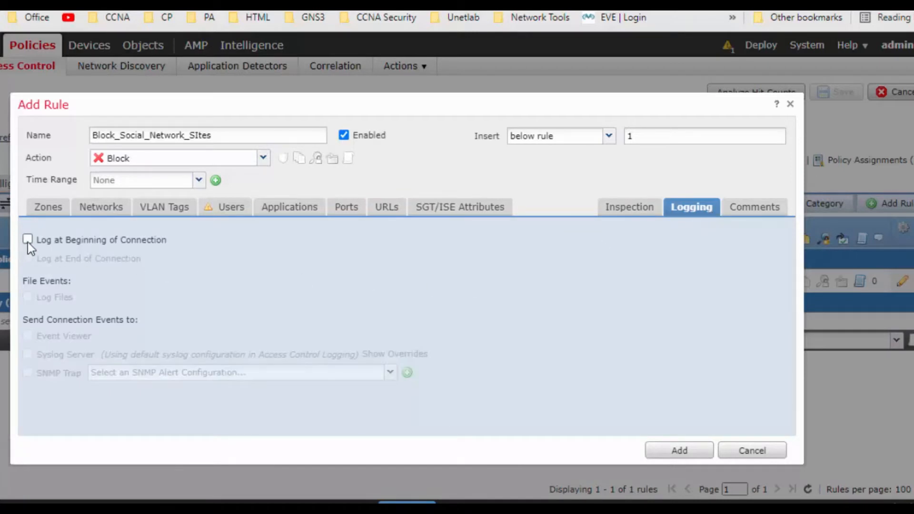
pyautogui.click(27, 240)
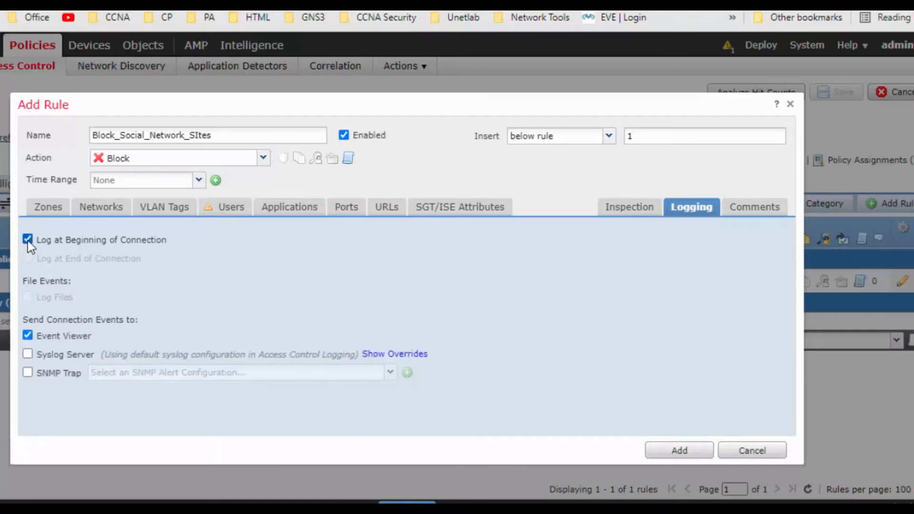
pyautogui.click(679, 450)
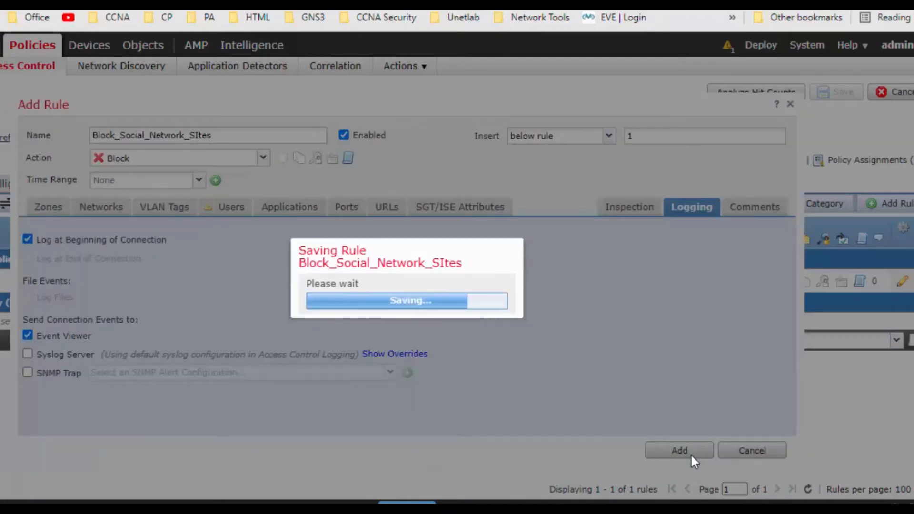
# Step: Move Block_Social_Network_SItes above Inside_TO_Outside in the Mandatory section
pyautogui.click(679, 450)
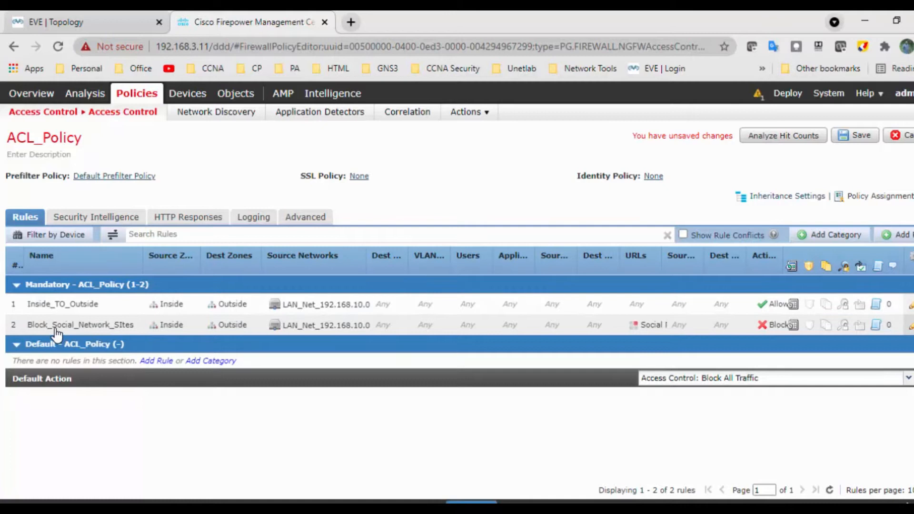
pyautogui.moveTo(50, 330)
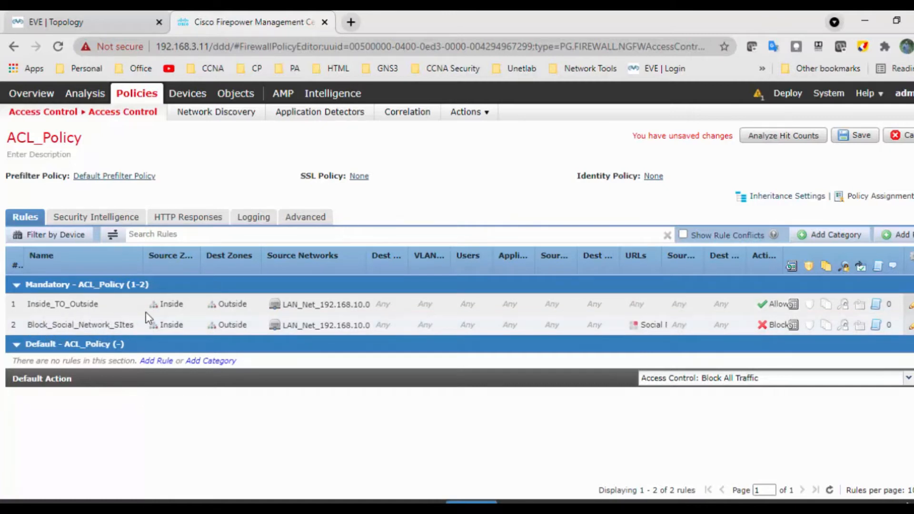
pyautogui.moveTo(208, 318)
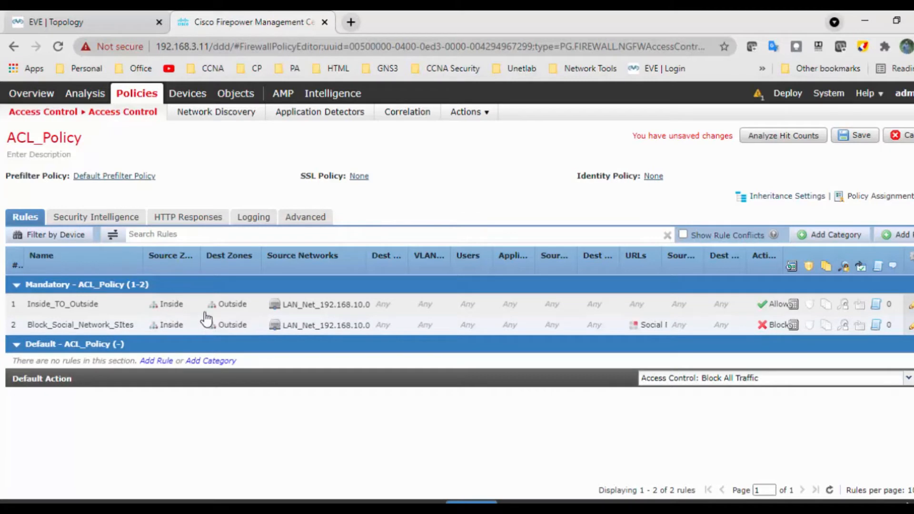
pyautogui.moveTo(179, 307)
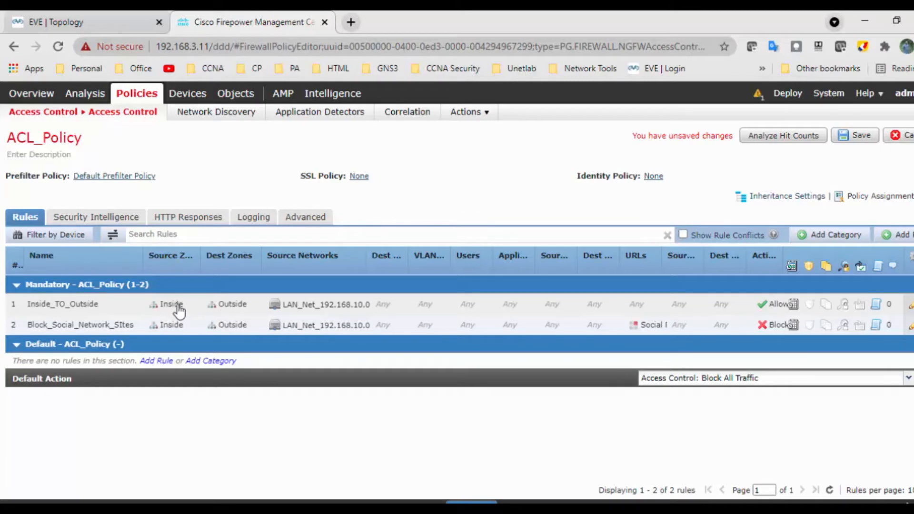
pyautogui.moveTo(389, 314)
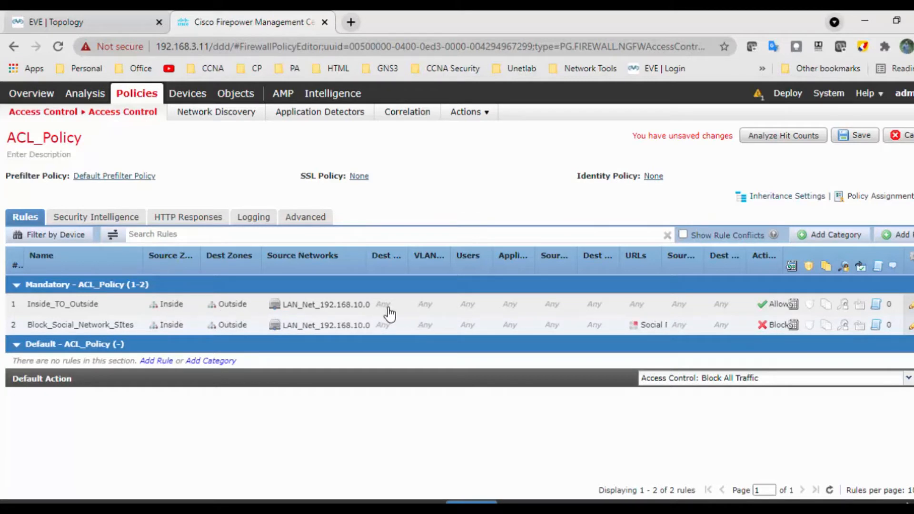
pyautogui.moveTo(214, 337)
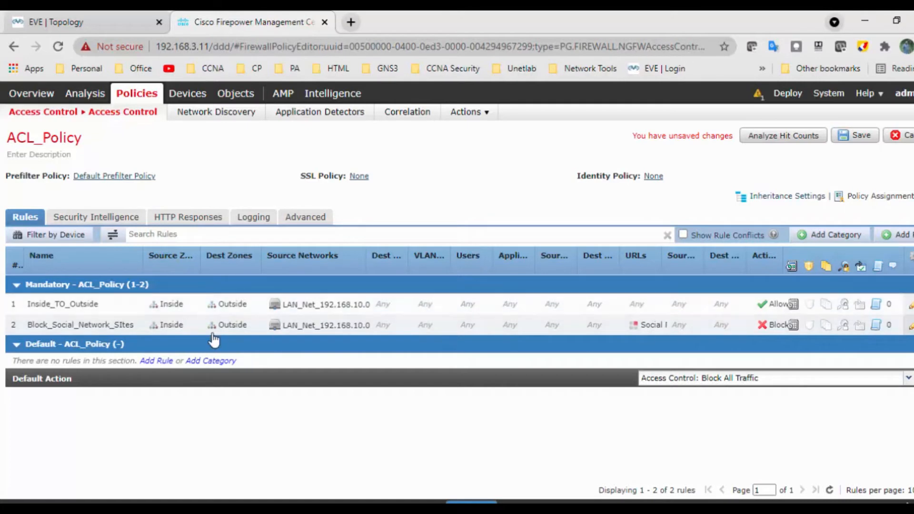
pyautogui.moveTo(70, 329)
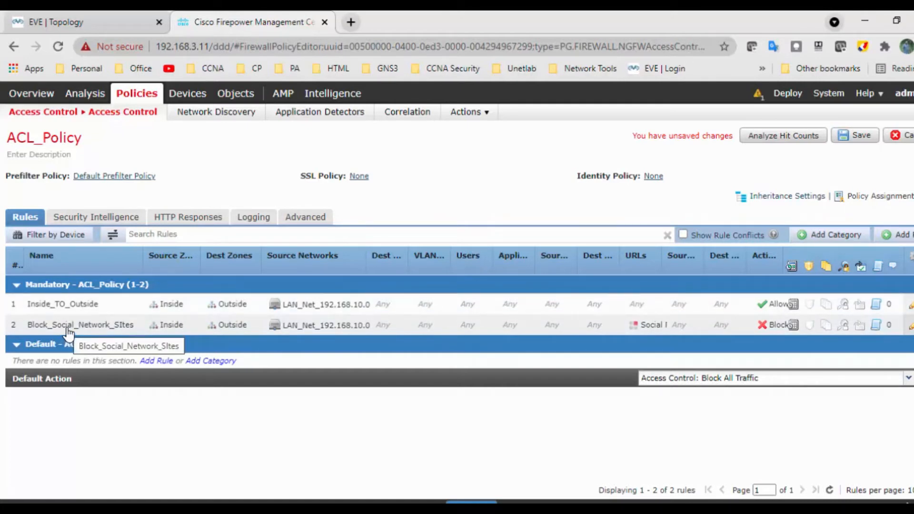
pyautogui.moveTo(76, 335)
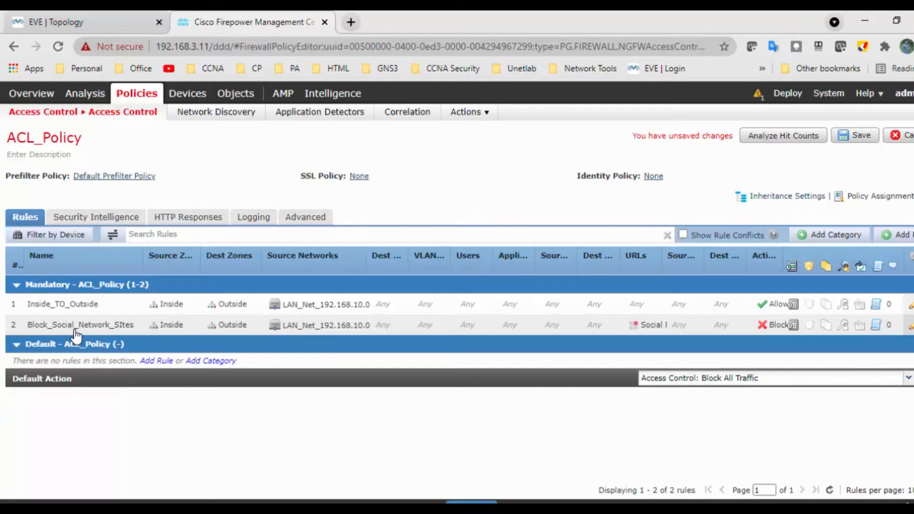
pyautogui.moveTo(76, 325)
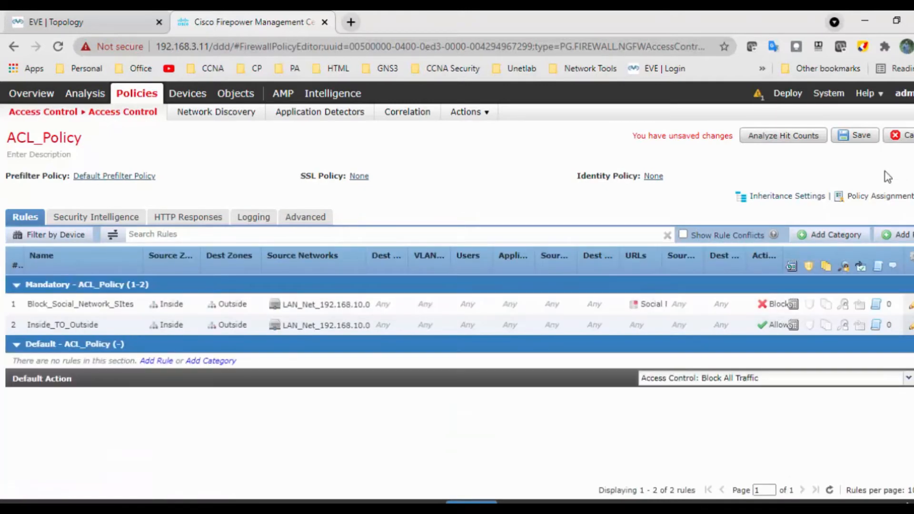
pyautogui.click(855, 135)
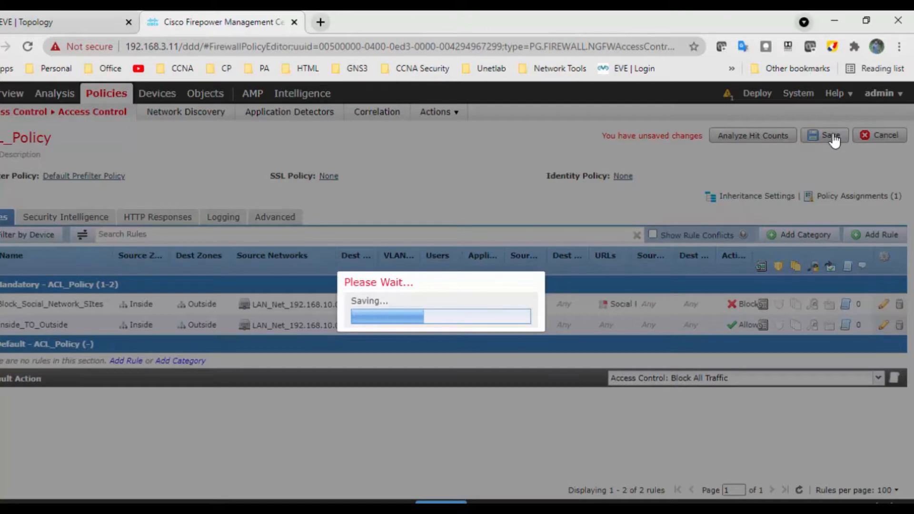
# Step: Save the reordered ACL_Policy and go to the Deployment list showing FTD pending
pyautogui.click(824, 135)
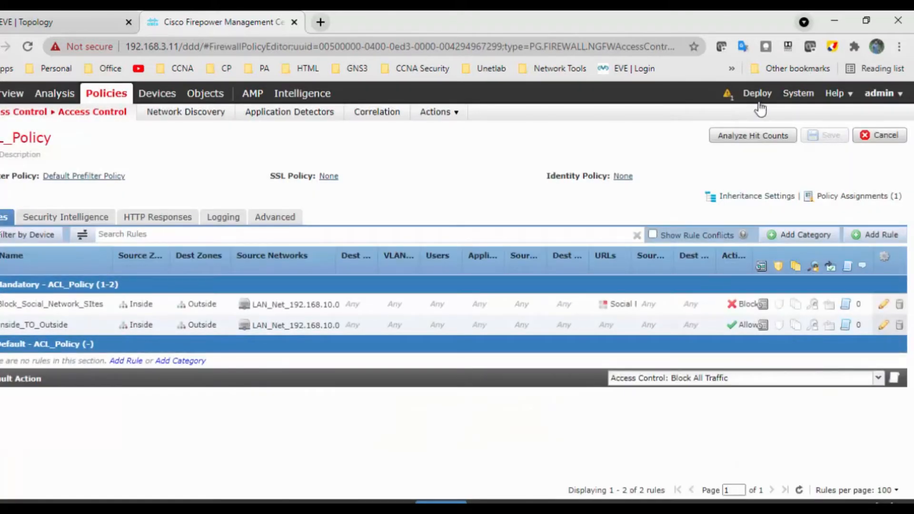
pyautogui.click(757, 94)
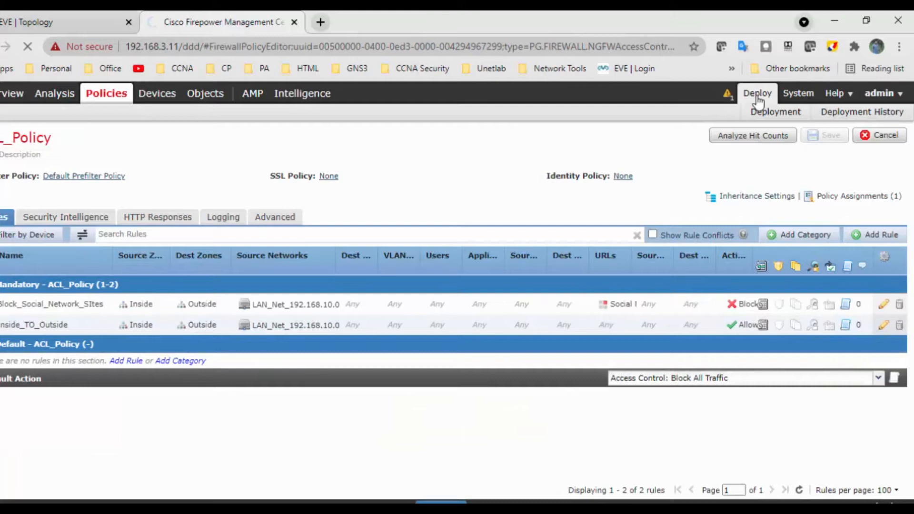
pyautogui.moveTo(770, 117)
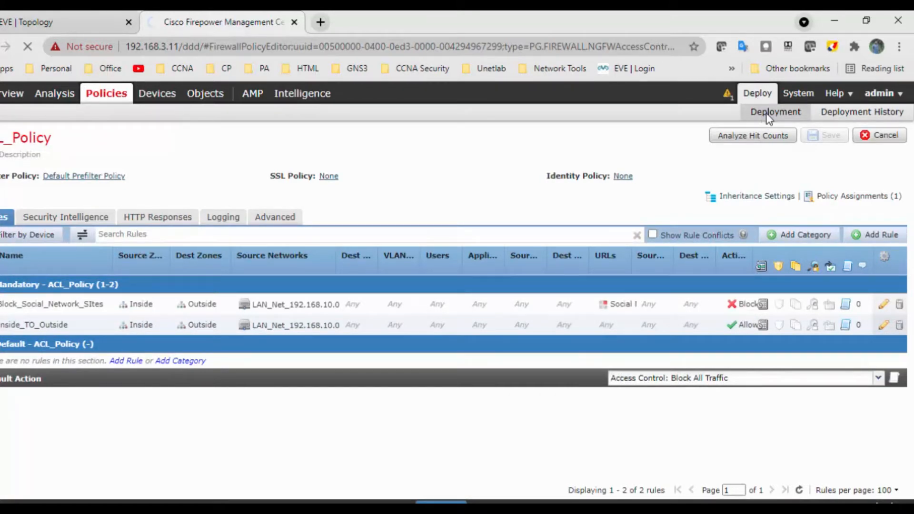
pyautogui.click(774, 111)
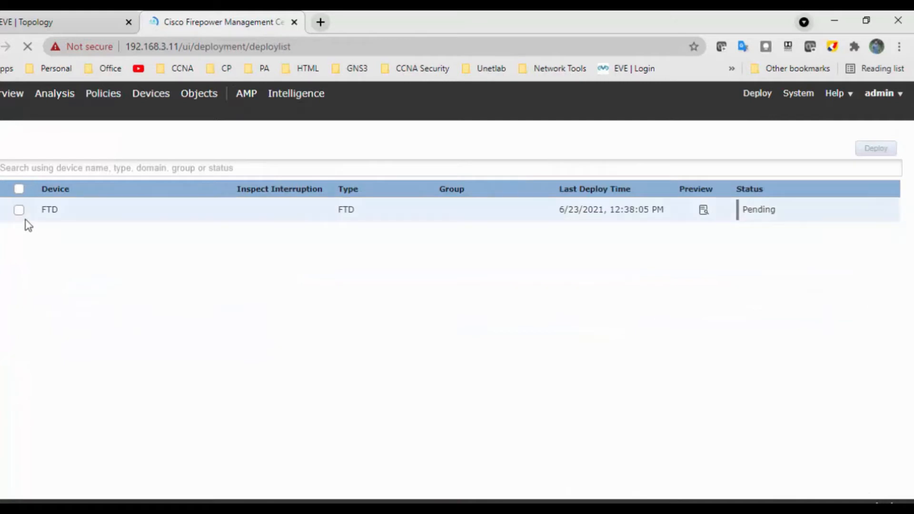
# Step: Deploy the pending changes to the FTD device and confirm the Deployment Confirmation dialog
pyautogui.click(19, 209)
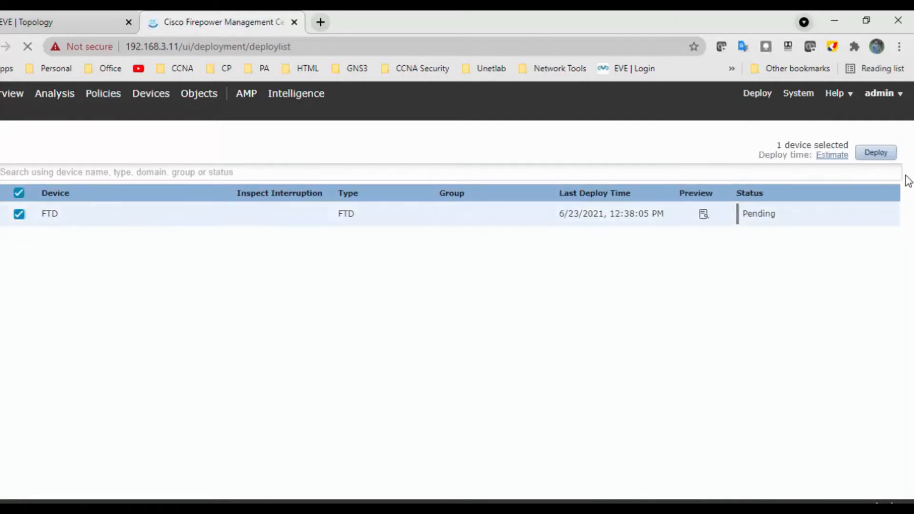
pyautogui.click(876, 152)
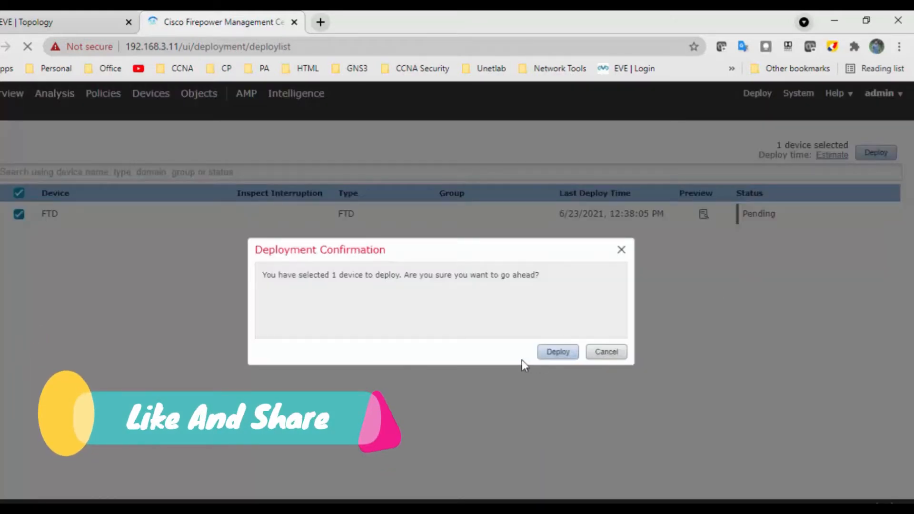
pyautogui.click(557, 352)
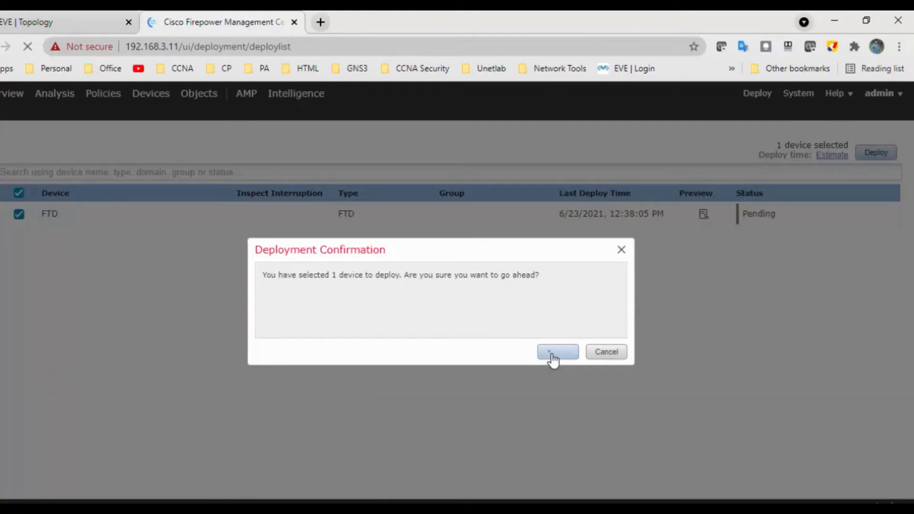
pyautogui.click(557, 352)
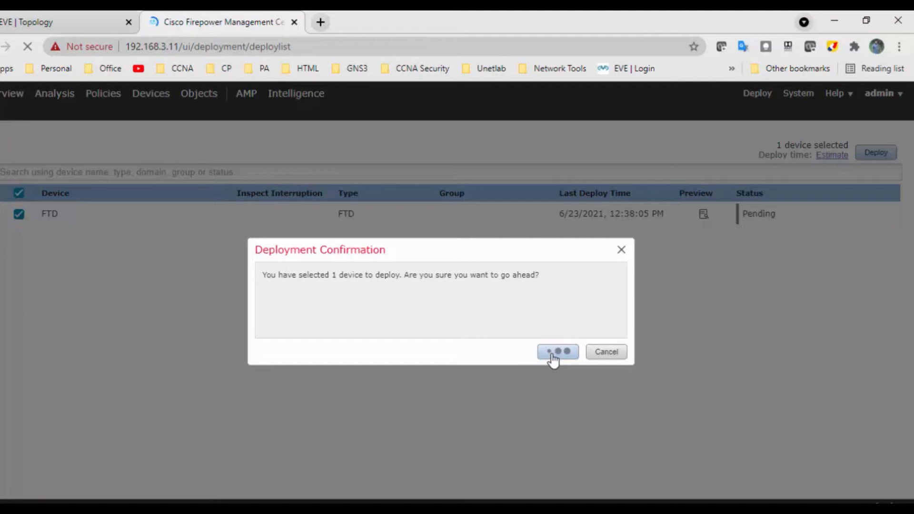
pyautogui.click(558, 351)
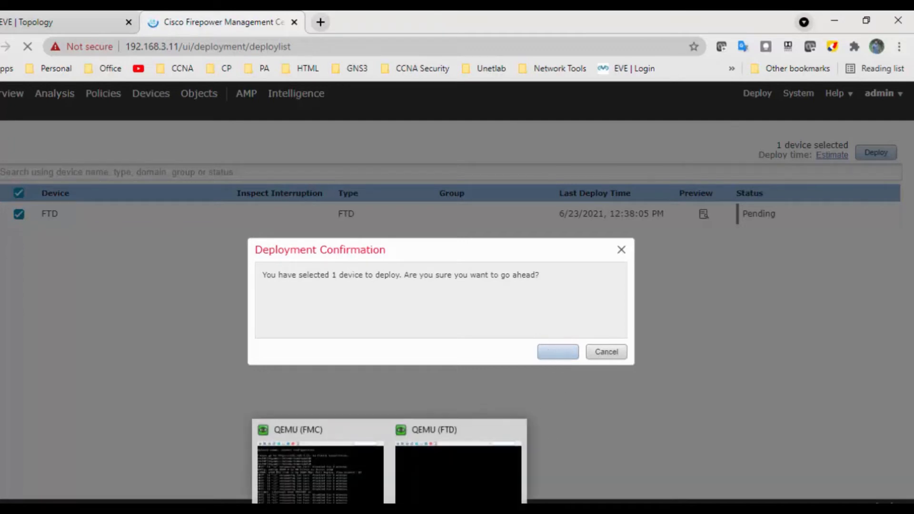
pyautogui.click(557, 351)
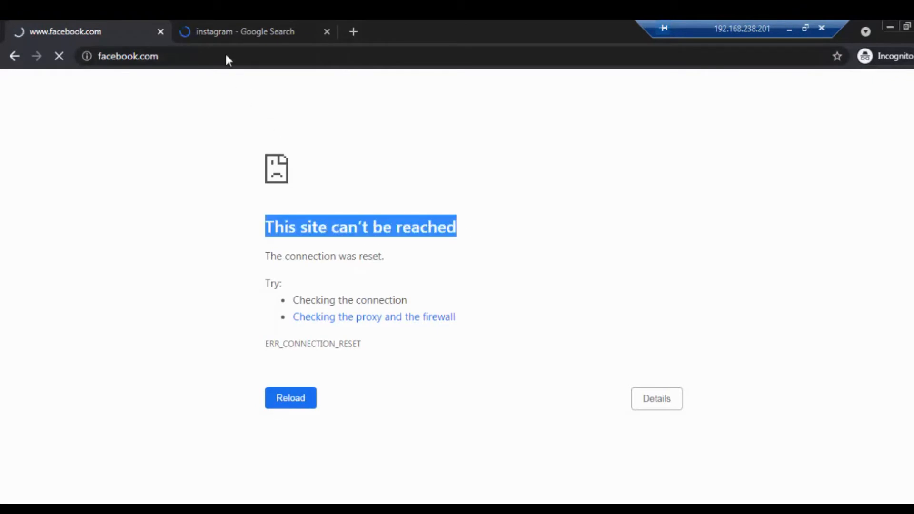
# Step: Reload facebook.com on the client and see ERR_CONNECTION_RESET
pyautogui.click(244, 32)
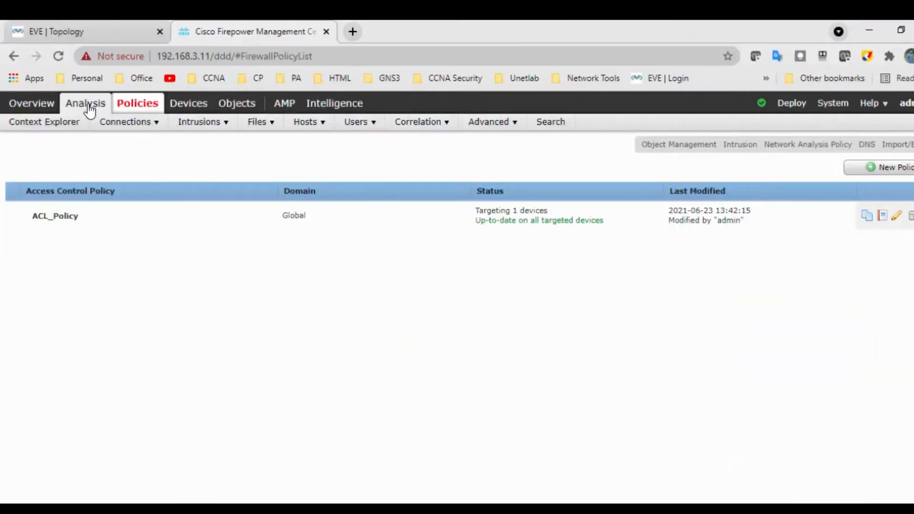
# Step: Bring up the Connection Events list under Analysis > Connections
pyautogui.click(125, 122)
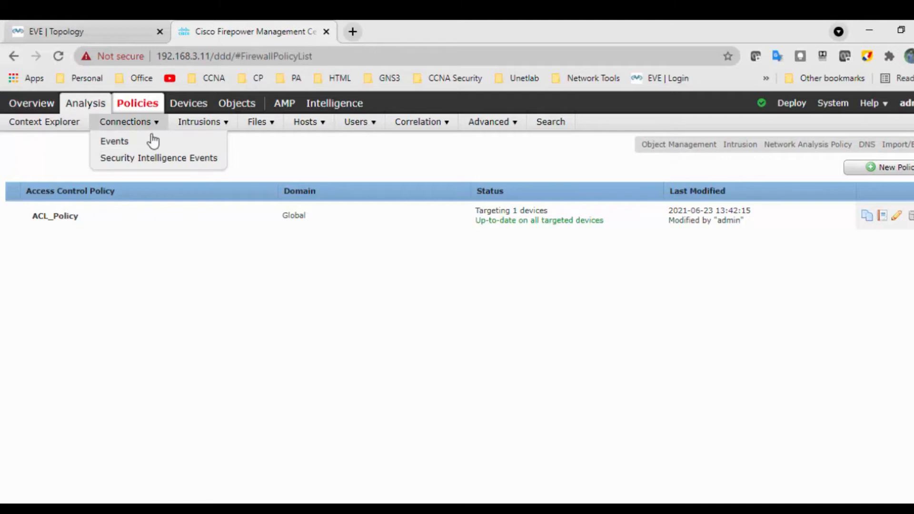
pyautogui.click(114, 141)
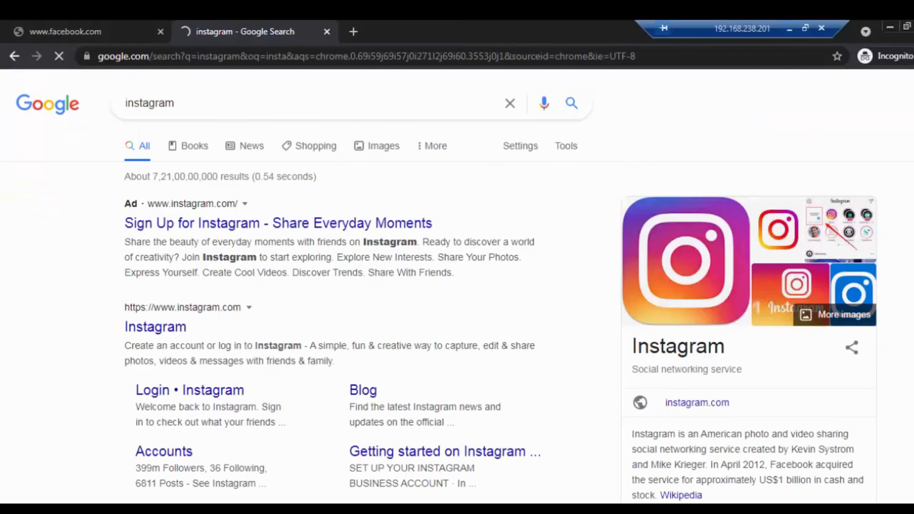
pyautogui.click(65, 31)
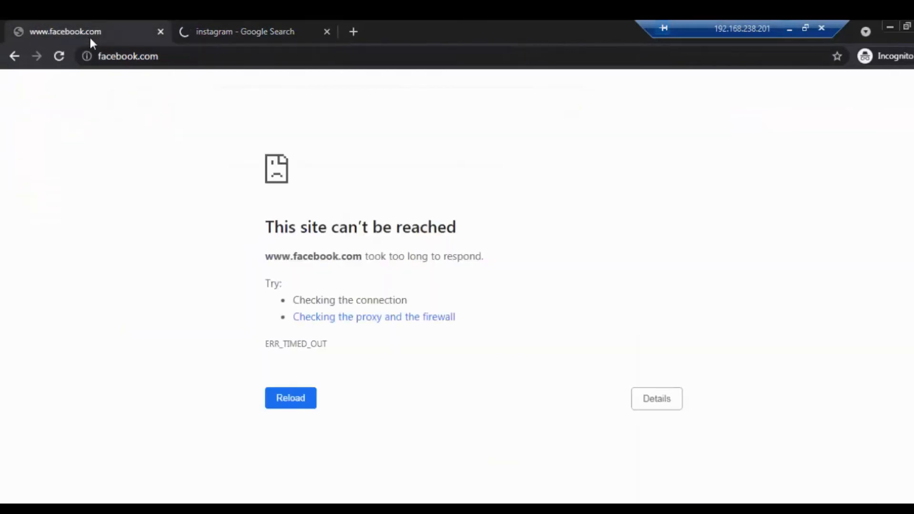
pyautogui.click(244, 31)
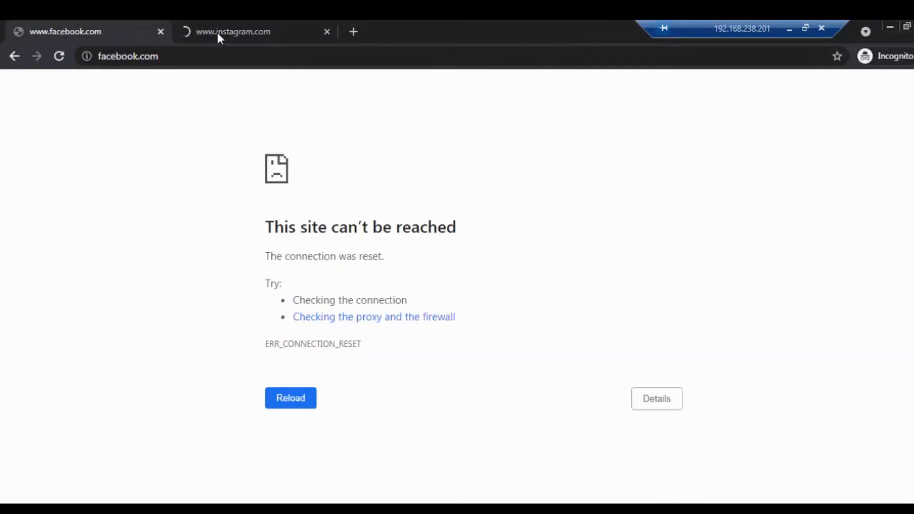
pyautogui.click(233, 32)
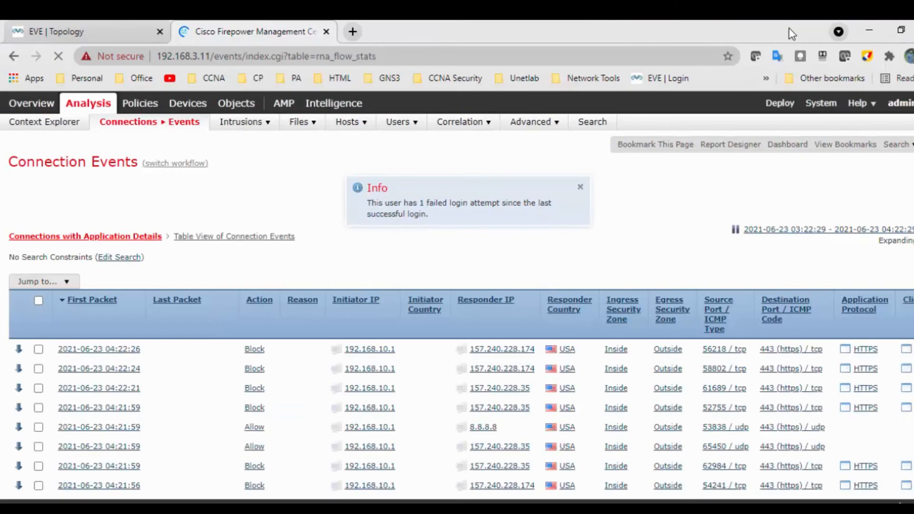
pyautogui.scroll(-3)
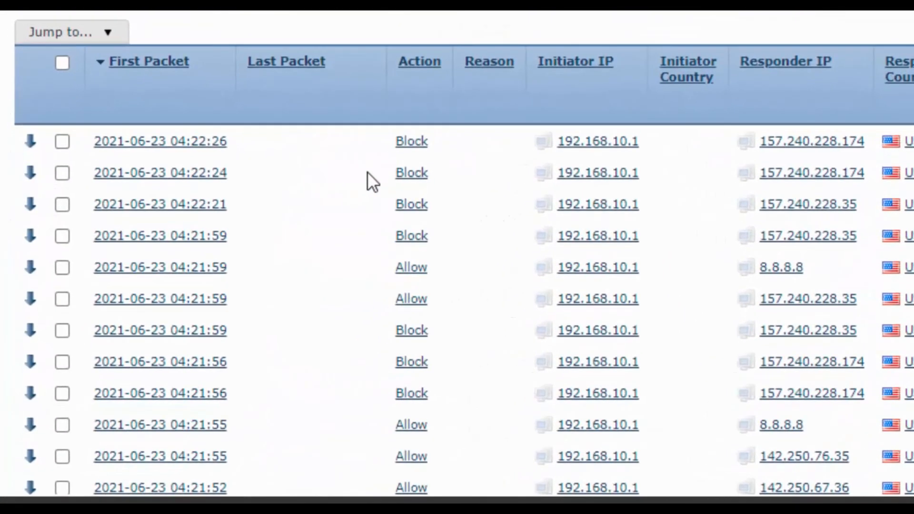
pyautogui.hscroll(3)
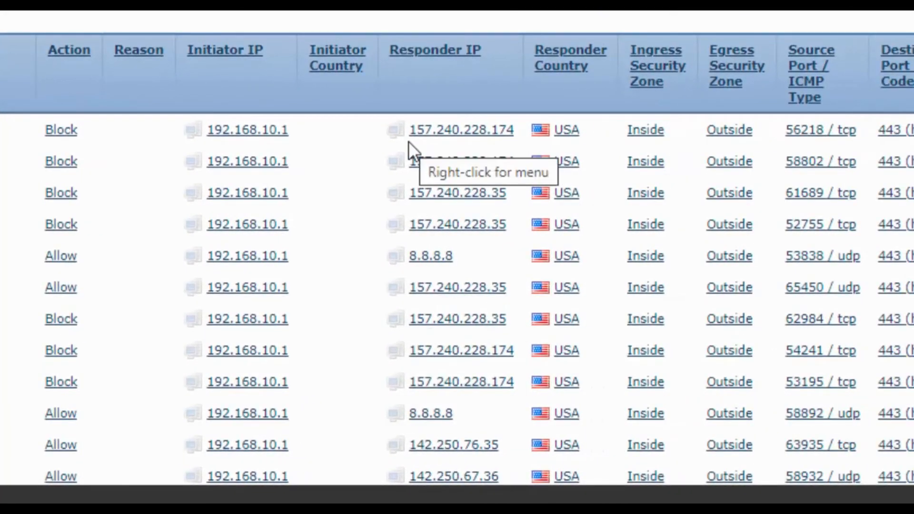
pyautogui.hscroll(3)
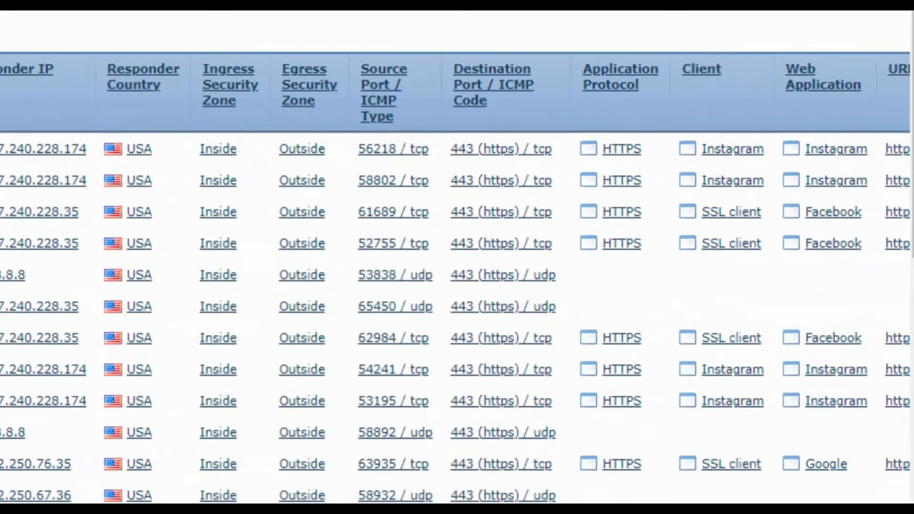
pyautogui.hscroll(3)
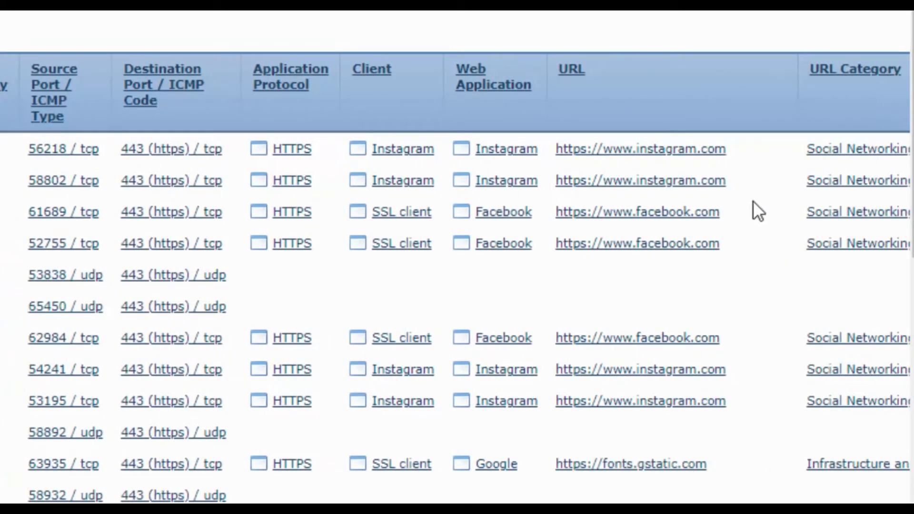
pyautogui.scroll(-3)
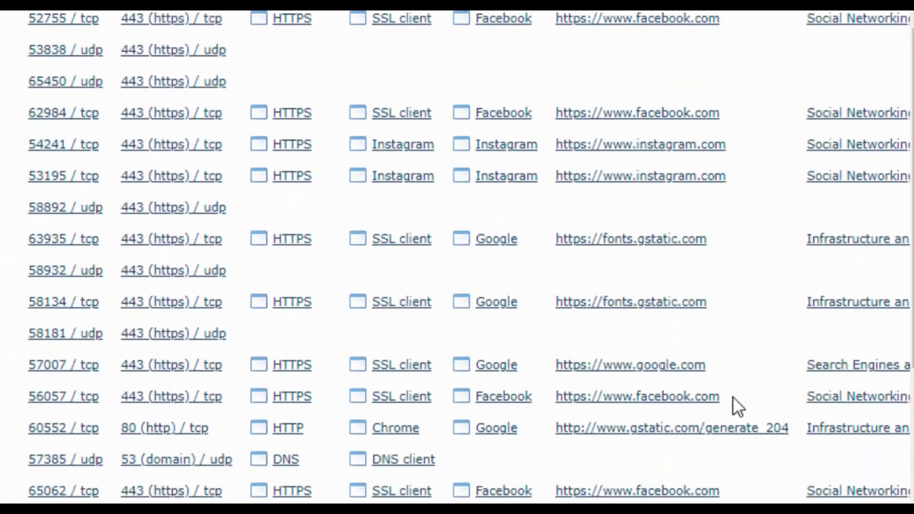
pyautogui.scroll(-3)
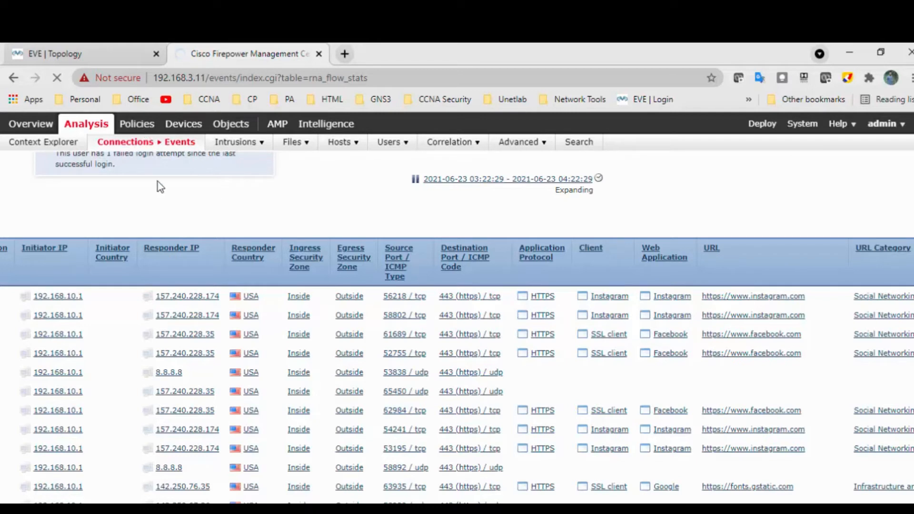
pyautogui.moveTo(137, 128)
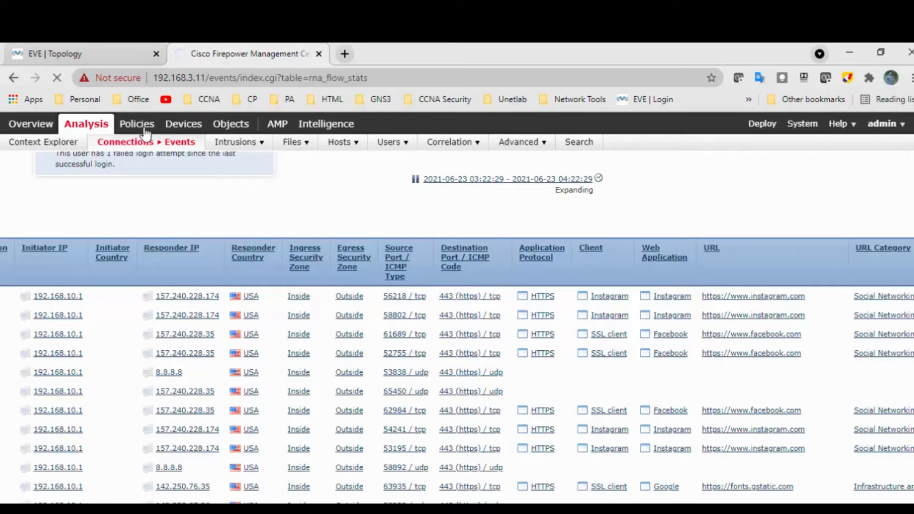
# Step: Navigate Policies > Access Control to the policy list showing ACL_Policy up-to-date
pyautogui.click(137, 124)
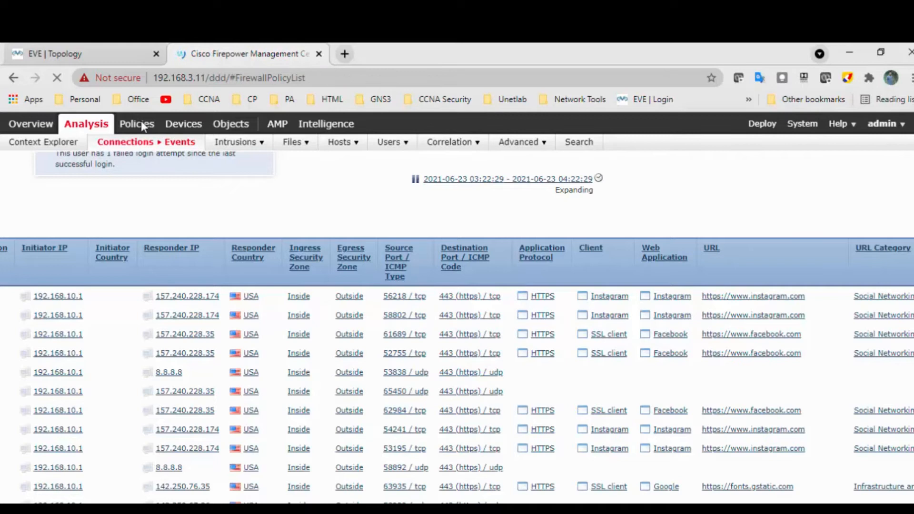
pyautogui.click(137, 124)
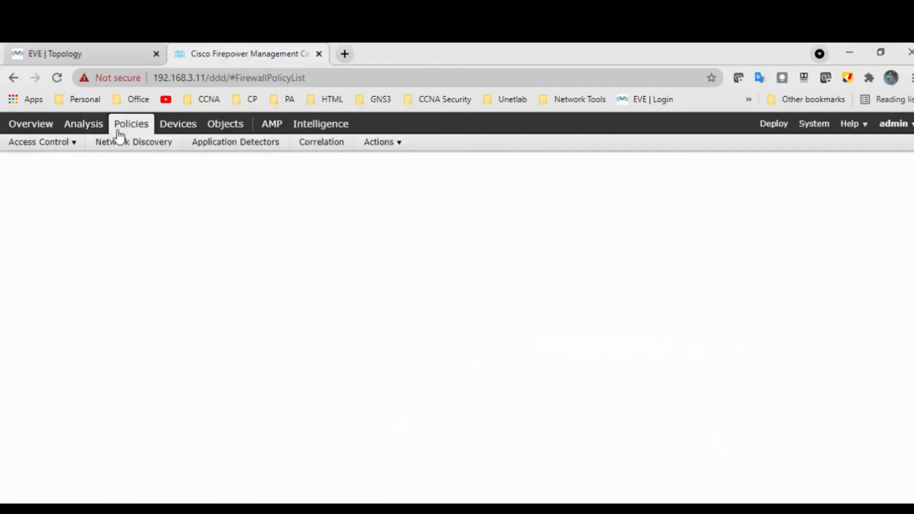
pyautogui.click(39, 142)
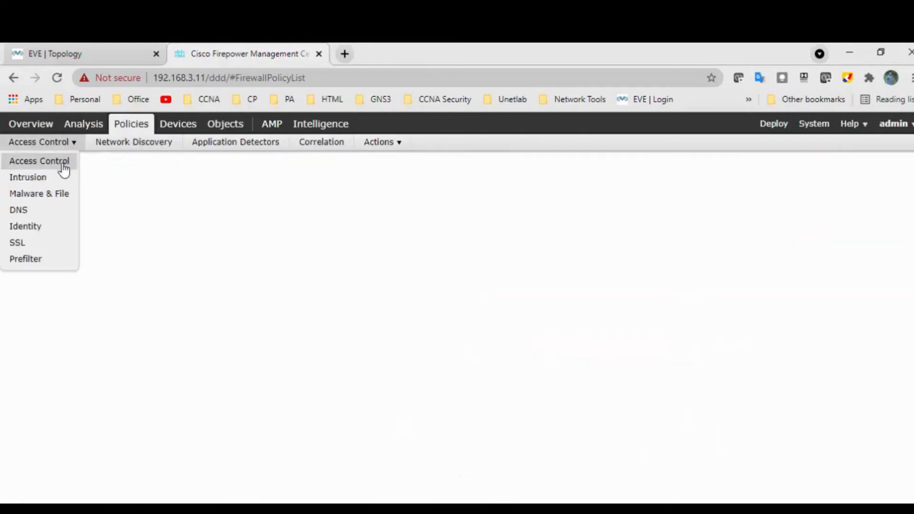
pyautogui.moveTo(50, 164)
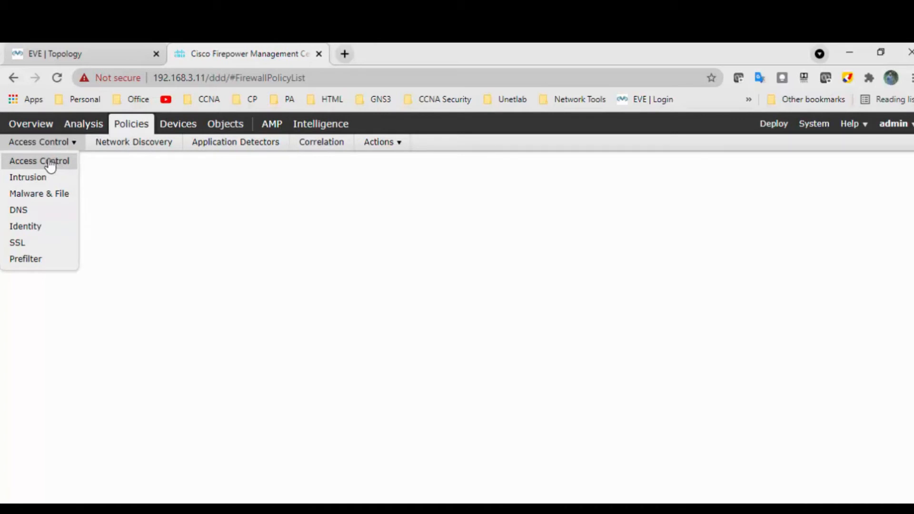
pyautogui.moveTo(78, 240)
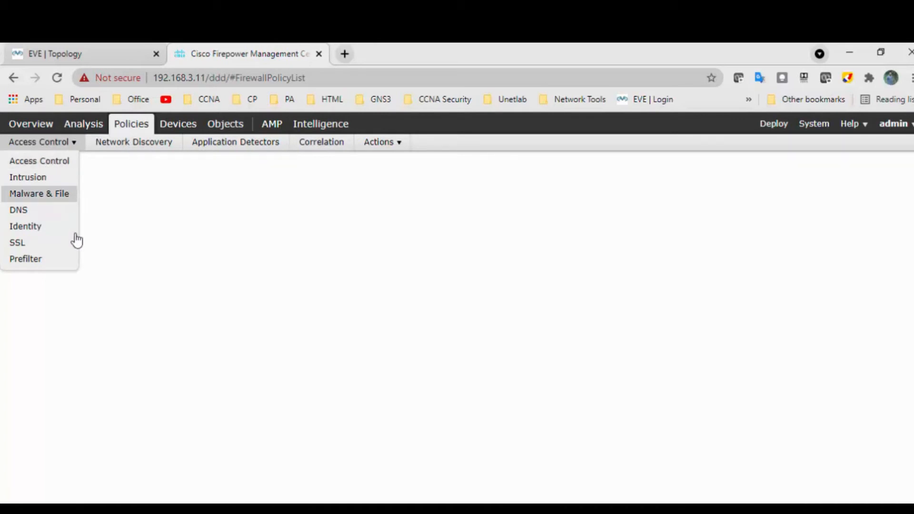
pyautogui.moveTo(39, 161)
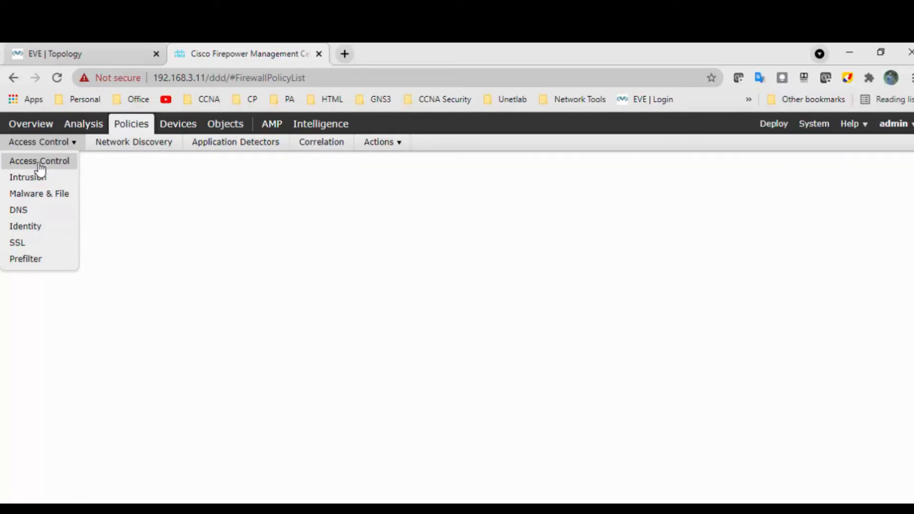
pyautogui.moveTo(97, 247)
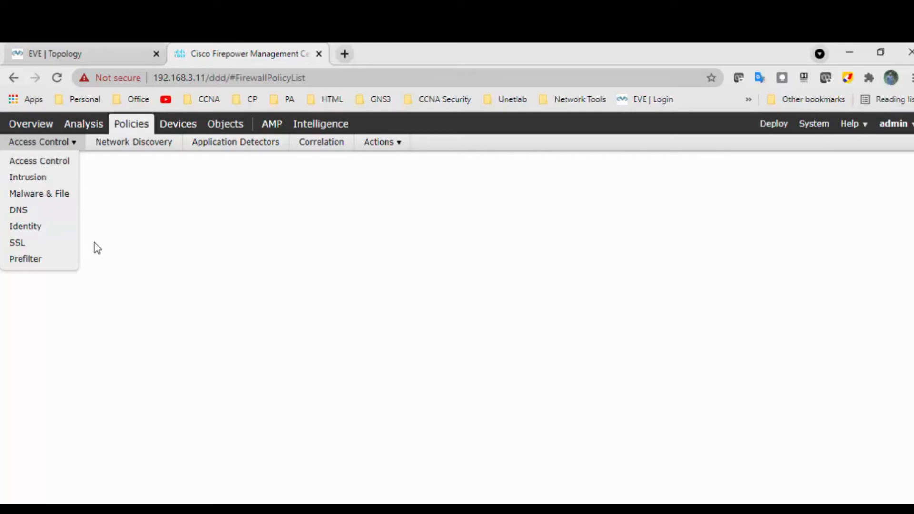
pyautogui.click(131, 124)
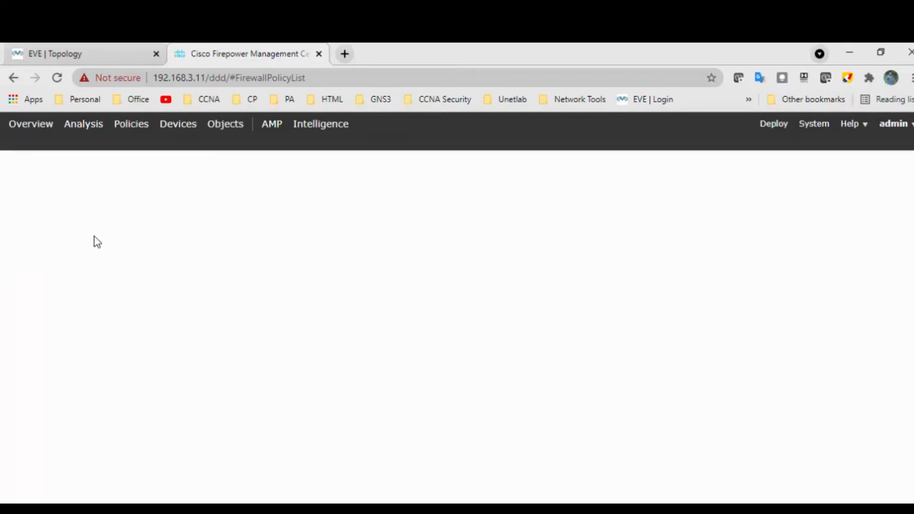
pyautogui.click(130, 124)
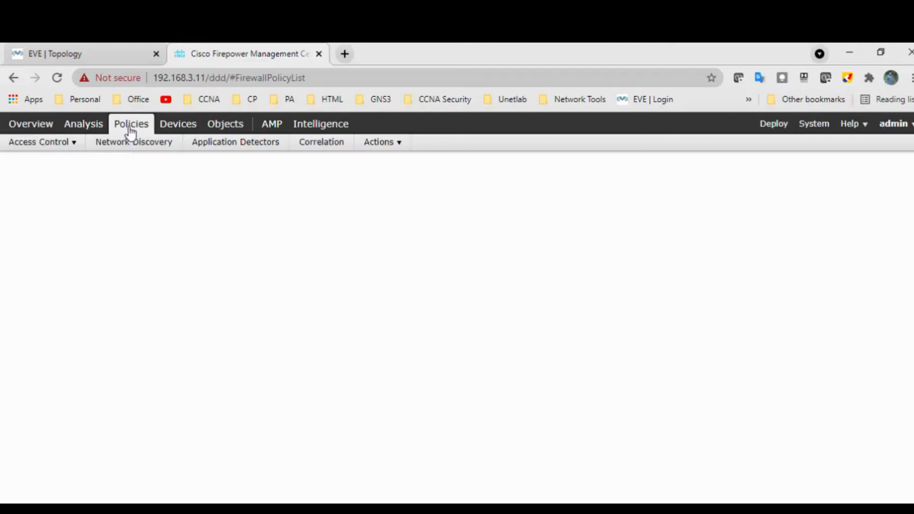
pyautogui.click(39, 141)
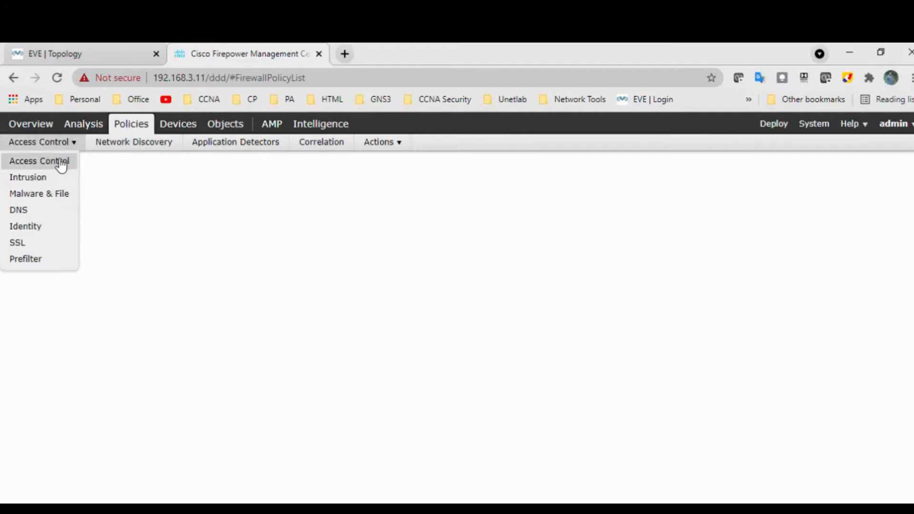
pyautogui.click(31, 124)
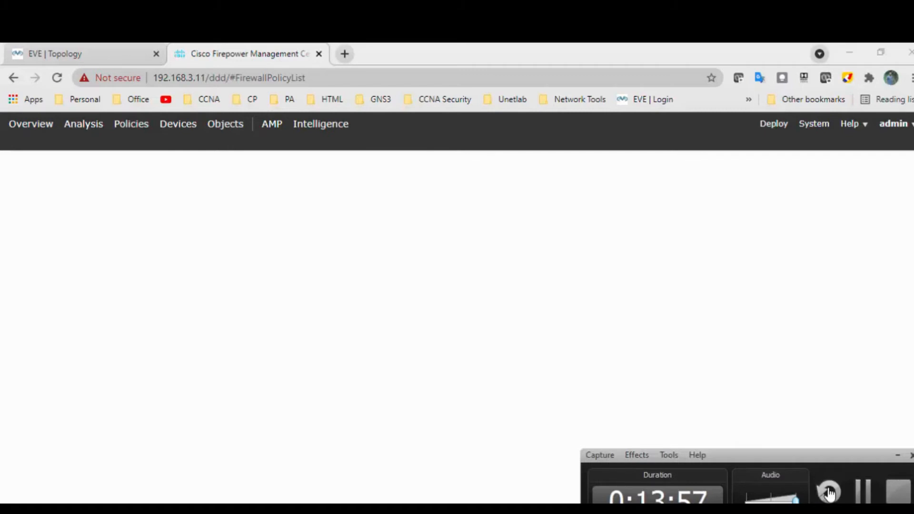
pyautogui.click(132, 124)
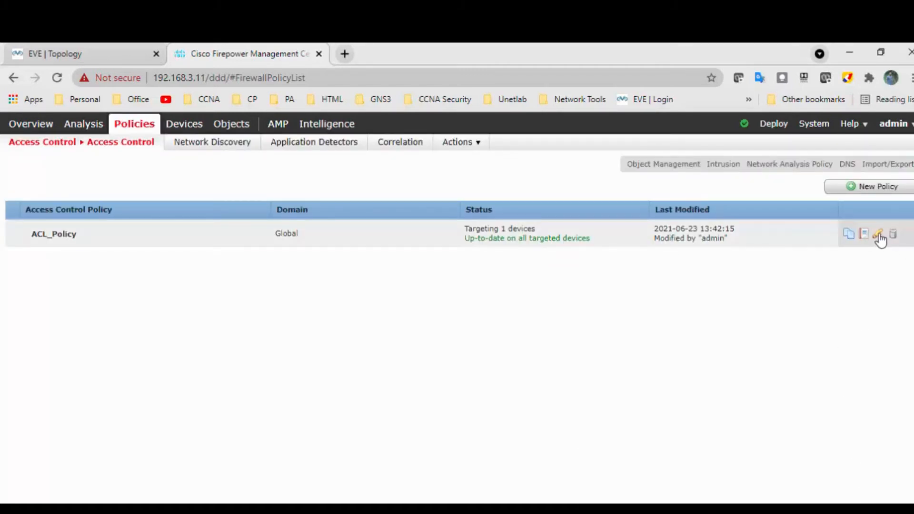
# Step: Edit ACL_Policy to view its Block_Social_Network_SItes and Inside_TO_Outside rules
pyautogui.click(878, 234)
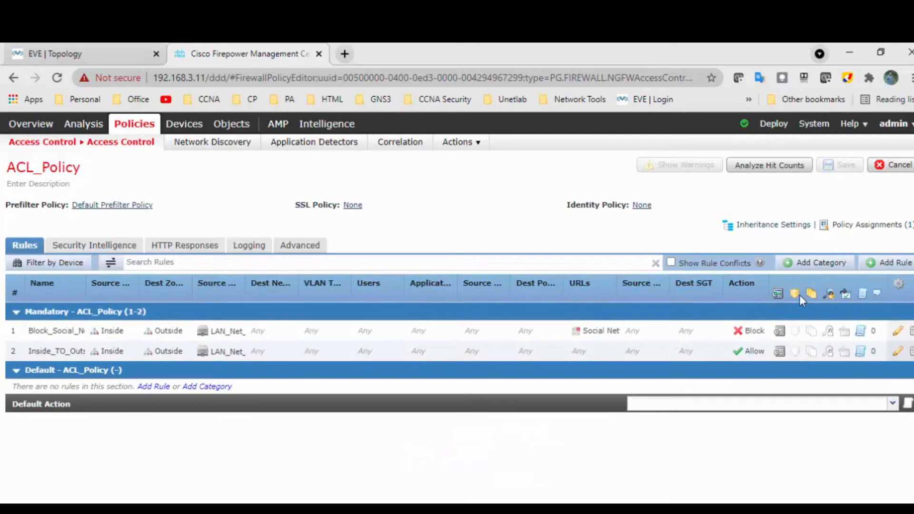
# Step: Start a new rule in ACL_Policy named Allow_Instagram_Site
pyautogui.click(894, 262)
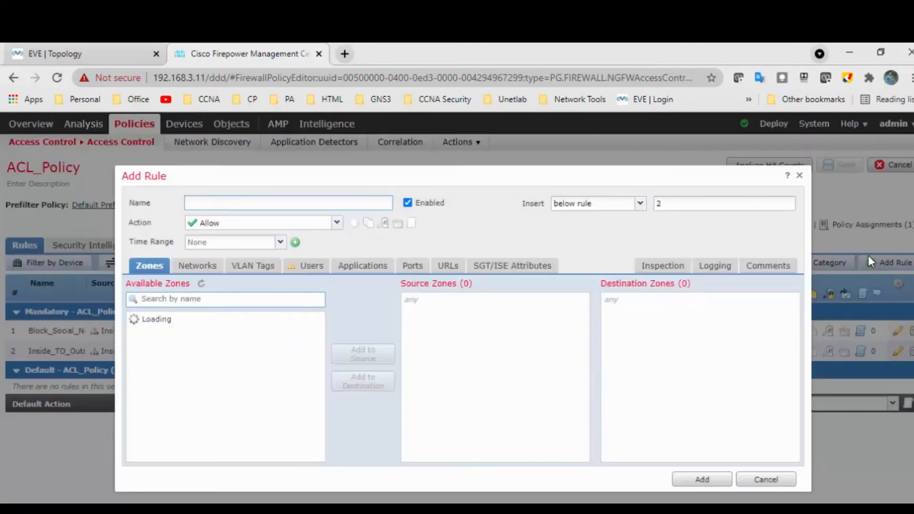
pyautogui.moveTo(319, 217)
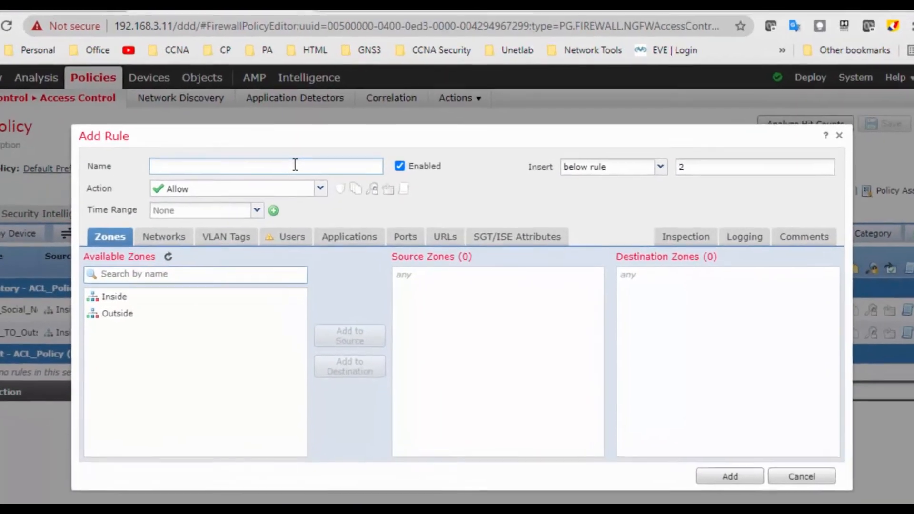
pyautogui.write('Allow_Inst')
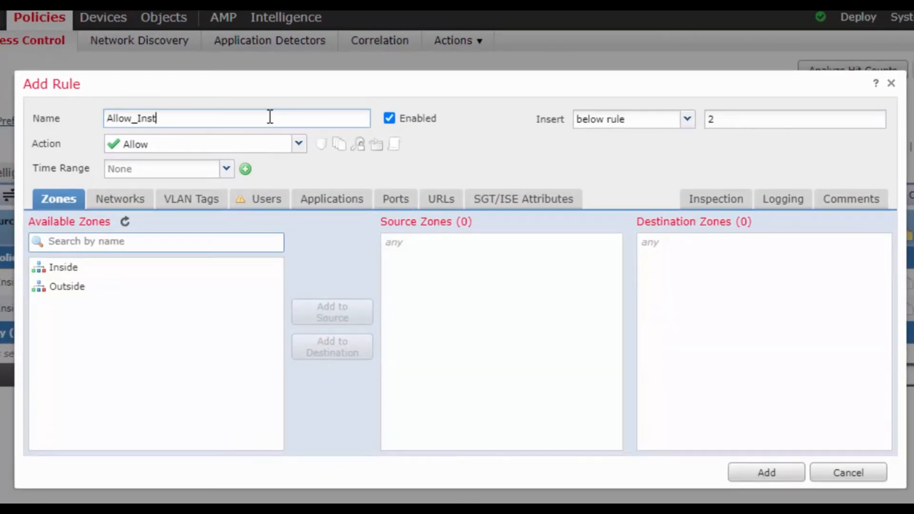
pyautogui.write('agram')
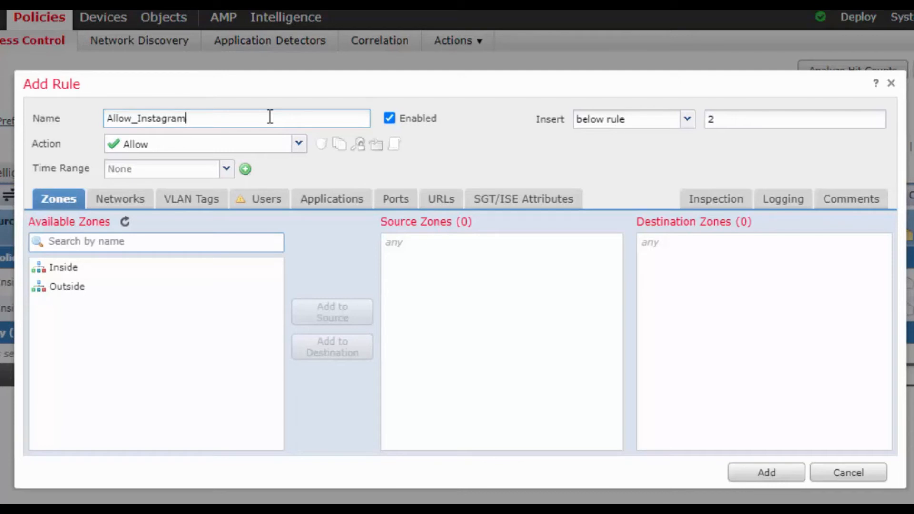
pyautogui.write('_')
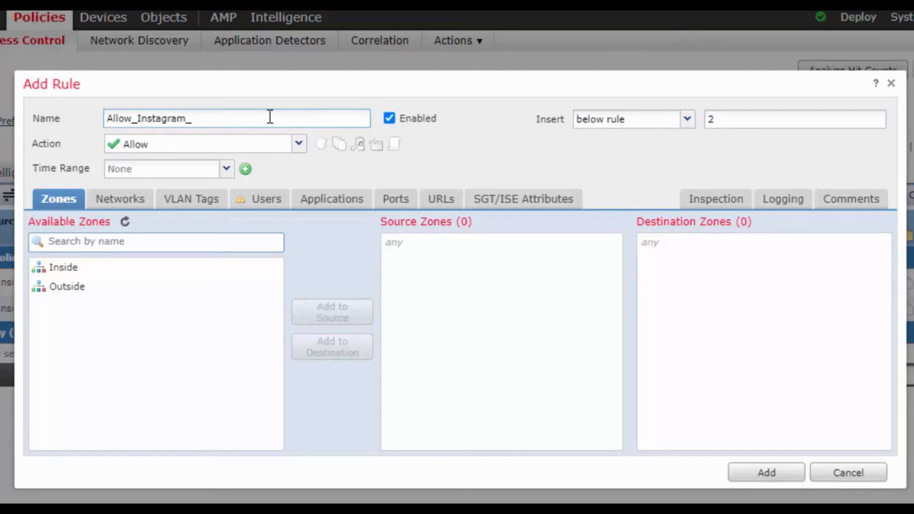
pyautogui.write('S')
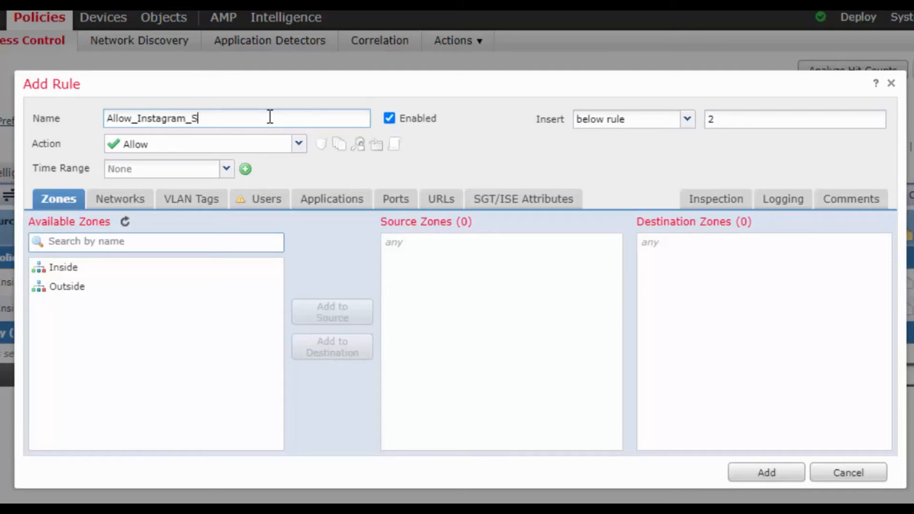
pyautogui.write('ite')
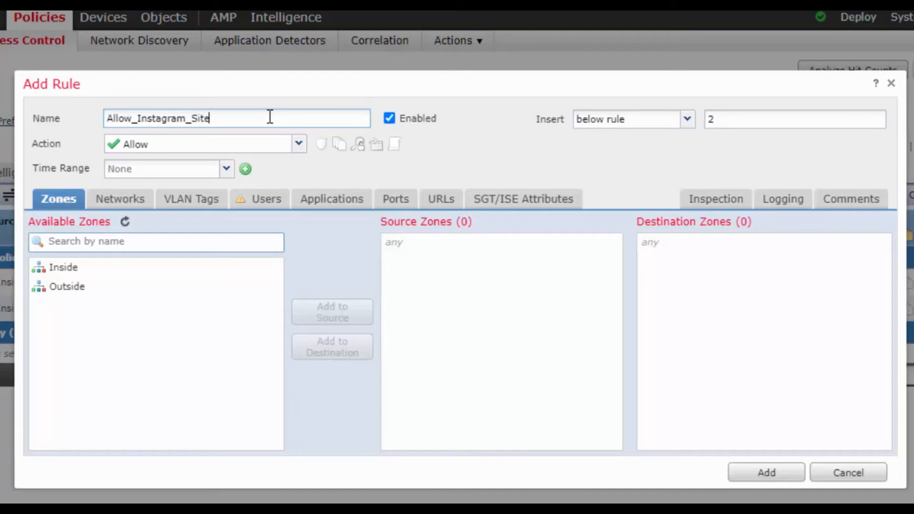
pyautogui.moveTo(312, 169)
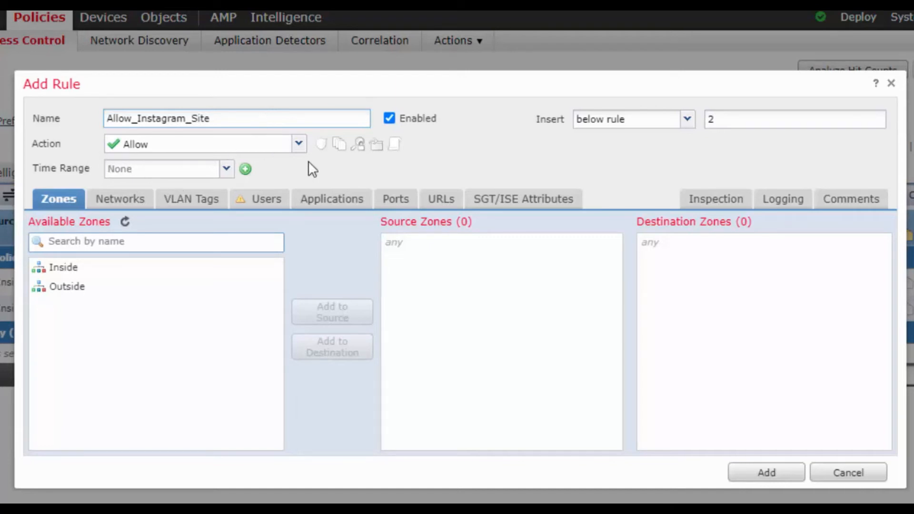
# Step: Set the rule's source zone to Inside and destination zone to Outside
pyautogui.click(64, 268)
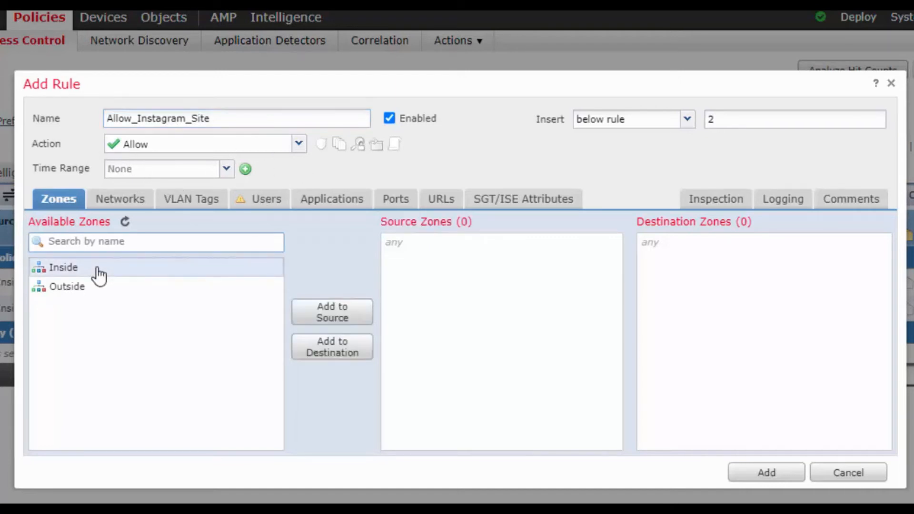
pyautogui.click(331, 311)
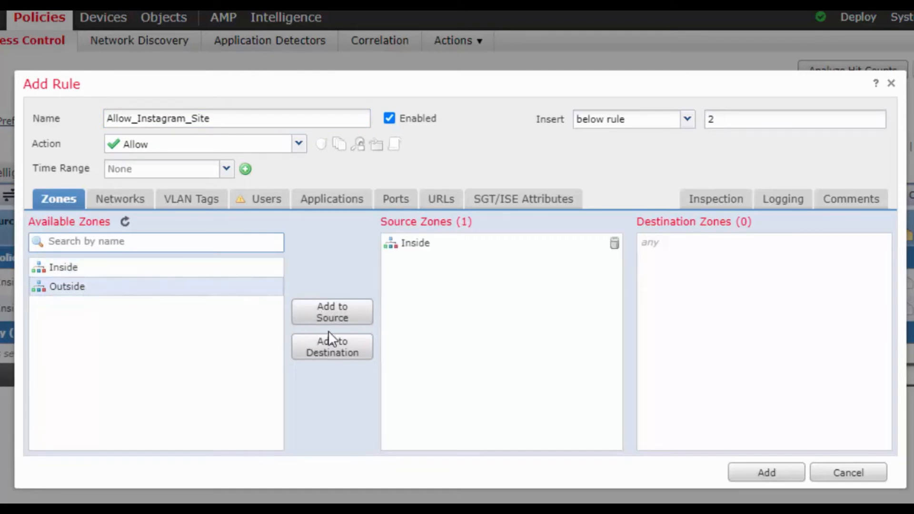
pyautogui.moveTo(340, 334)
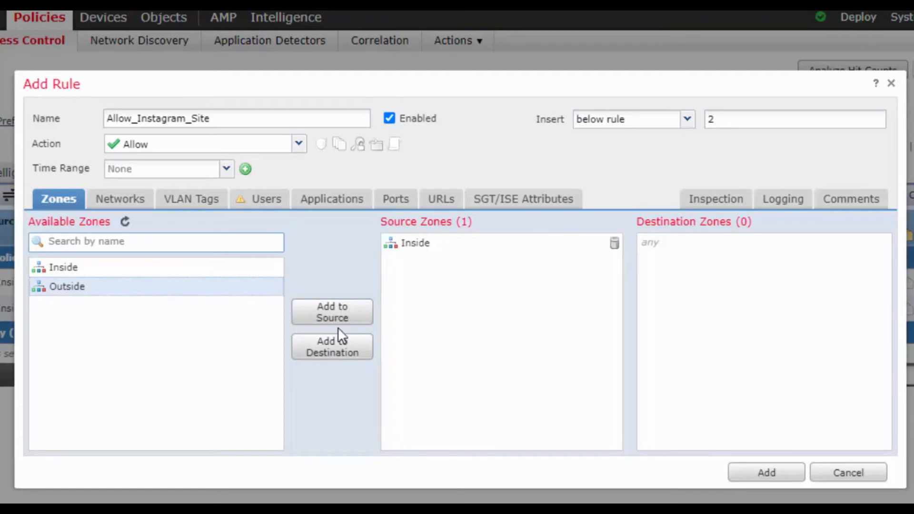
pyautogui.click(332, 346)
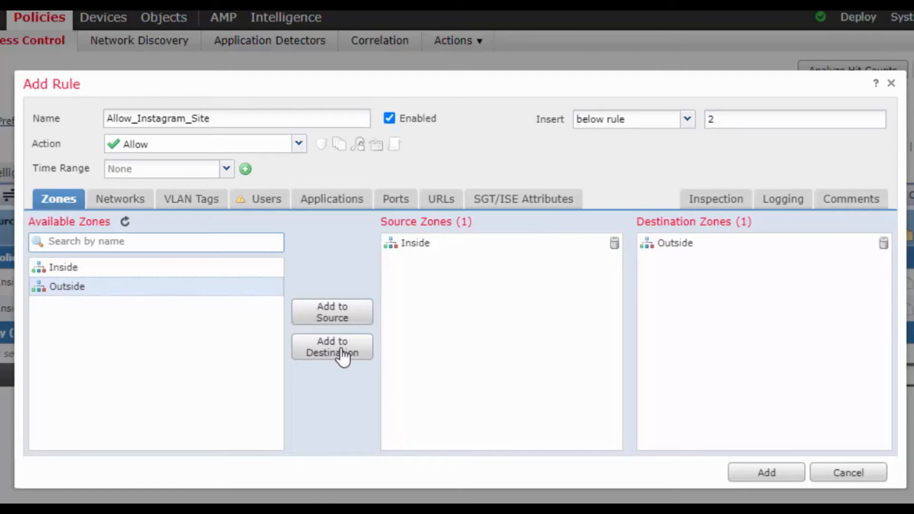
# Step: Add LAN_Net_192.168.10.0 as the rule's source network
pyautogui.click(120, 199)
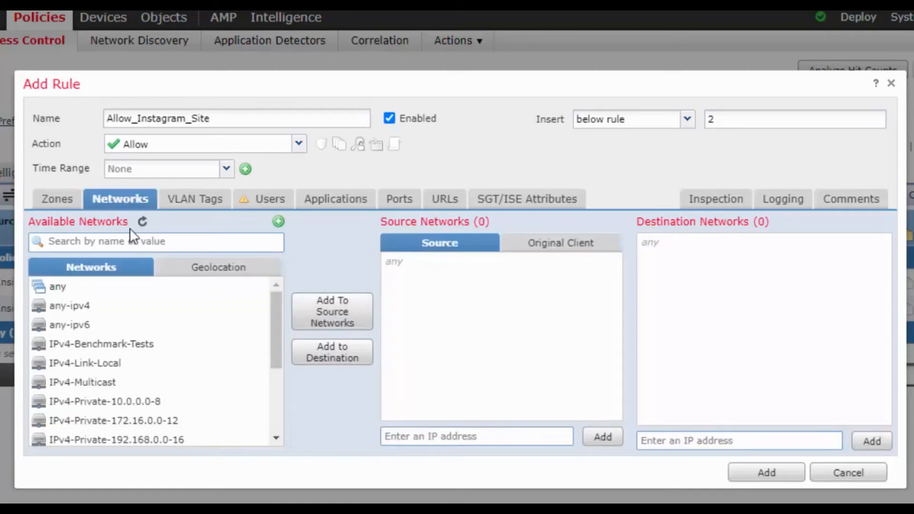
pyautogui.scroll(-3)
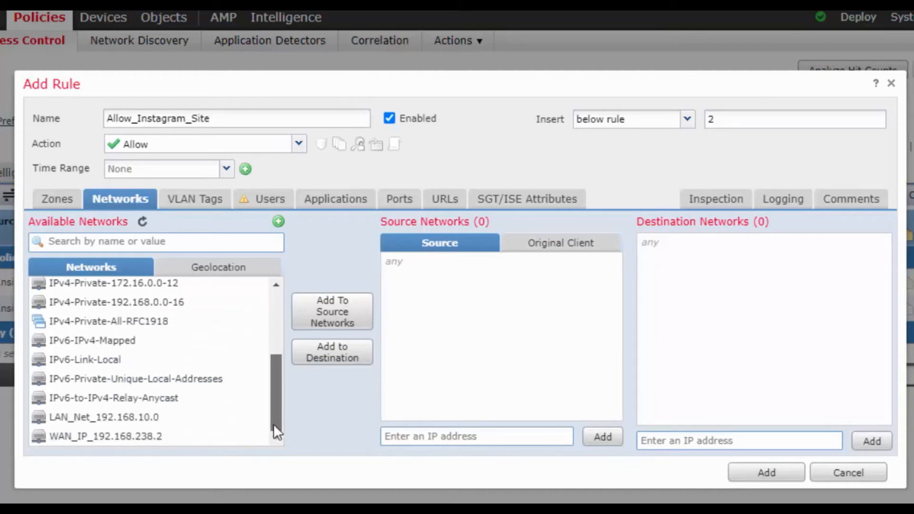
pyautogui.click(108, 417)
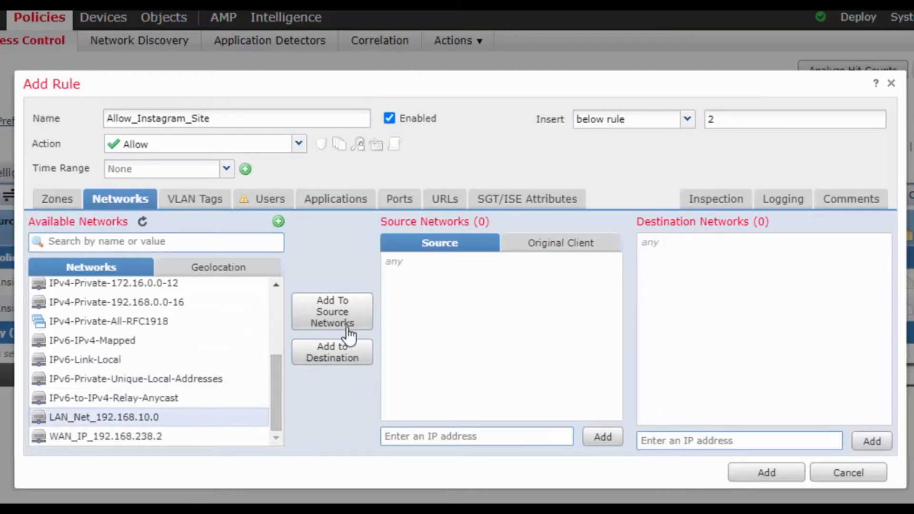
pyautogui.click(332, 312)
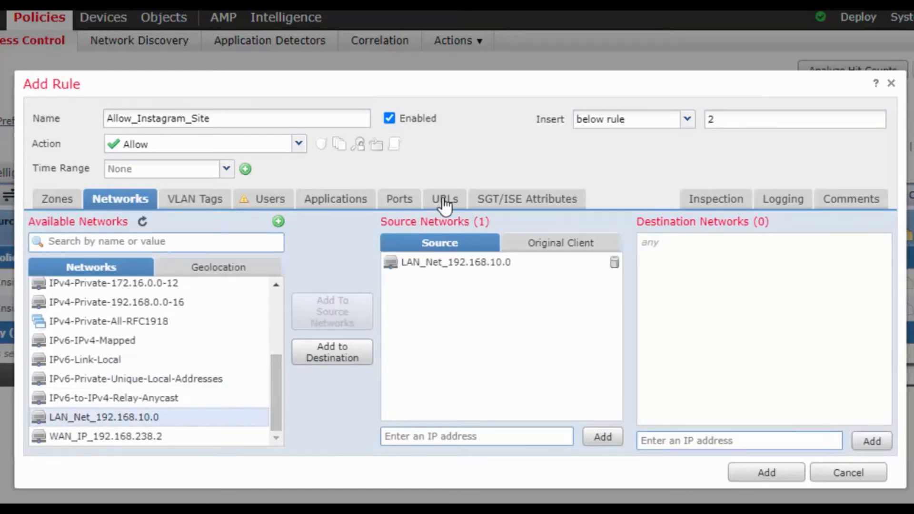
# Step: Start a new URL object from the rule's URLs conditions
pyautogui.click(444, 199)
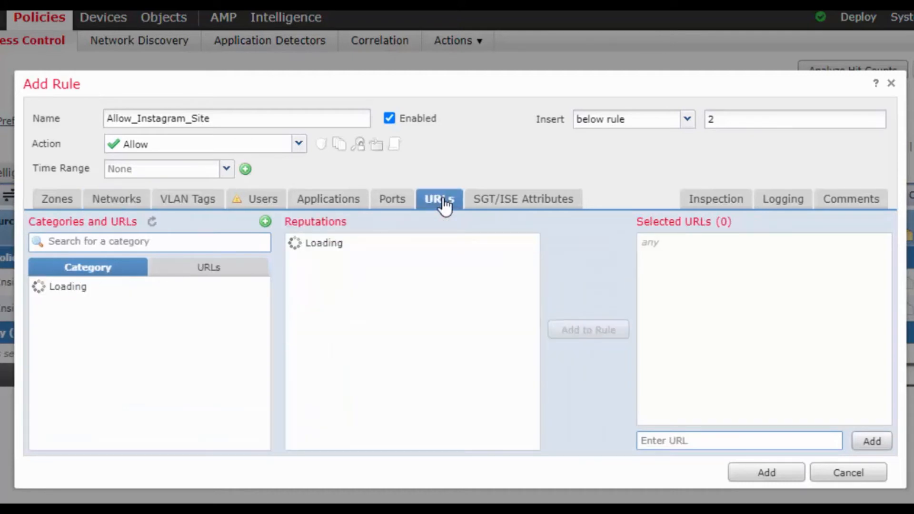
pyautogui.click(439, 199)
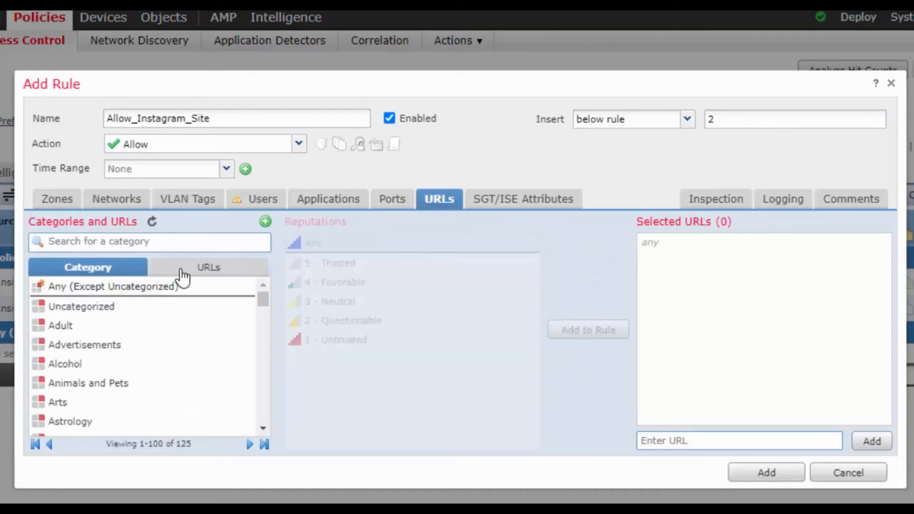
pyautogui.click(208, 267)
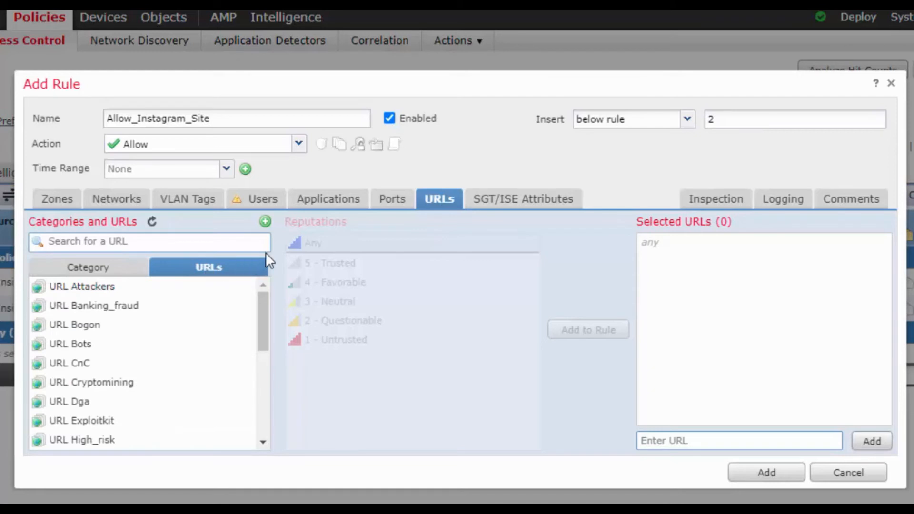
pyautogui.click(265, 221)
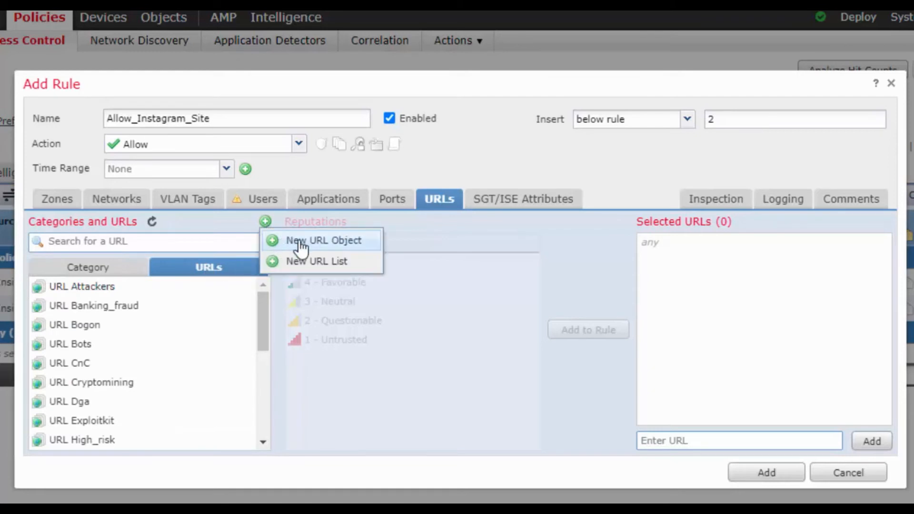
pyautogui.click(324, 240)
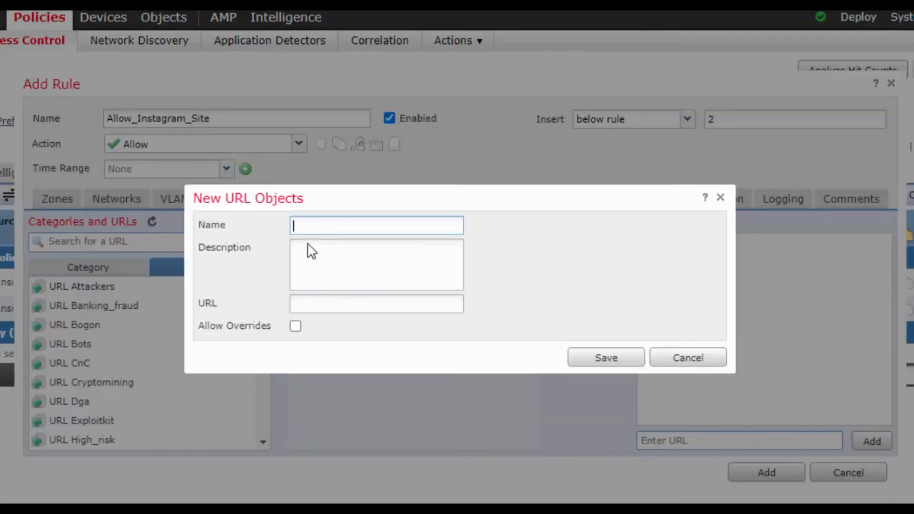
pyautogui.write('www.')
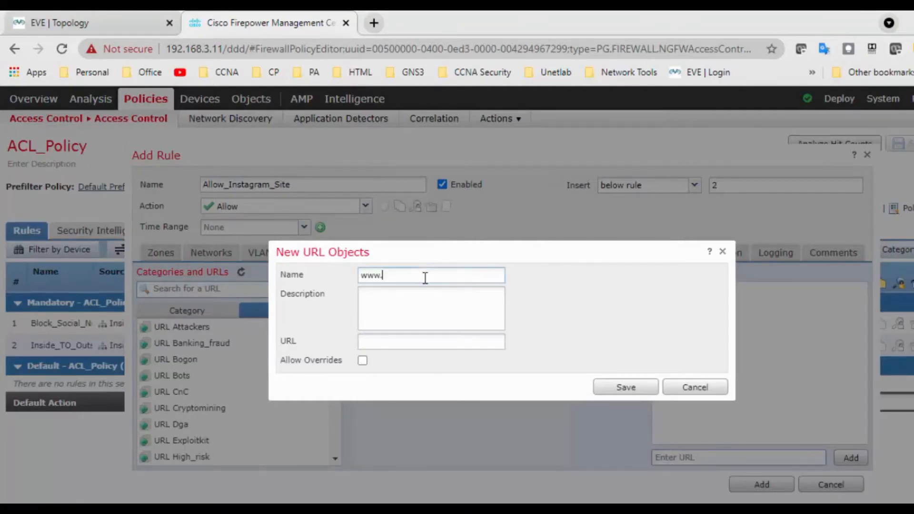
pyautogui.write('https://www.instagram.com/')
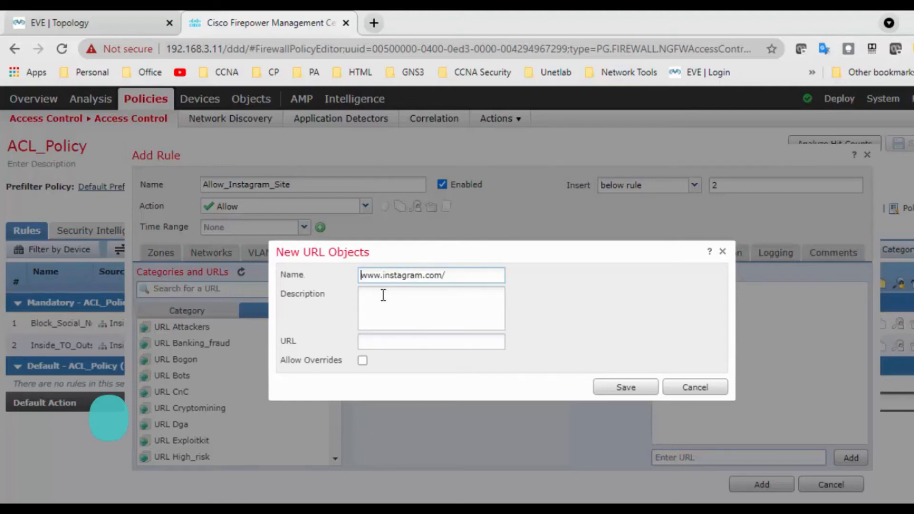
pyautogui.tripleClick(430, 275)
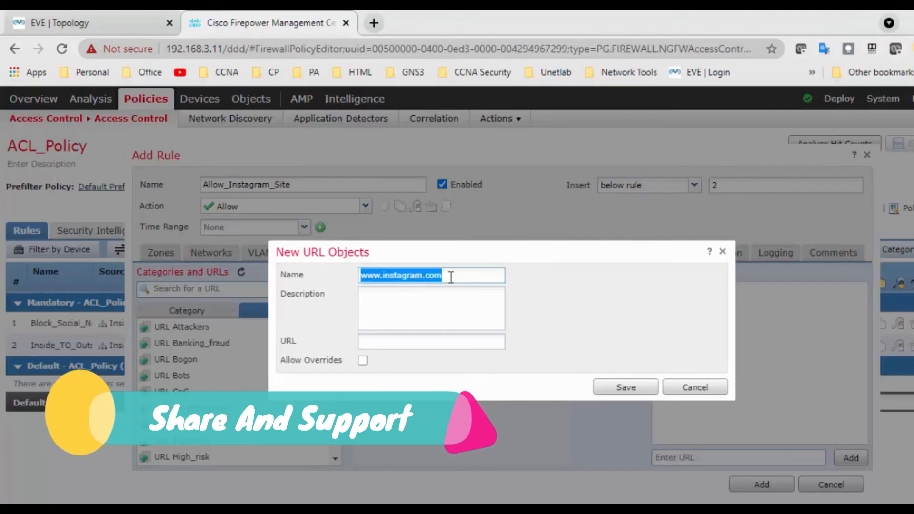
pyautogui.write('www.instagram.com')
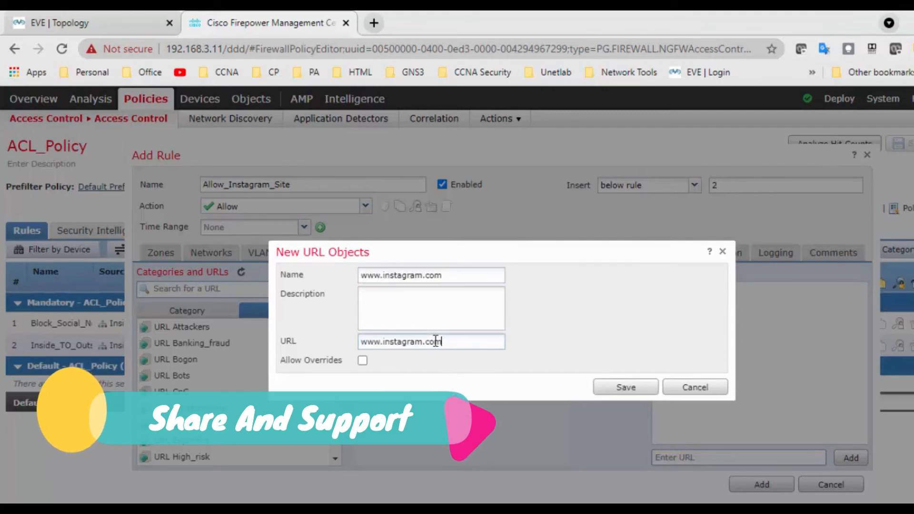
pyautogui.click(625, 387)
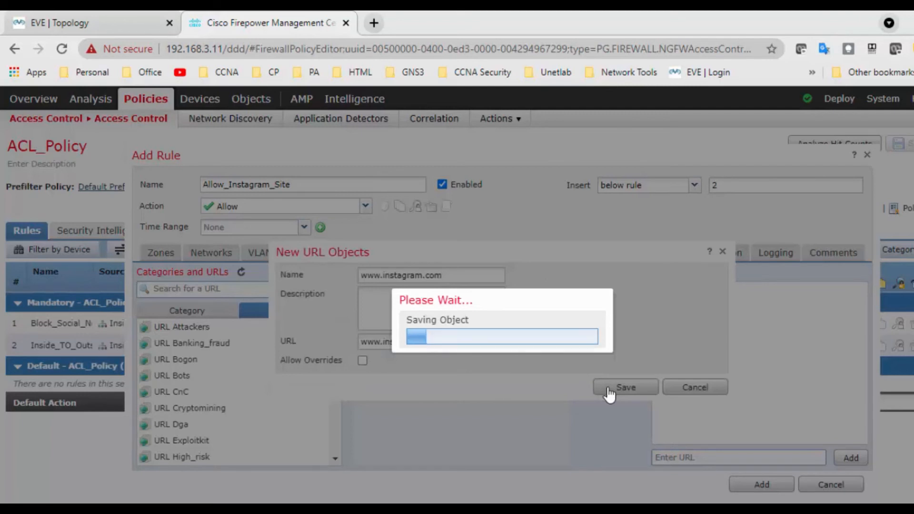
pyautogui.click(626, 387)
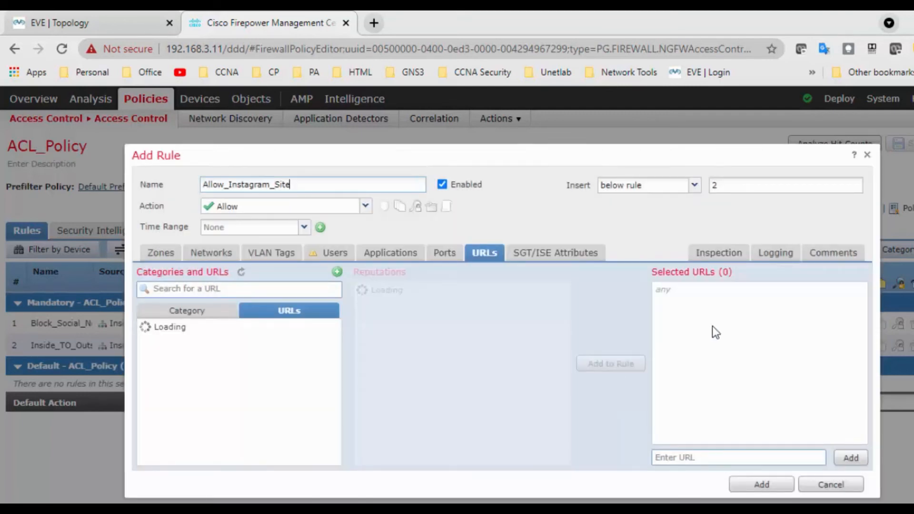
# Step: Log connections at beginning and end, then add Allow_Instagram_Site as ACL_Policy's first rule
pyautogui.click(772, 253)
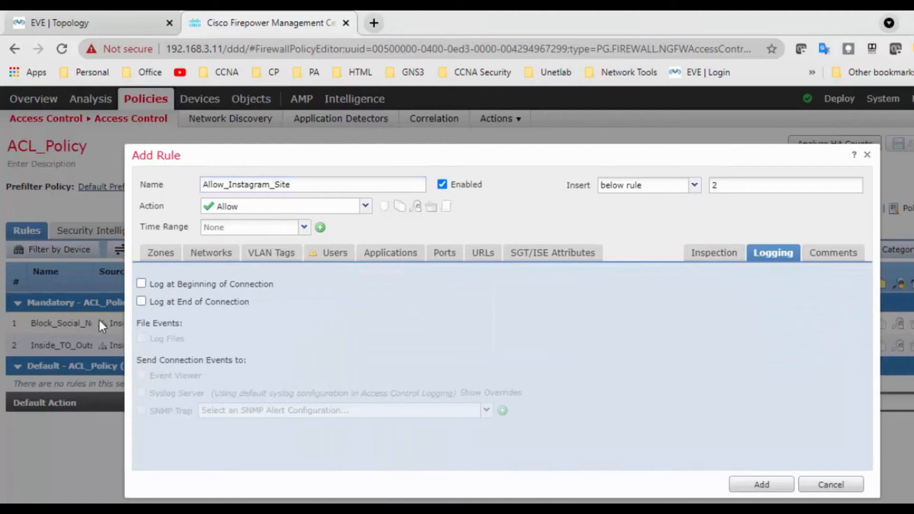
pyautogui.click(140, 284)
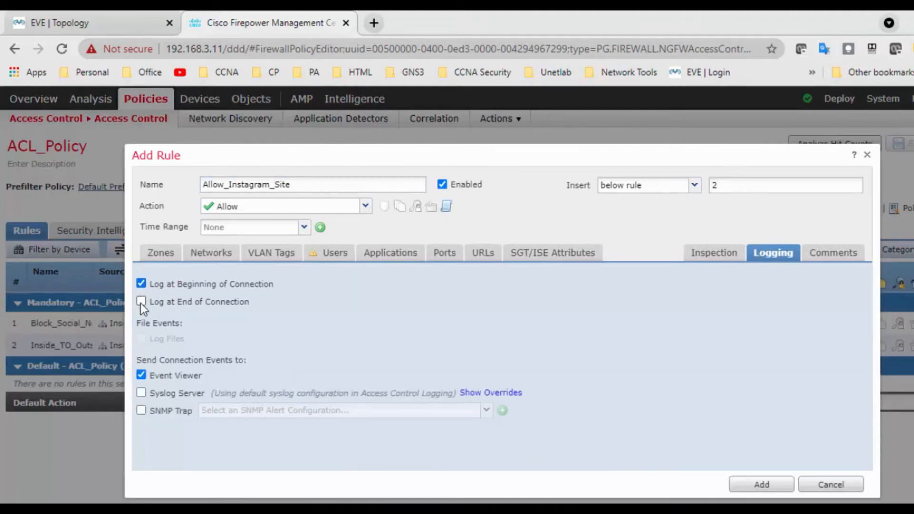
pyautogui.click(141, 301)
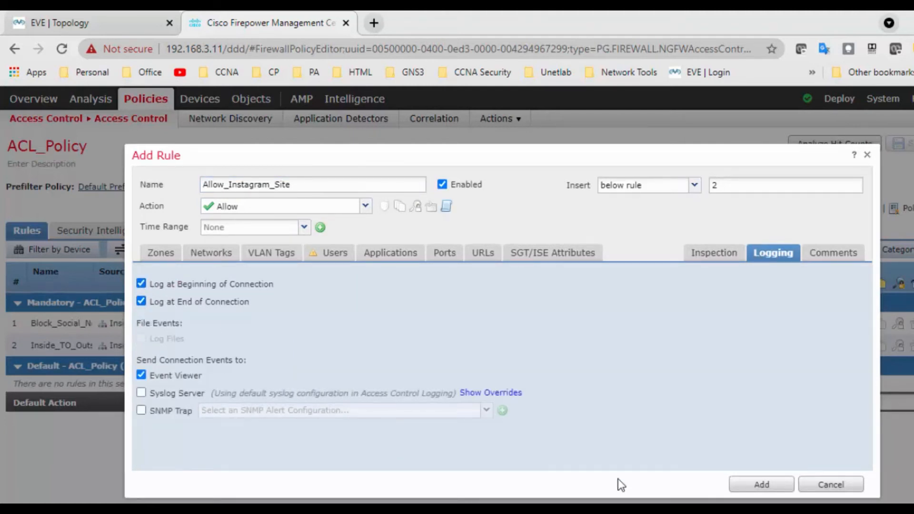
pyautogui.click(761, 485)
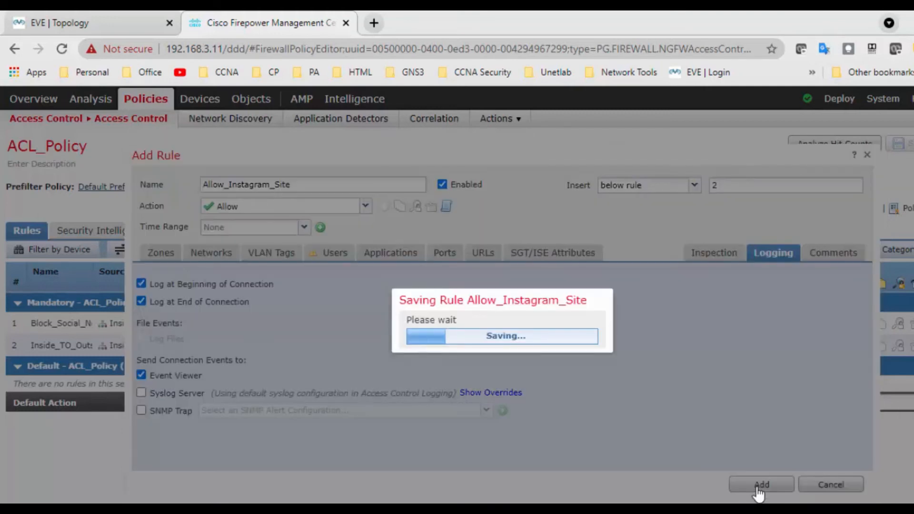
pyautogui.click(761, 485)
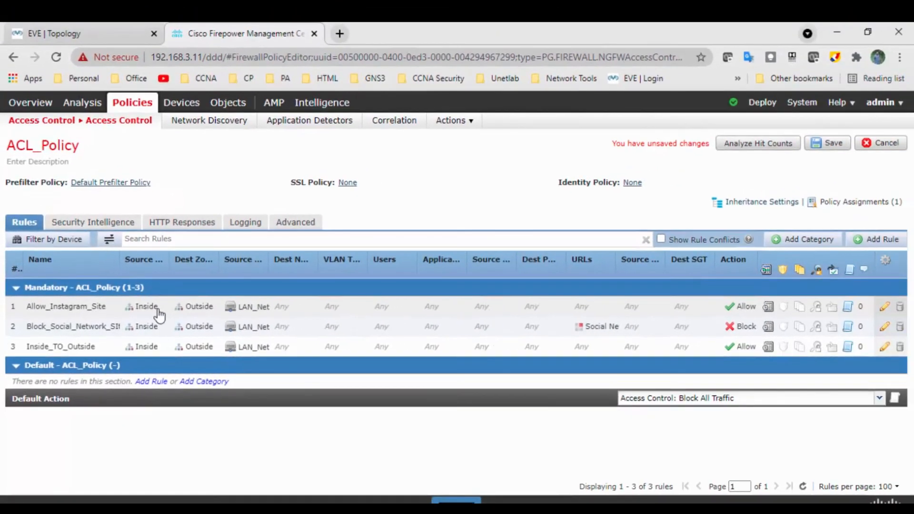
pyautogui.moveTo(181, 317)
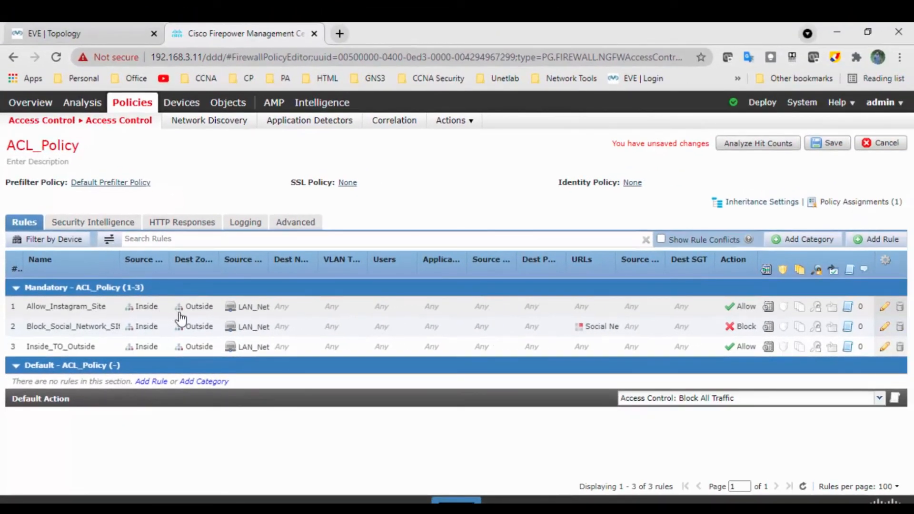
pyautogui.moveTo(264, 318)
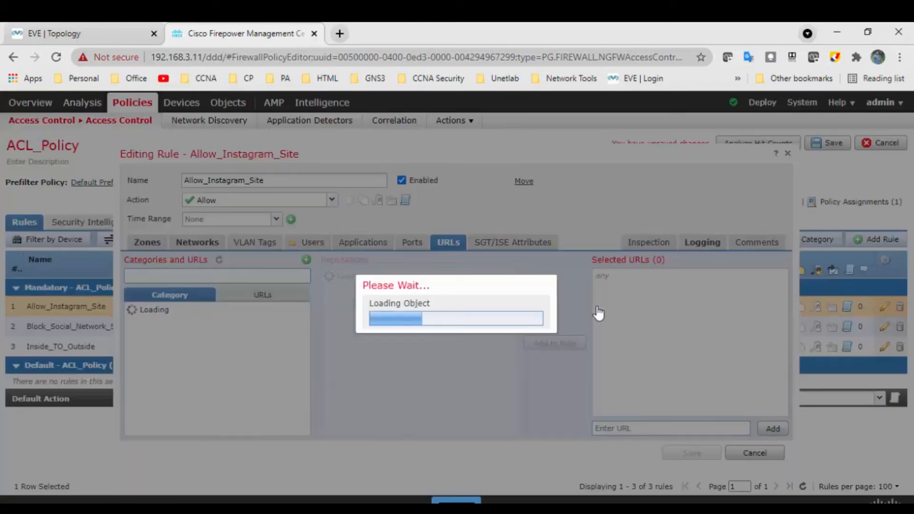
pyautogui.moveTo(324, 310)
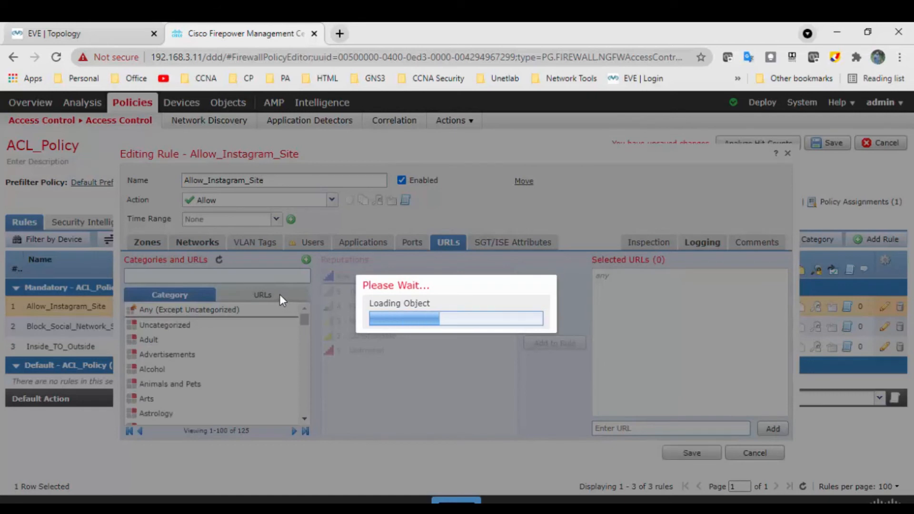
pyautogui.click(262, 295)
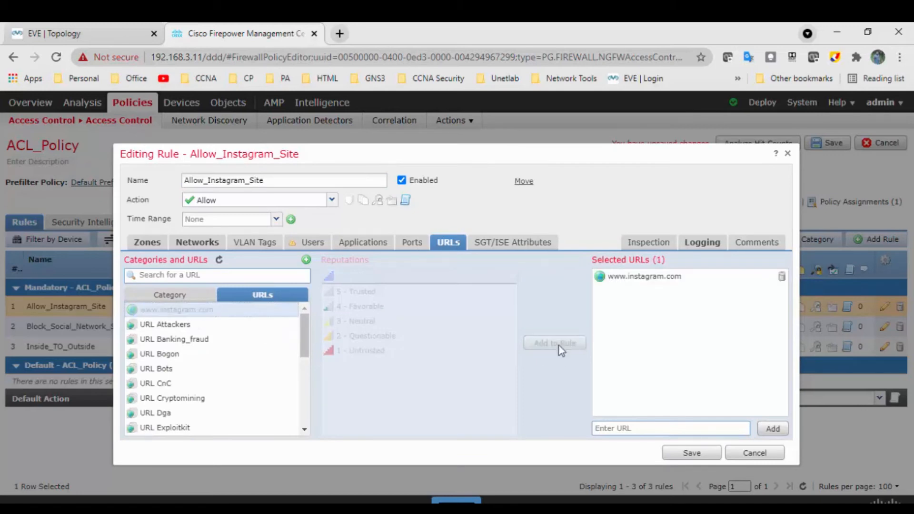
pyautogui.click(691, 453)
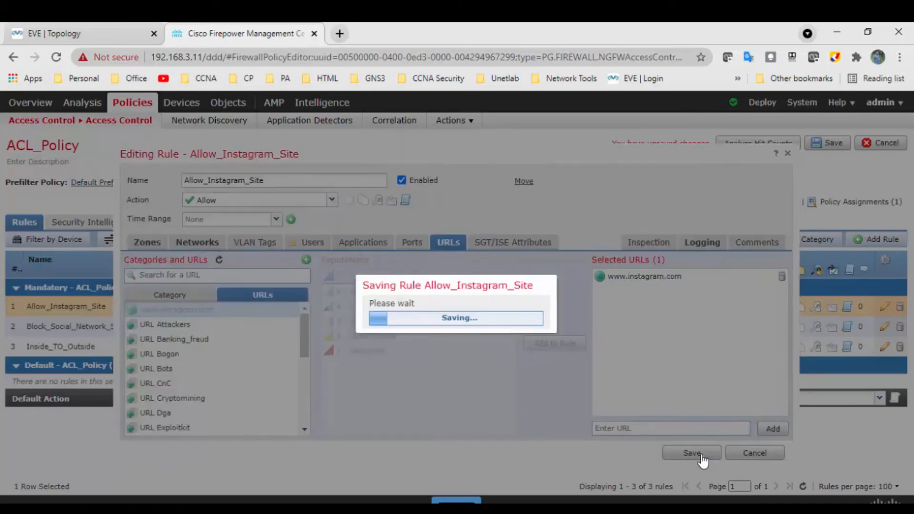
pyautogui.click(691, 453)
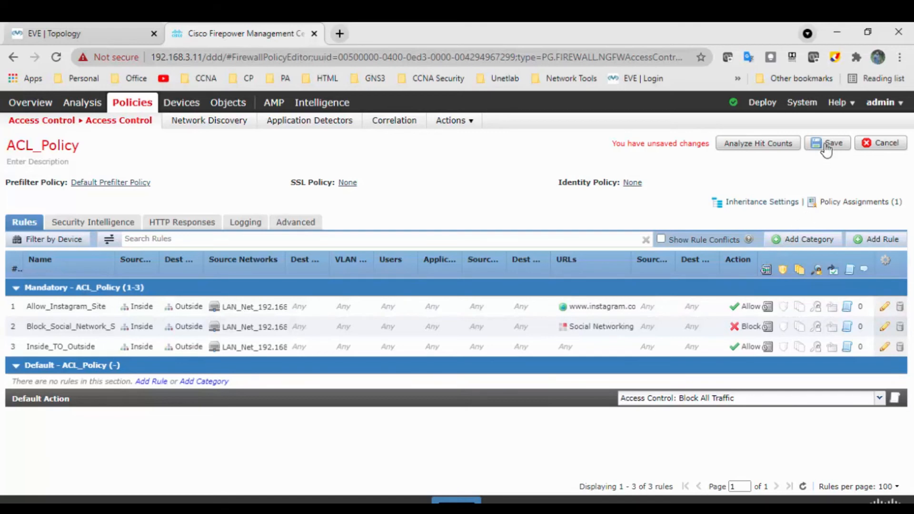
# Step: Save ACL_Policy, leaving the FTD device pending deployment
pyautogui.click(833, 143)
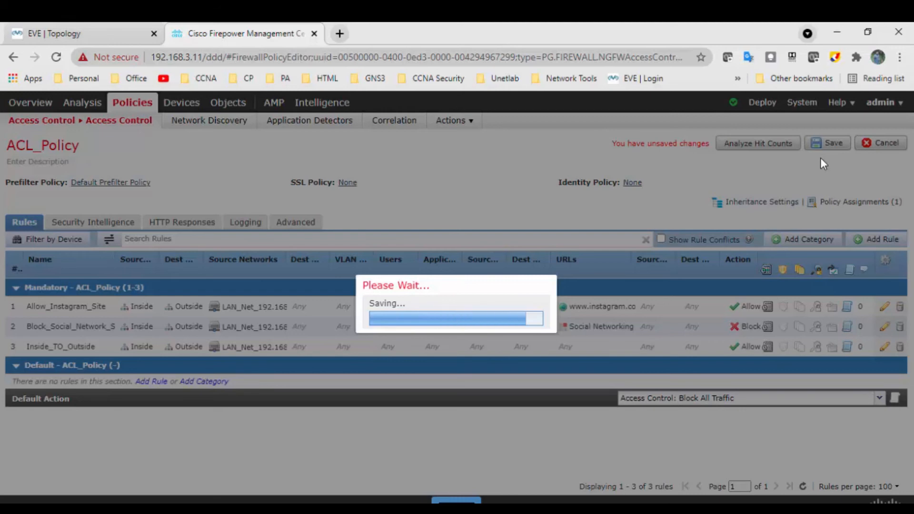
pyautogui.click(828, 143)
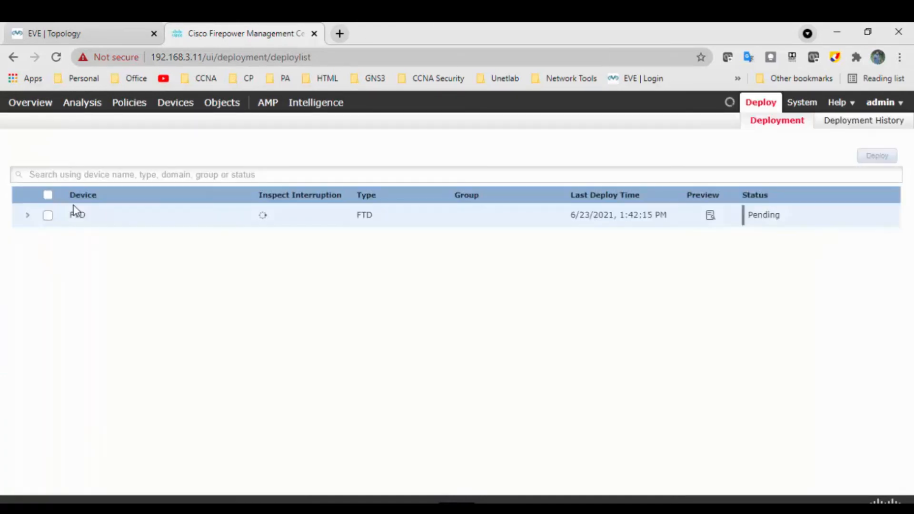
# Step: Deploy the updated ACL_Policy to the FTD device and confirm the deployment
pyautogui.click(47, 215)
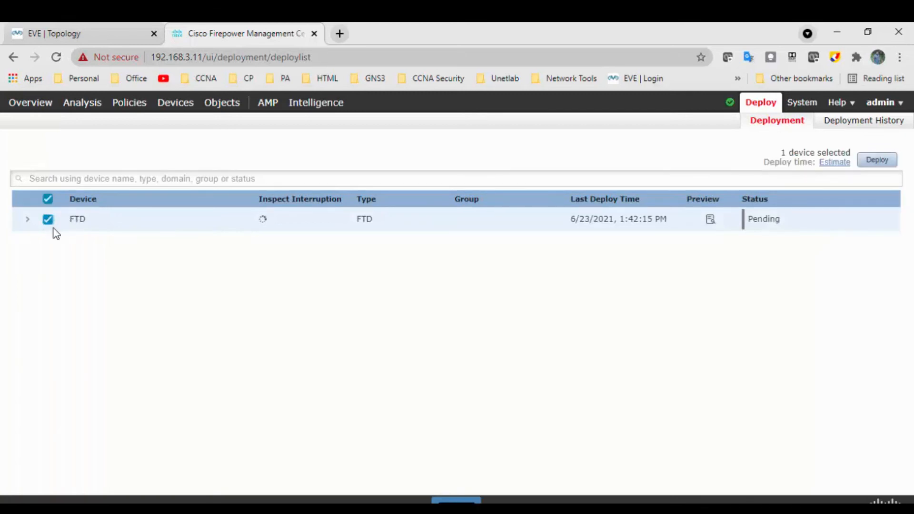
pyautogui.click(877, 160)
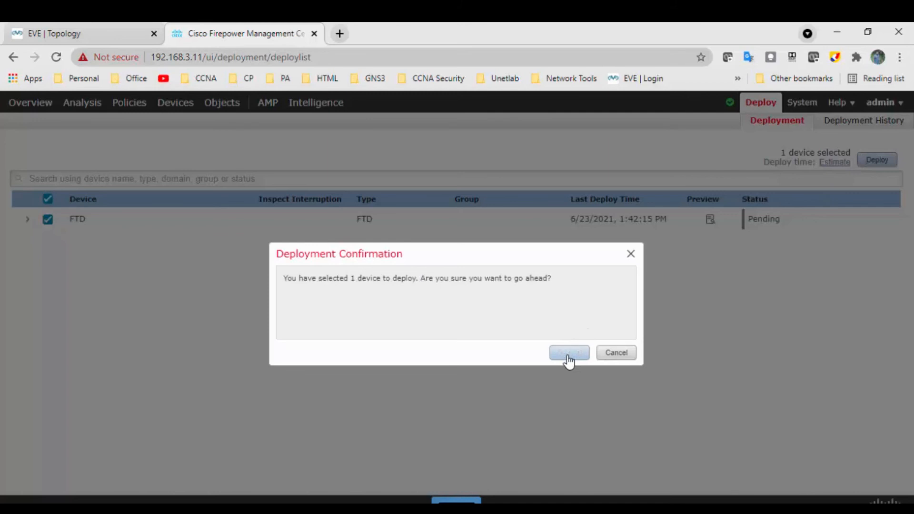
pyautogui.click(569, 353)
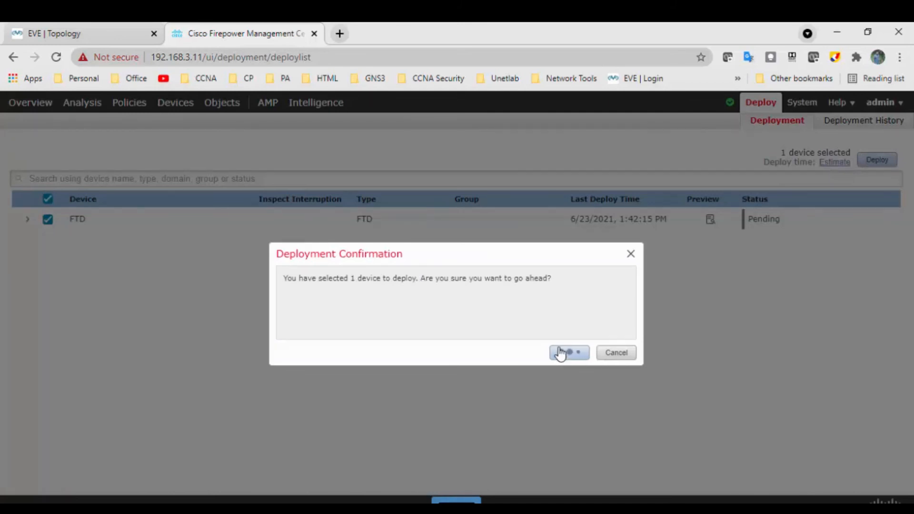
pyautogui.click(569, 353)
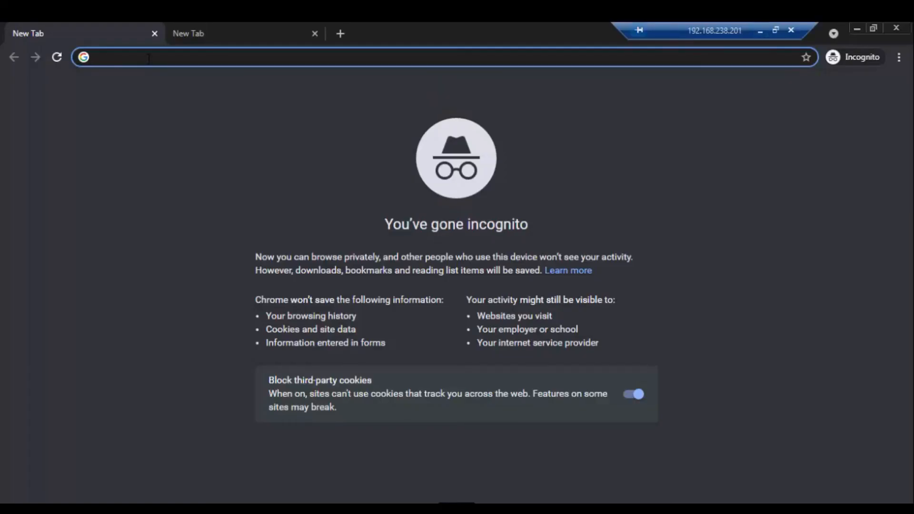
# Step: Browse to facebook.com from the inside host in the incognito window
pyautogui.write('facebook.com')
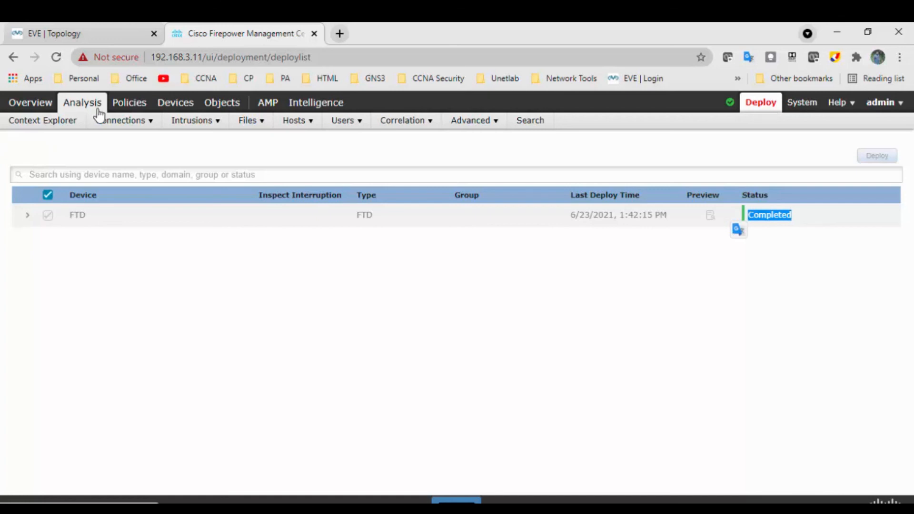
# Step: View Analysis > Connections > Events and scroll to the blocked Facebook and allowed Instagram entries
pyautogui.click(122, 120)
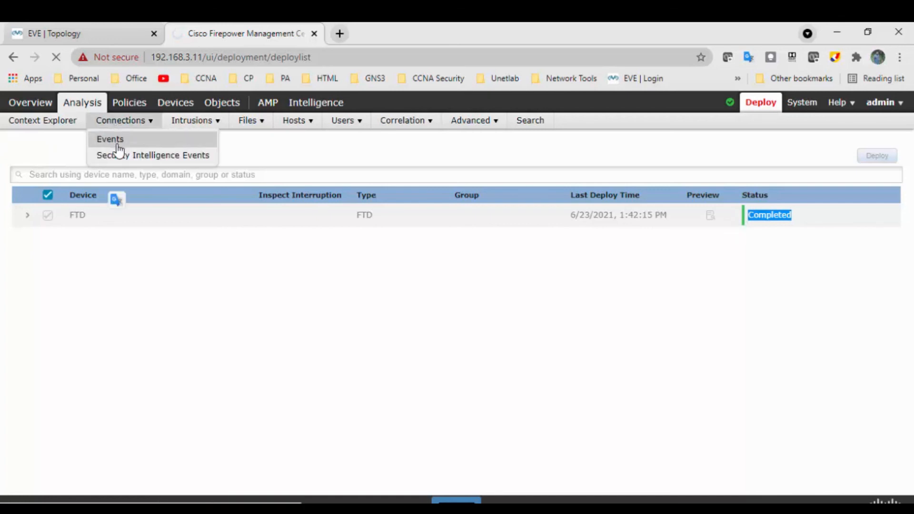
pyautogui.click(109, 138)
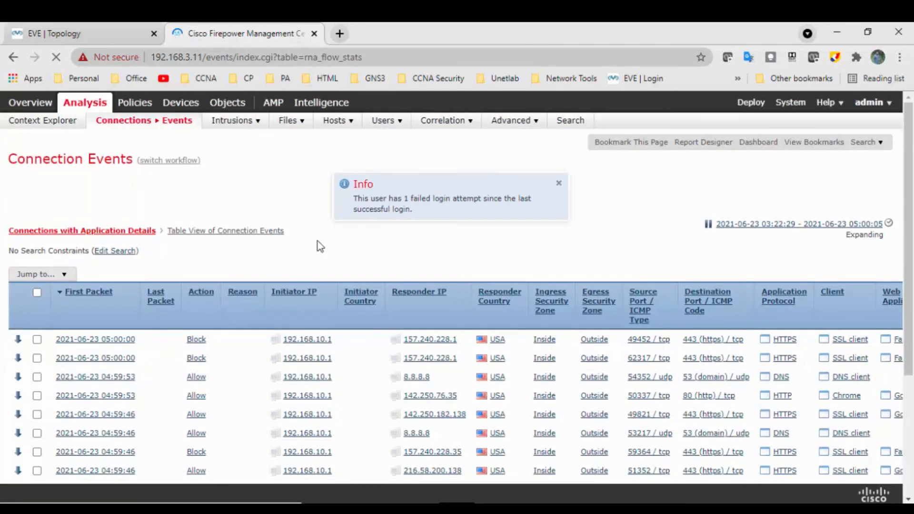
pyautogui.scroll(-3)
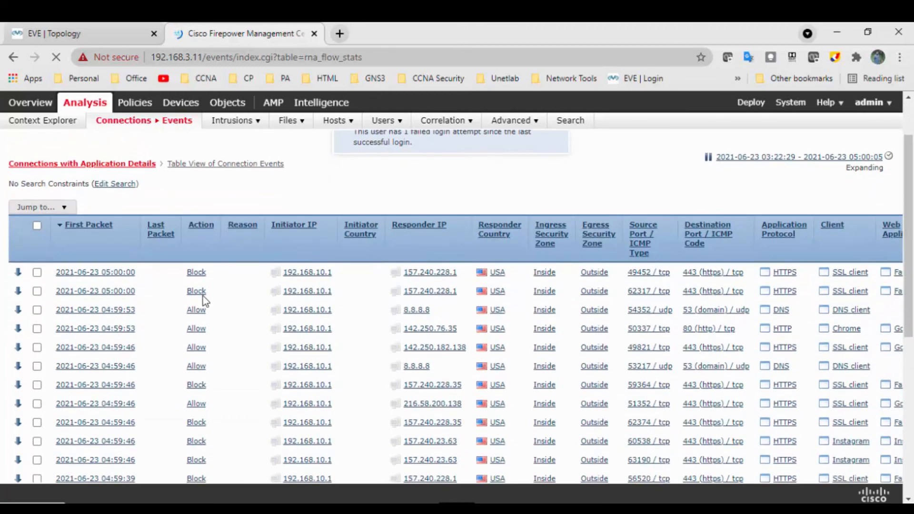
pyautogui.moveTo(398, 284)
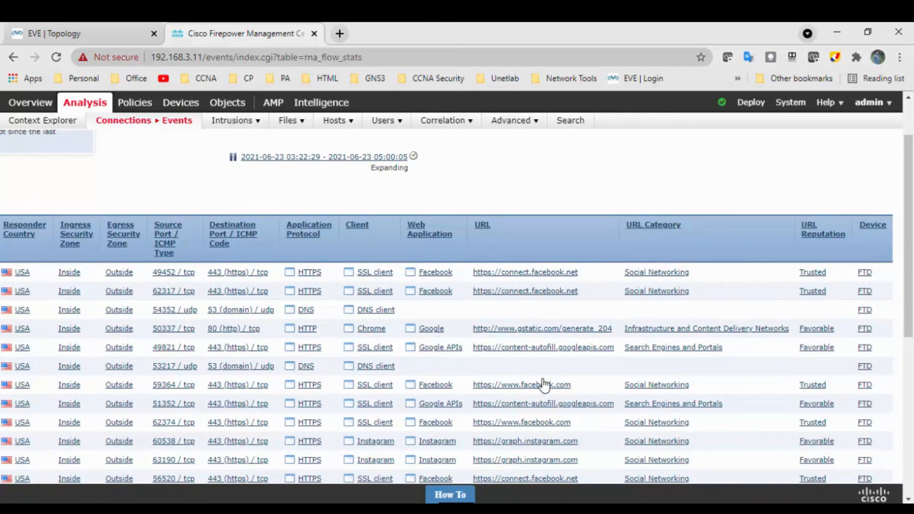
pyautogui.moveTo(575, 281)
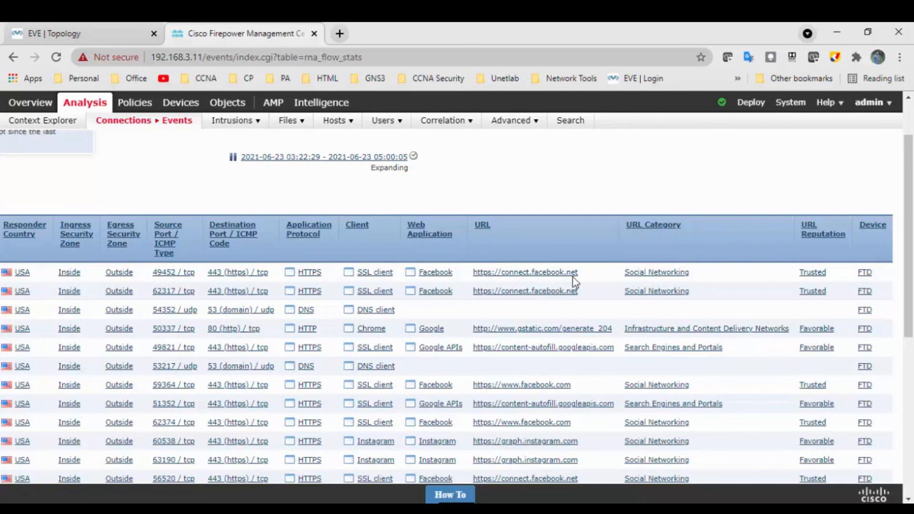
pyautogui.scroll(-3)
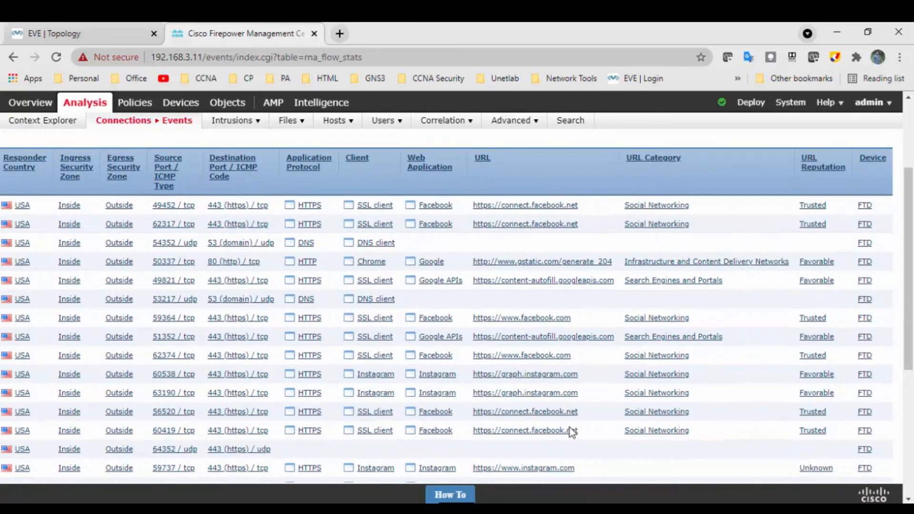
pyautogui.scroll(-3)
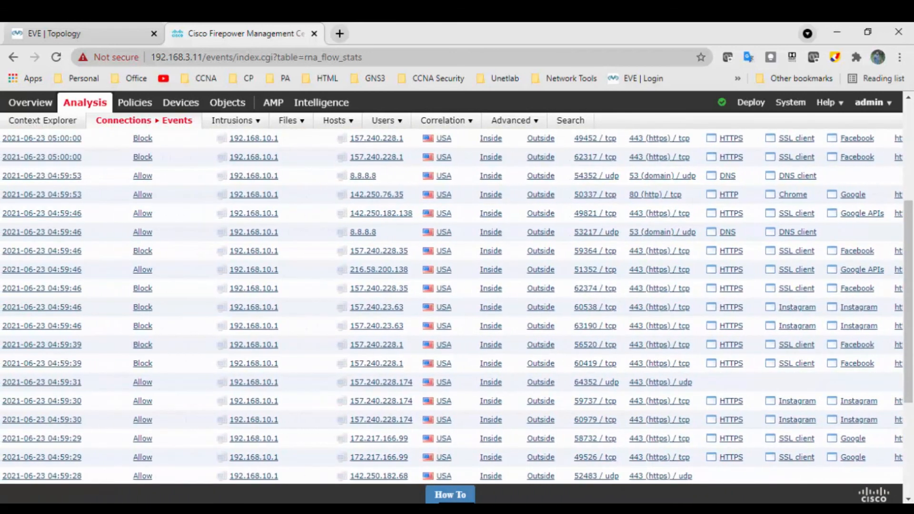
pyautogui.moveTo(129, 403)
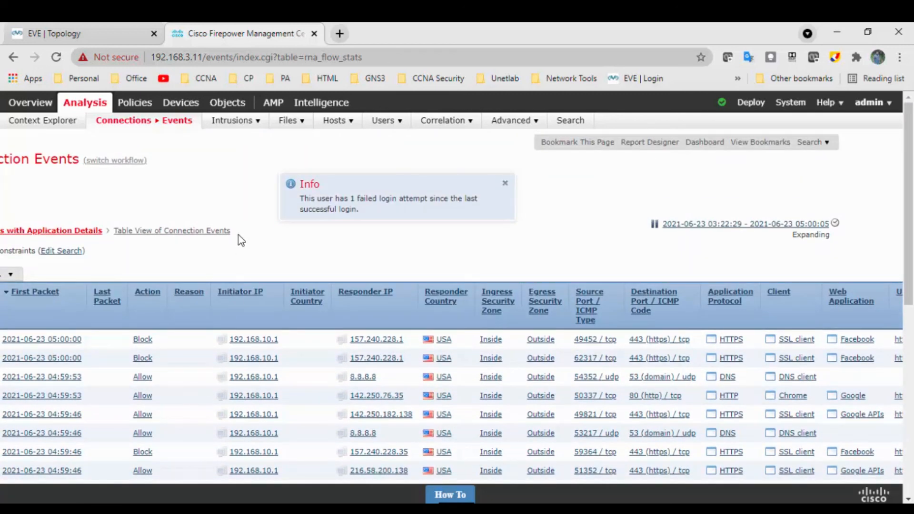
pyautogui.moveTo(225, 201)
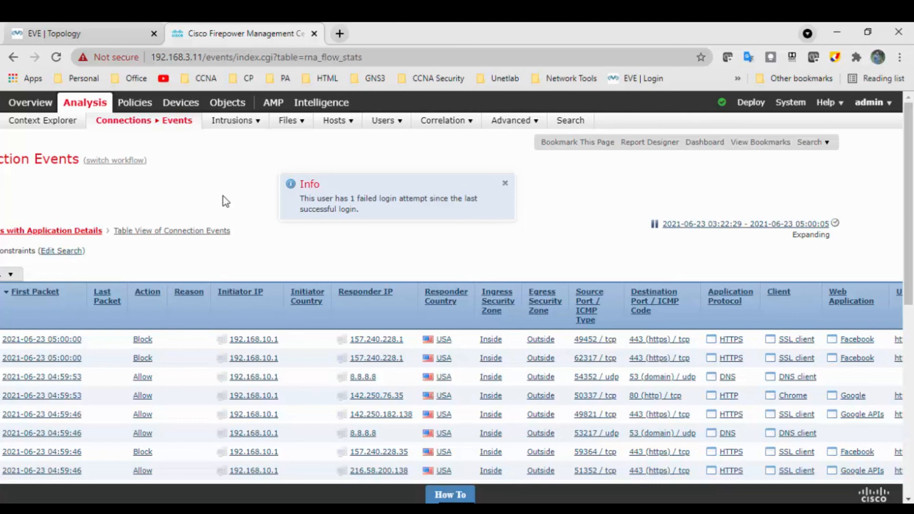
pyautogui.moveTo(150, 312)
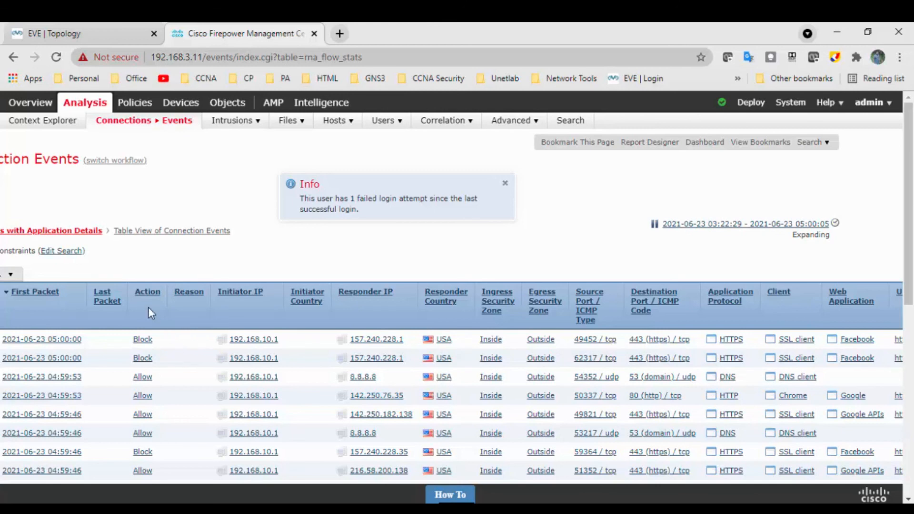
pyautogui.scroll(-3)
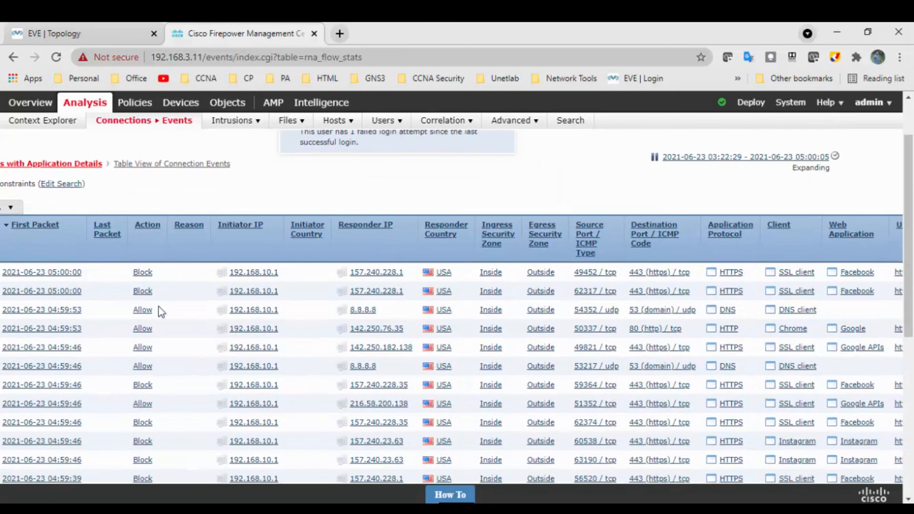
pyautogui.moveTo(186, 379)
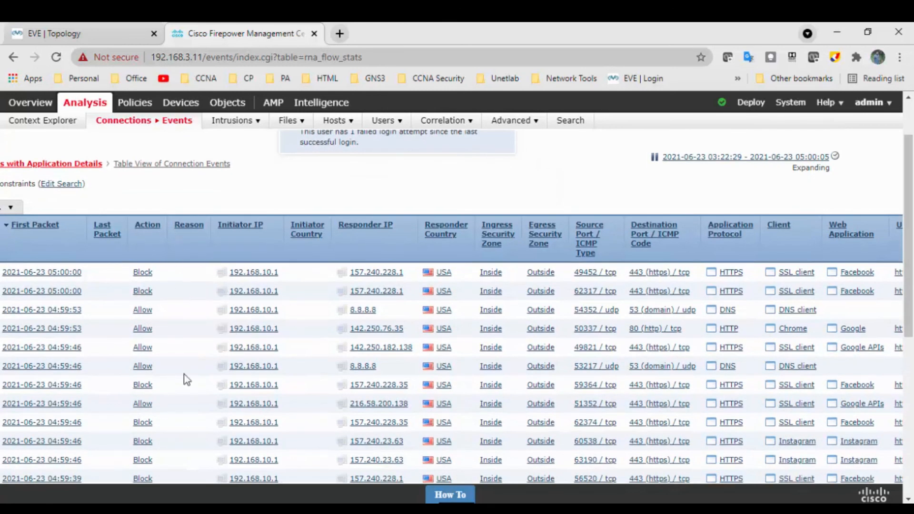
pyautogui.moveTo(195, 356)
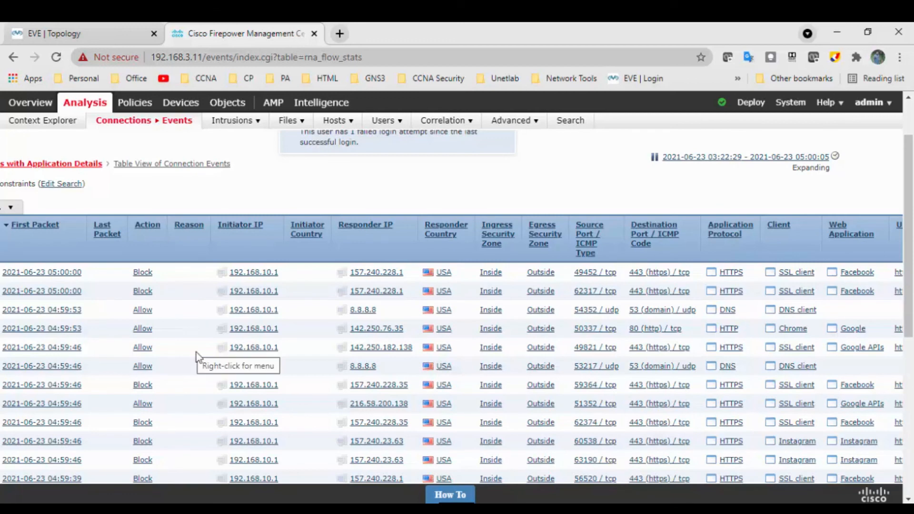